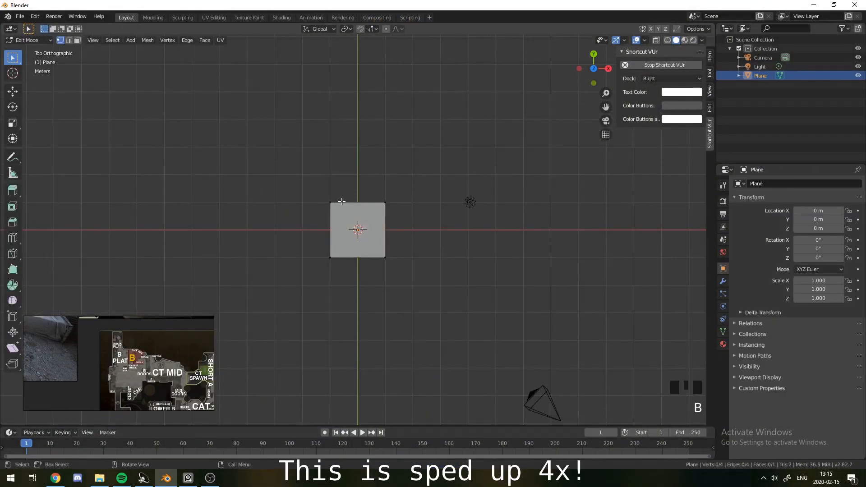
- Cut a loop through the plane and extrude the top edge upward in two sections
{"action": "key", "text": "ctrl+r"}
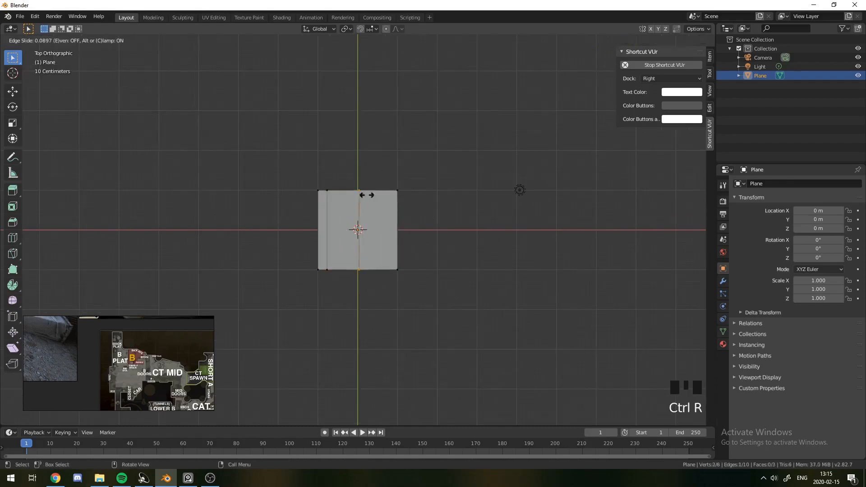
{"action": "left_click", "coordinate": [358, 230]}
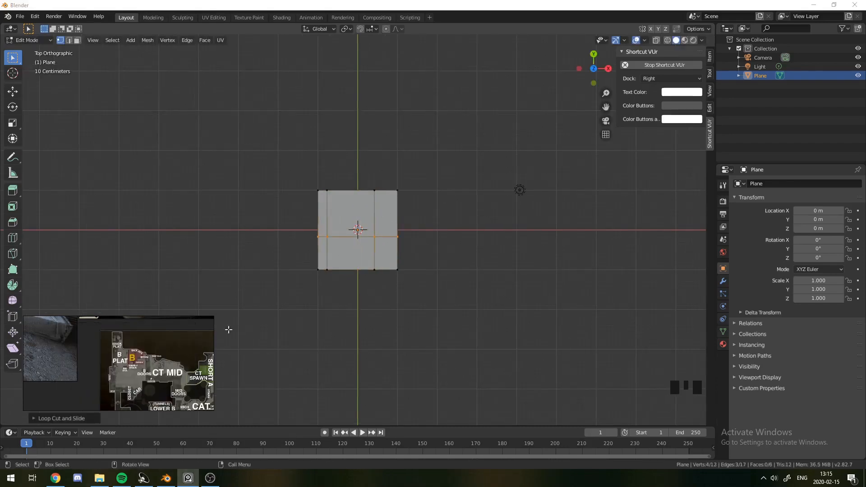
{"action": "scroll", "scroll_direction": "down", "scroll_amount": 3}
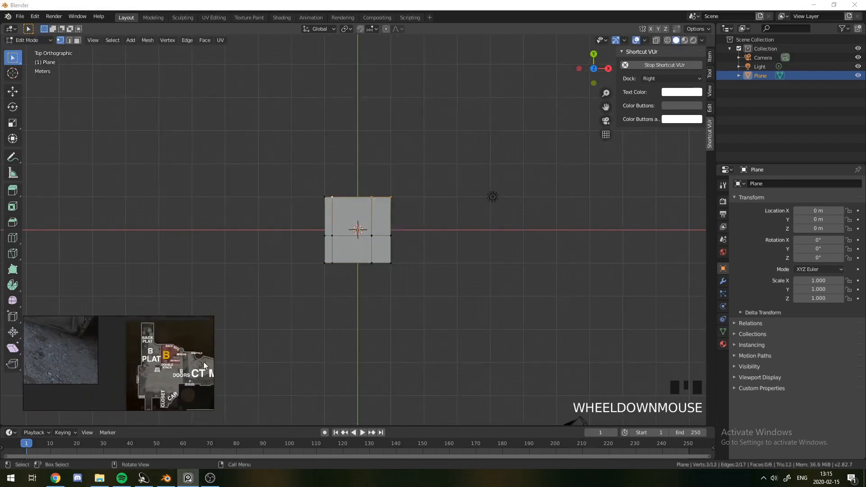
{"action": "key", "text": "e"}
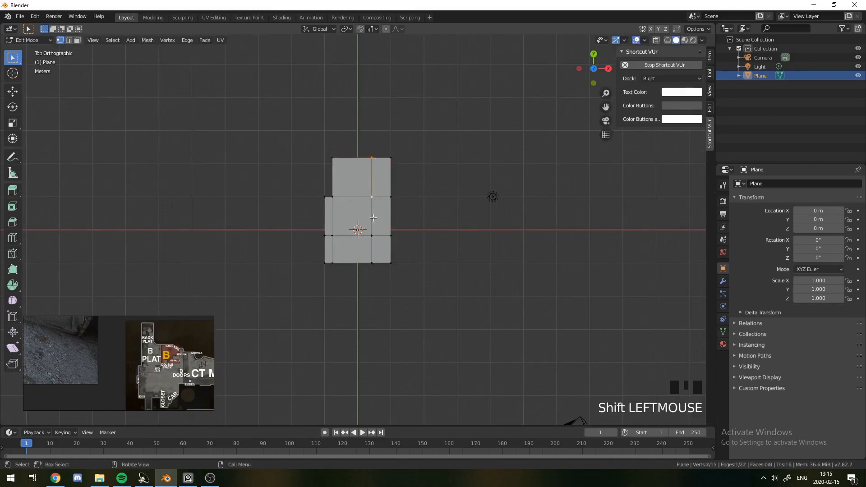
{"action": "key", "text": "e"}
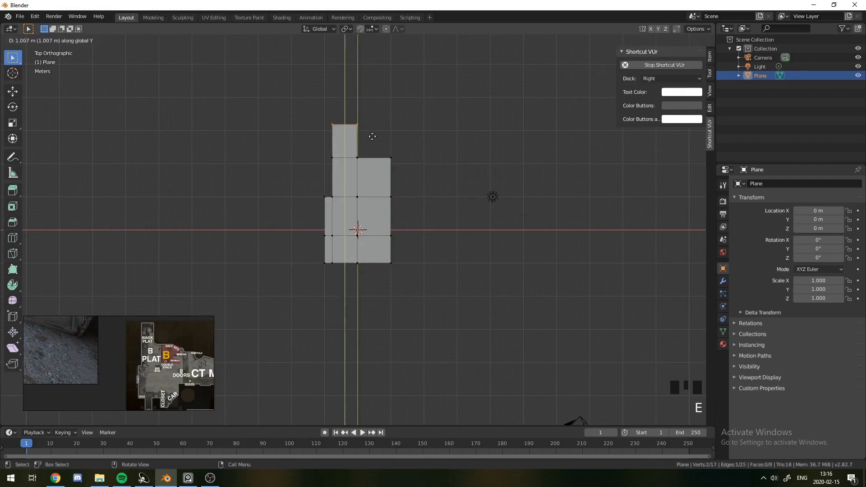
{"action": "scroll", "scroll_direction": "up", "scroll_amount": 3}
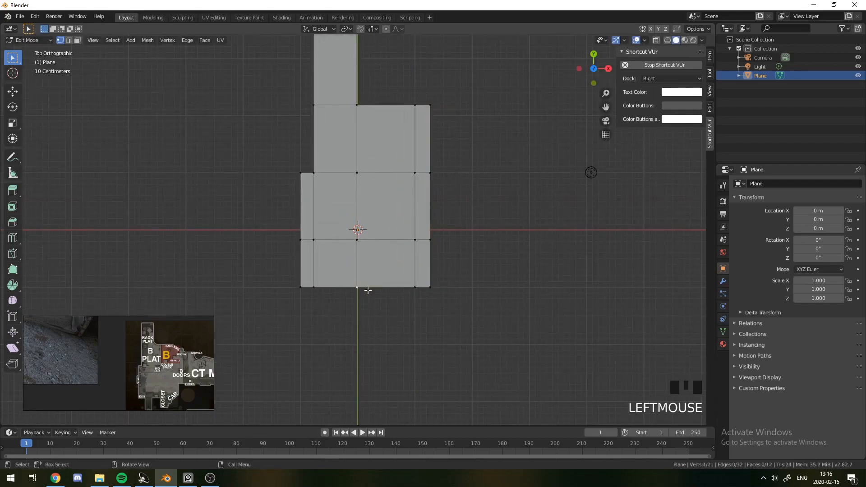
- Pull the lower-right vertices downward and scale them along X into a slanted section
{"action": "left_click", "coordinate": [356, 278]}
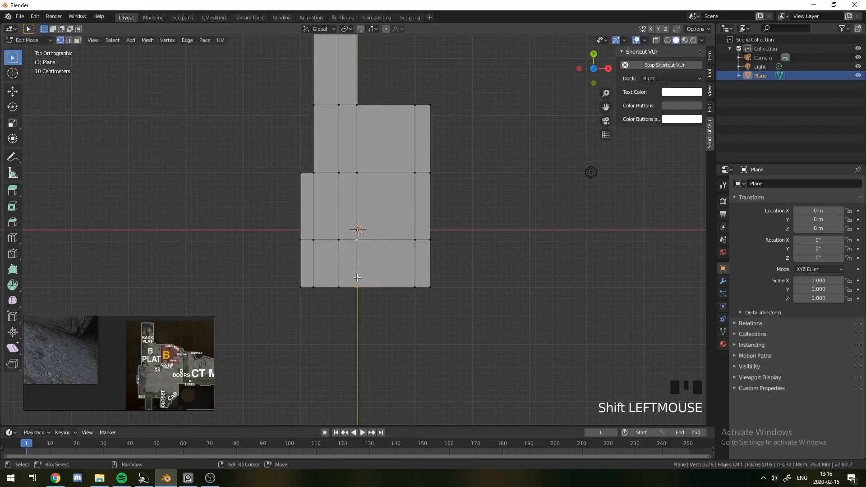
{"action": "key", "text": "g"}
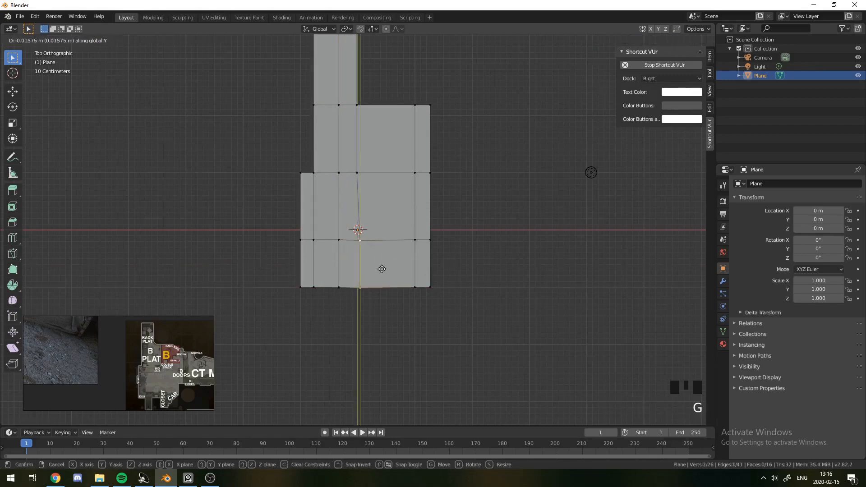
{"action": "key", "text": "ctrl+z"}
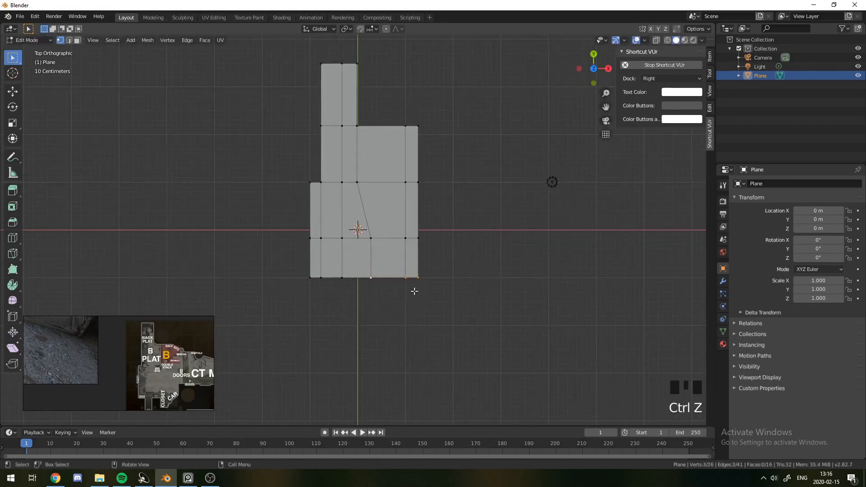
{"action": "key", "text": "g"}
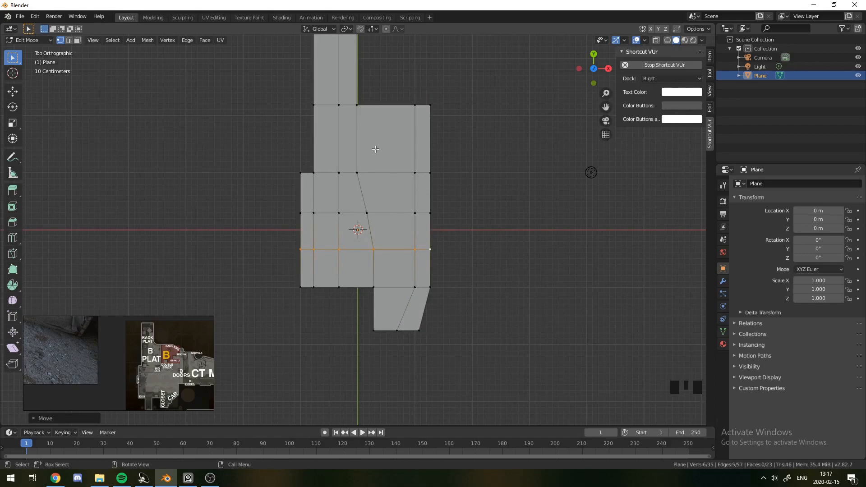
{"action": "key", "text": "s"}
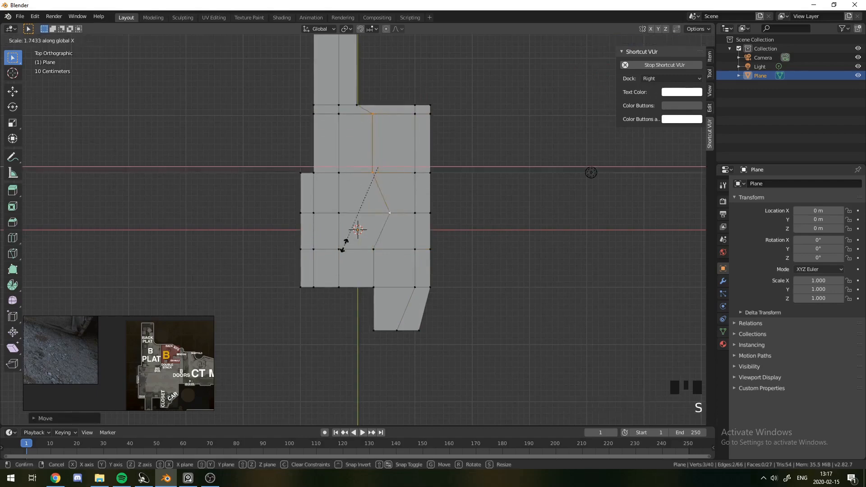
{"action": "key", "text": "ctrl+r"}
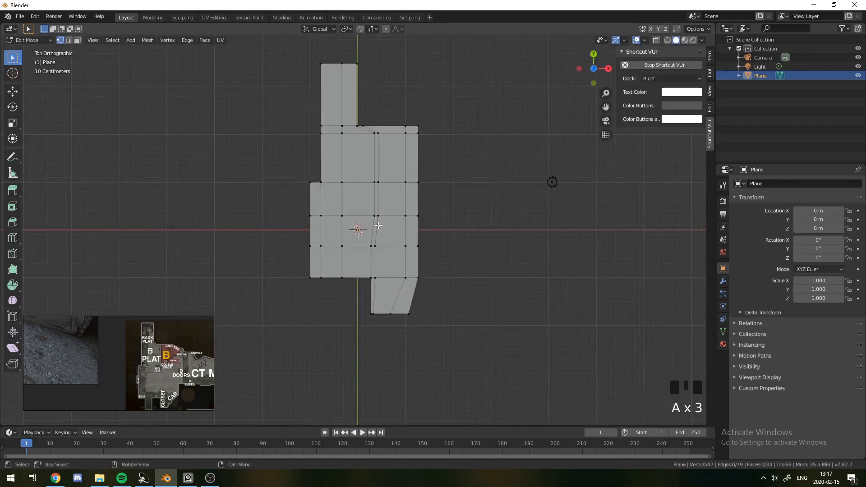
- From top view, select the floor's outer boundary and raise it into low perimeter walls
{"action": "left_click", "coordinate": [385, 139]}
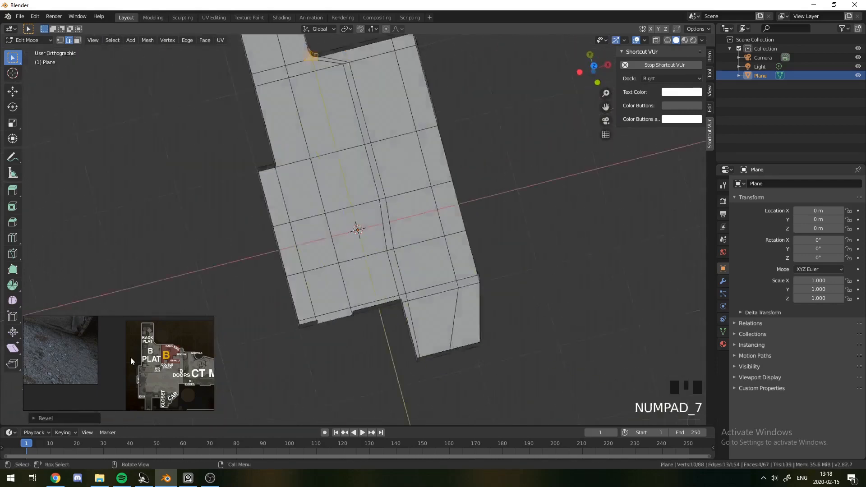
{"action": "key", "text": "numpad_7"}
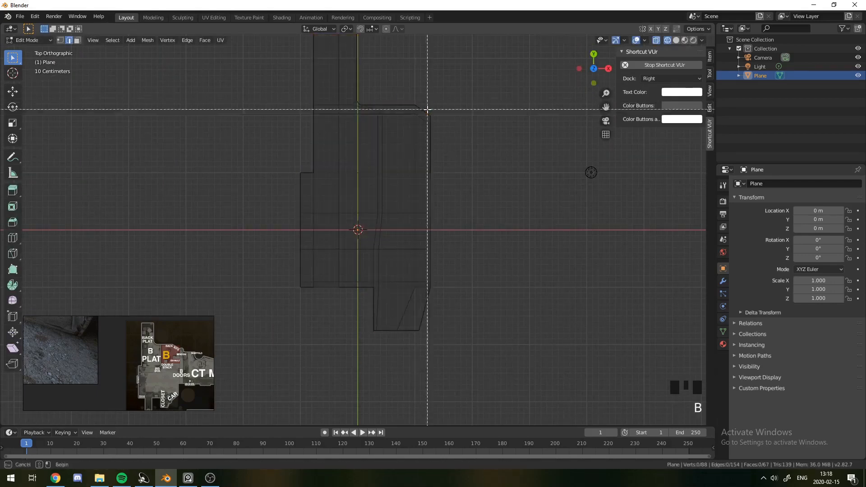
{"action": "key", "text": "g"}
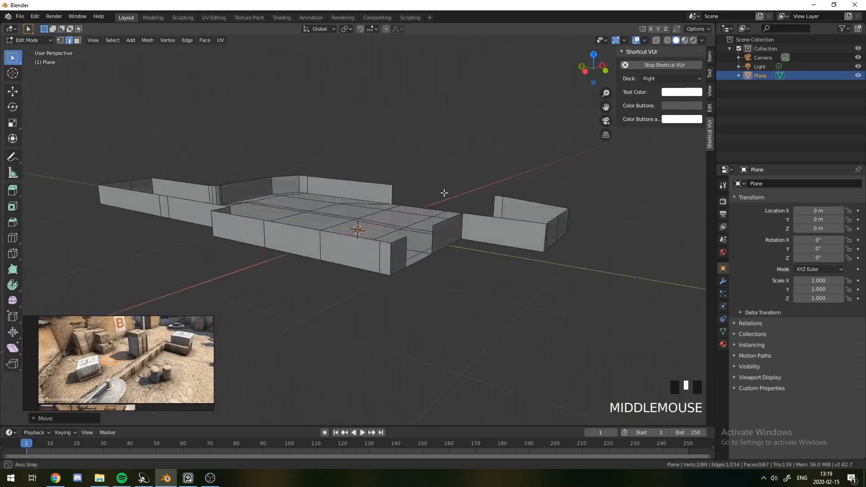
{"action": "key", "text": "ctrl+r"}
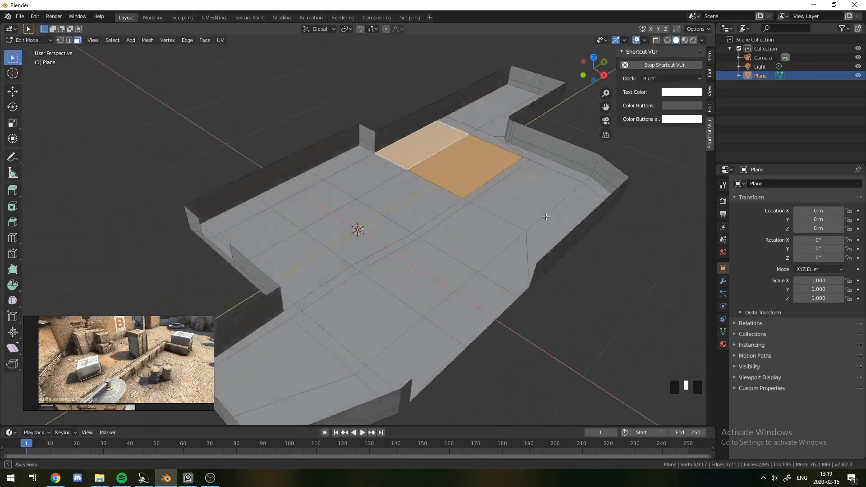
{"action": "key", "text": "Ctrl+b"}
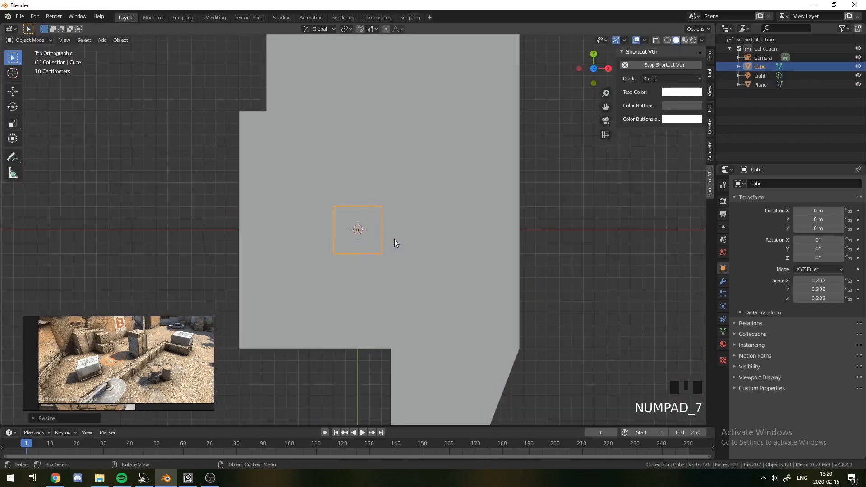
- Leave the floor mesh, place a small box and stretch it along X into a crate
{"action": "key", "text": "Tab"}
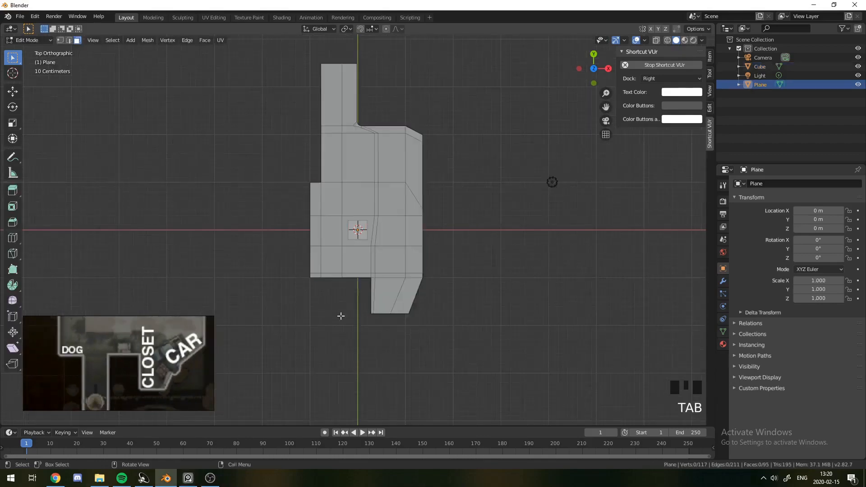
{"action": "key", "text": "Tab"}
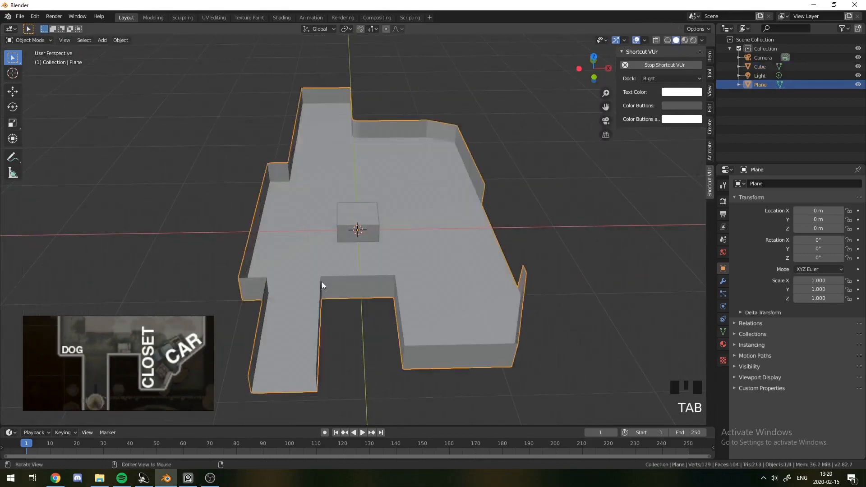
{"action": "scroll", "scroll_direction": "down", "scroll_amount": 3}
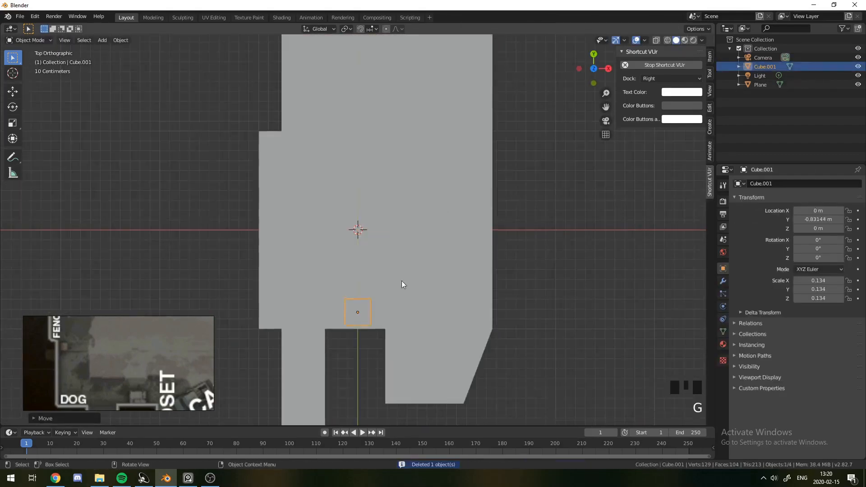
{"action": "key", "text": "g"}
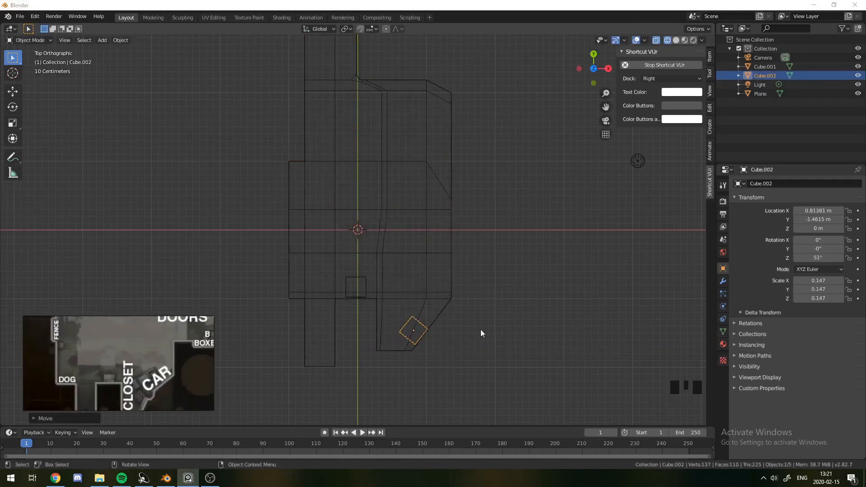
{"action": "key", "text": "s"}
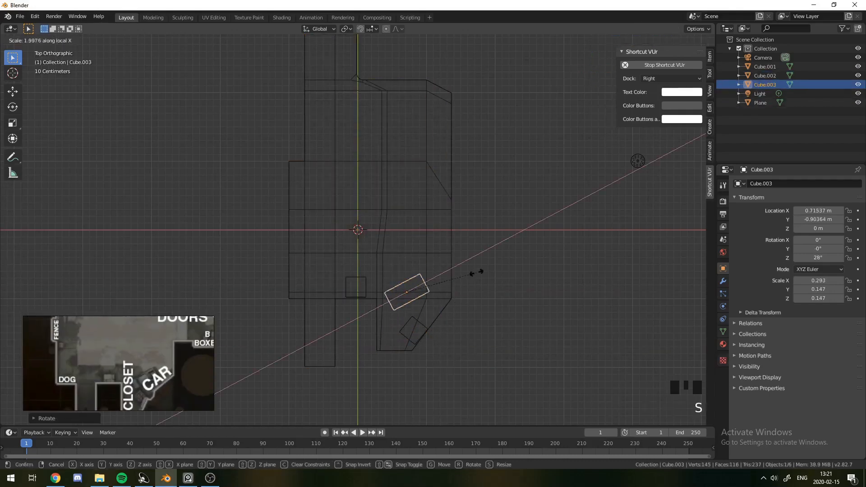
{"action": "left_click", "coordinate": [403, 317]}
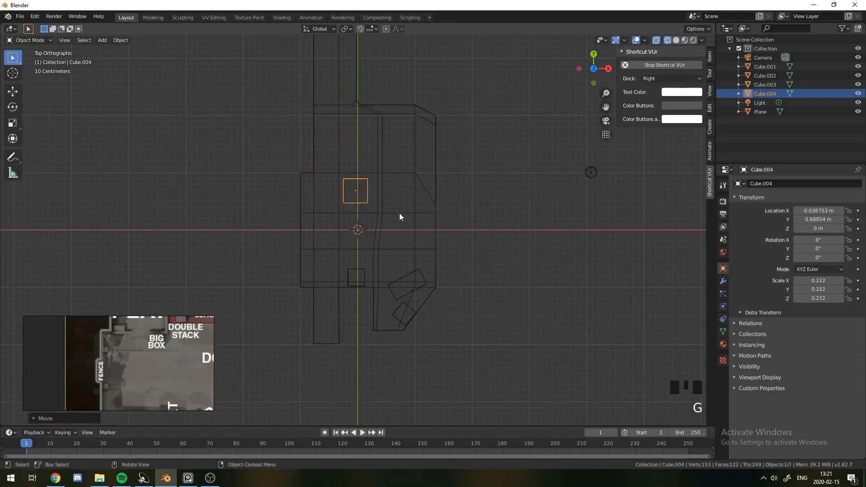
- Duplicate the box and position the copy toward the top of the floor
{"action": "scroll", "scroll_direction": "down", "scroll_amount": 3}
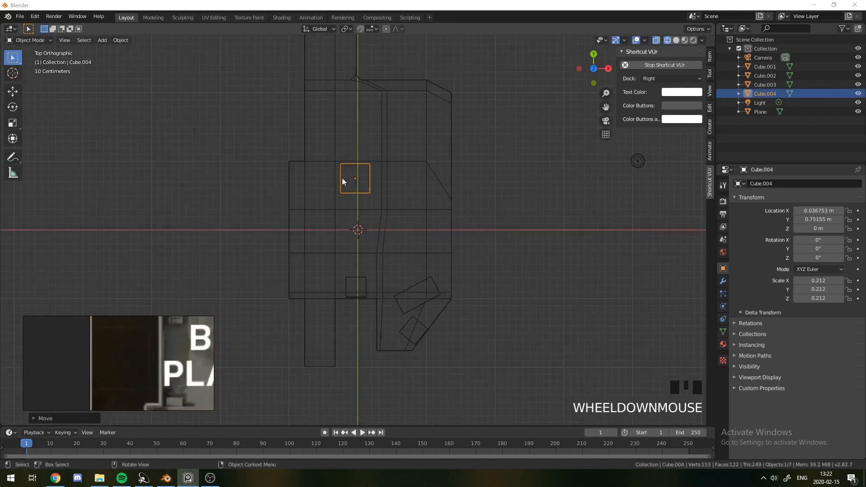
{"action": "key", "text": "shift+d"}
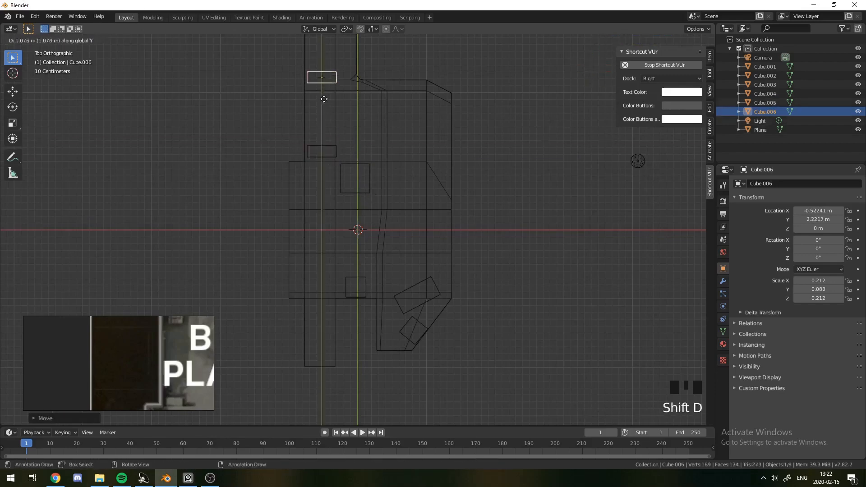
{"action": "key", "text": "s"}
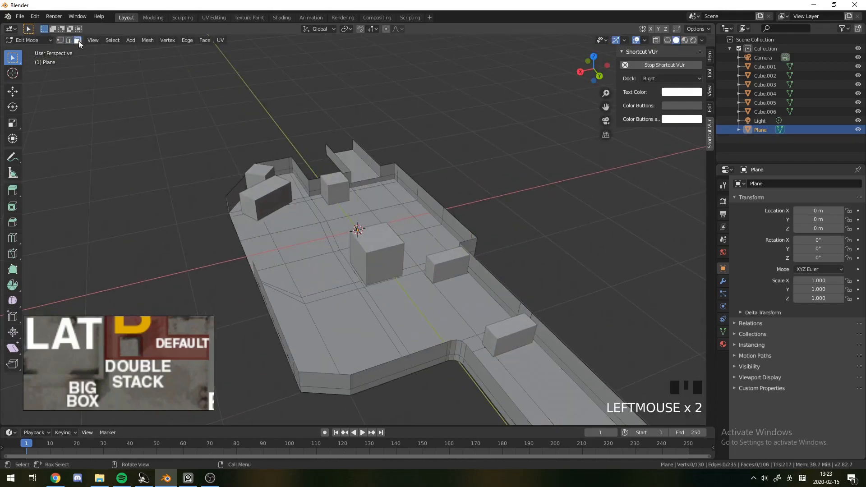
- Add edge loops to the floor, reposition one, and select the wall-corner face for a ledge
{"action": "key", "text": "g"}
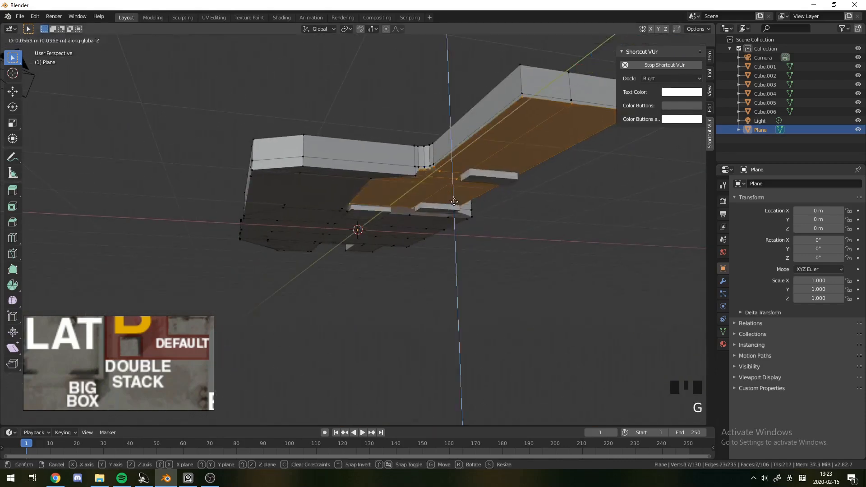
{"action": "key", "text": "Tab"}
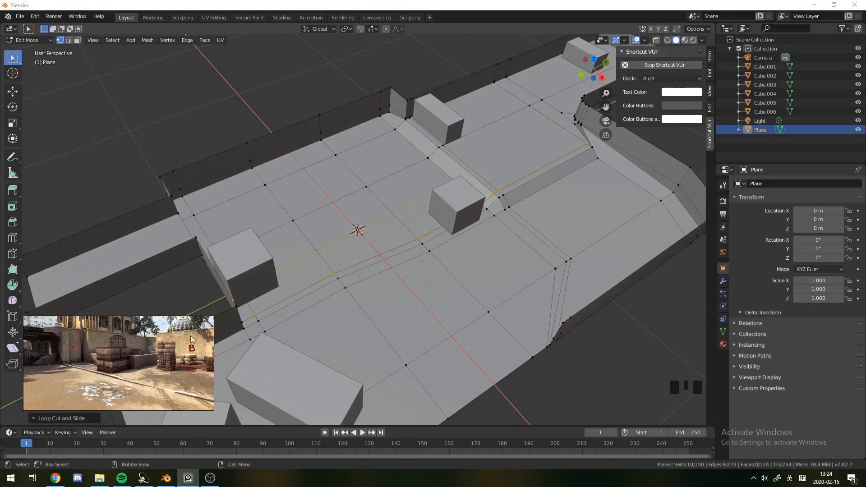
{"action": "scroll", "scroll_direction": "up", "scroll_amount": 3}
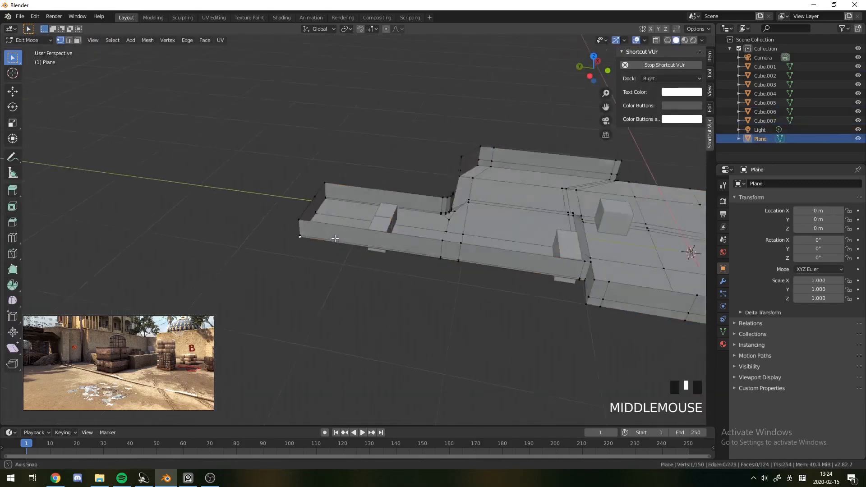
{"action": "left_click", "coordinate": [421, 323]}
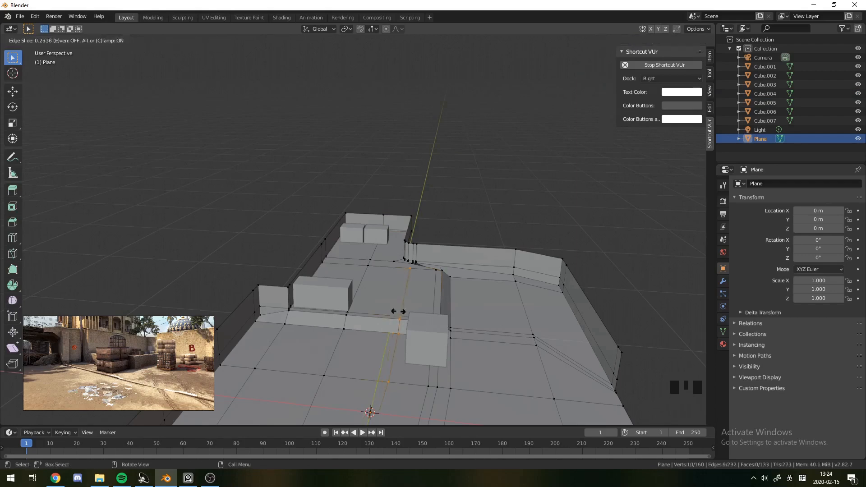
{"action": "mouse_move", "coordinate": [232, 346]}
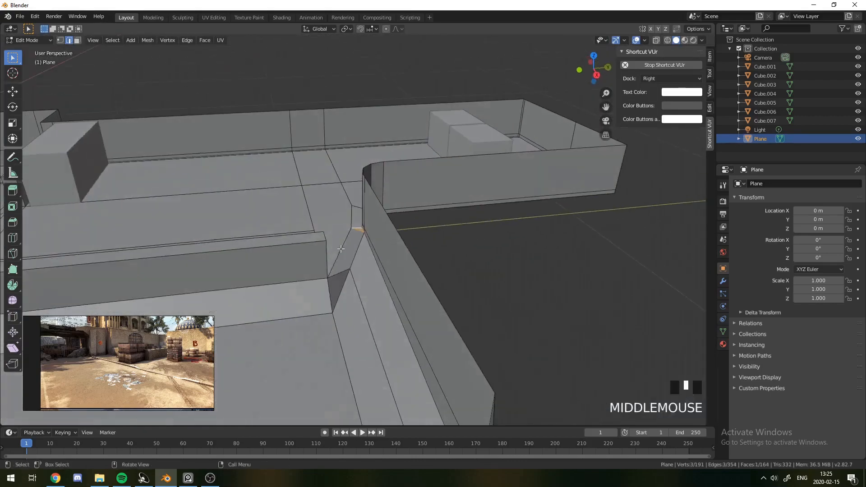
{"action": "left_click", "coordinate": [351, 243]}
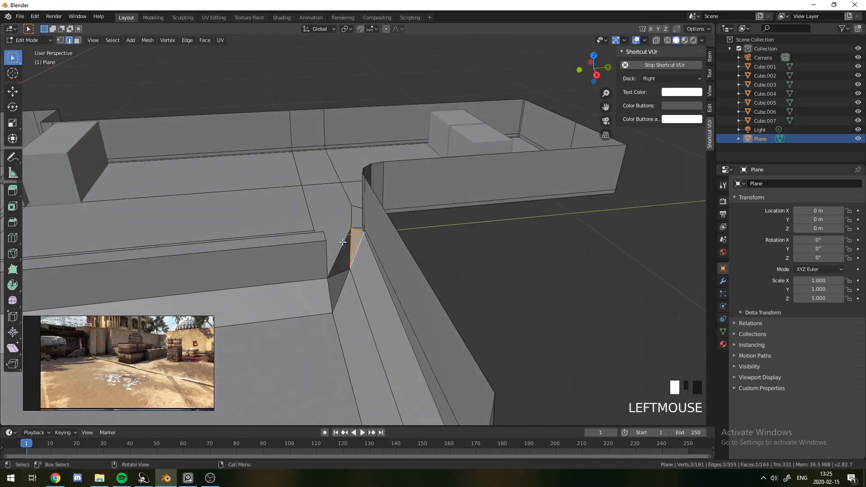
{"action": "scroll", "scroll_direction": "down", "scroll_amount": 3}
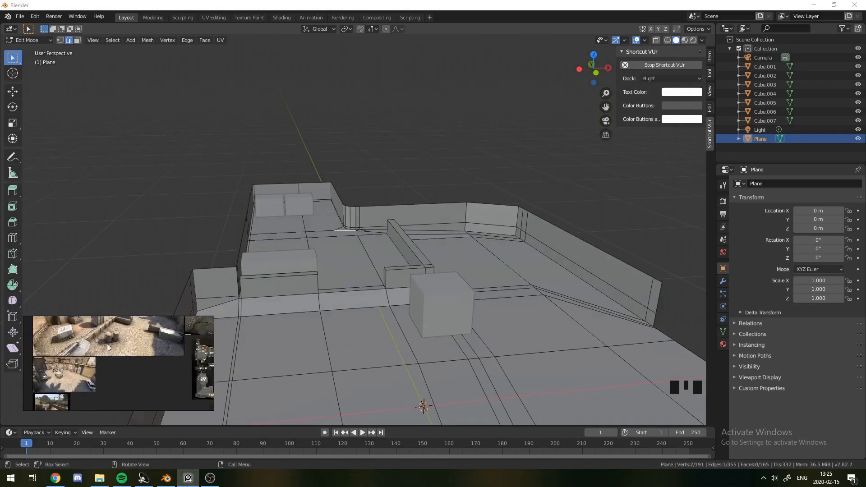
- Duplicate the small box into another crate and scale it into a longer one
{"action": "scroll", "scroll_direction": "down", "scroll_amount": 3}
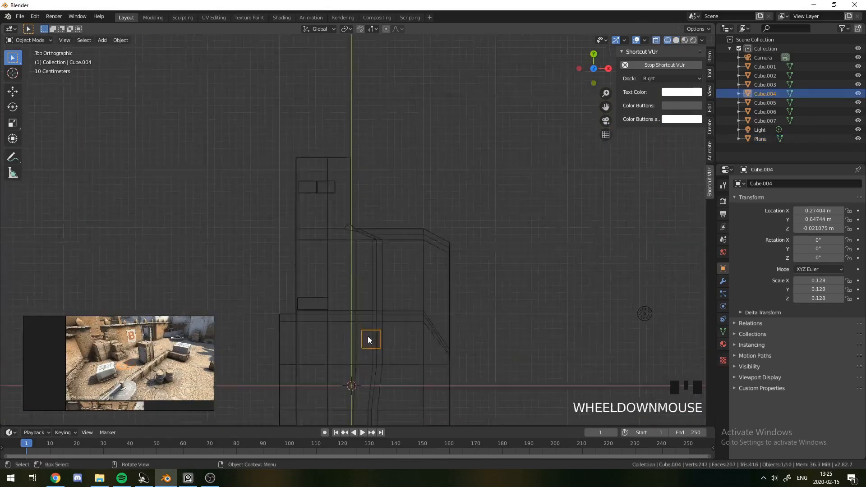
{"action": "key", "text": "shift+d"}
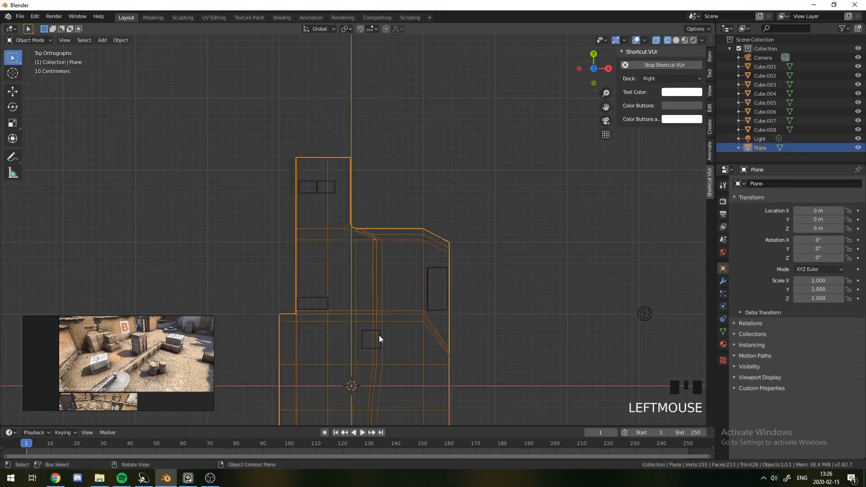
{"action": "left_click", "coordinate": [417, 279]}
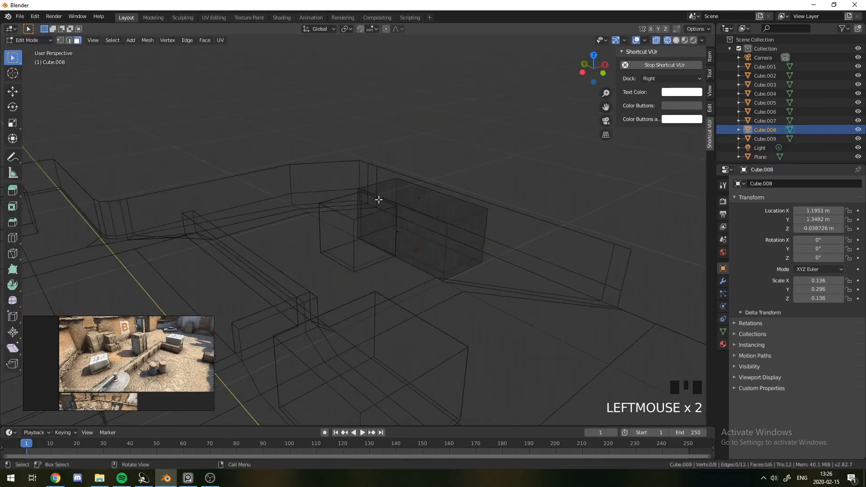
{"action": "key", "text": "s"}
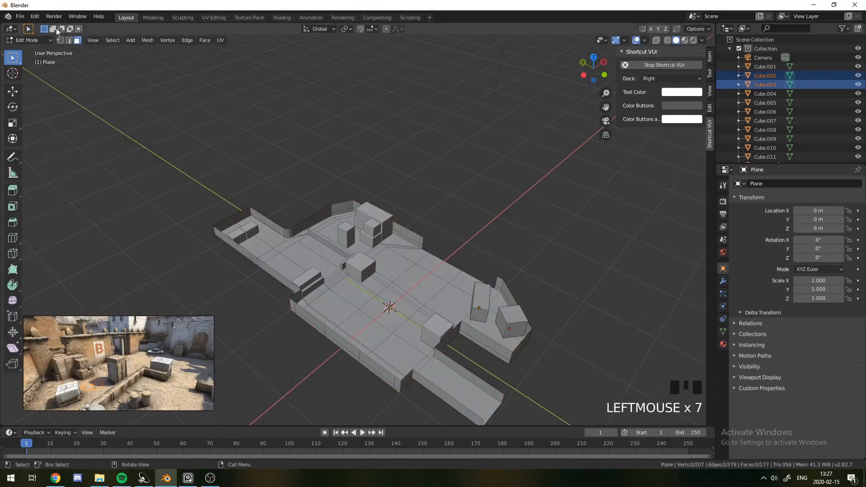
- Raise the outer wall edges vertically and duplicate the stacked boxes for an angled crate
{"action": "key", "text": "g"}
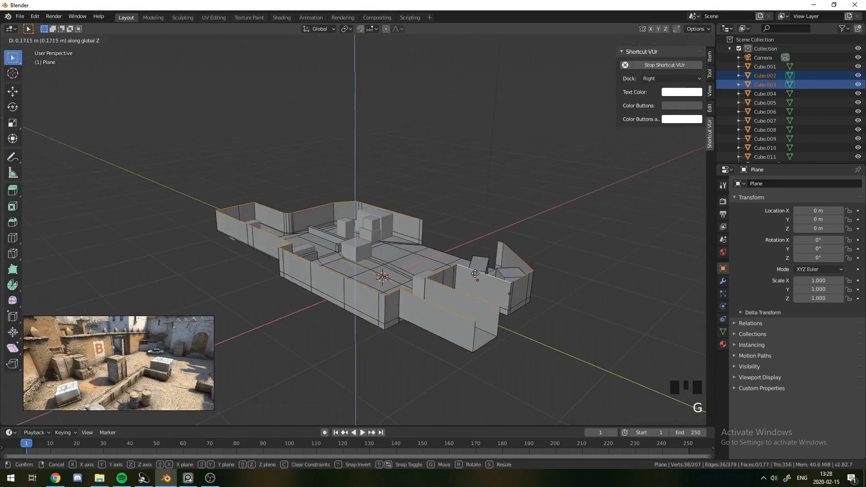
{"action": "key", "text": "Tab"}
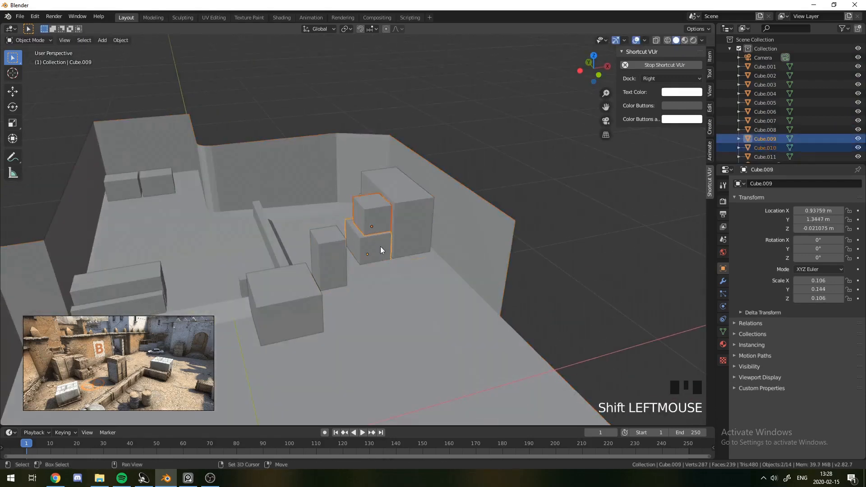
{"action": "key", "text": "ctrl+r"}
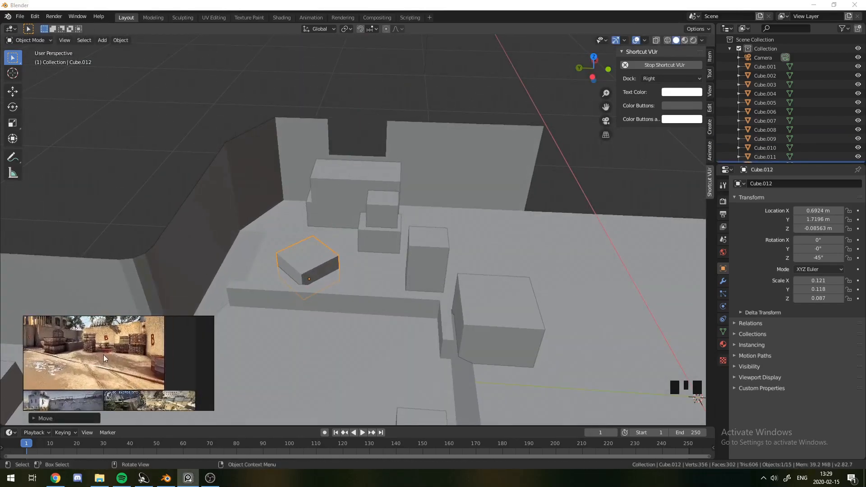
{"action": "scroll", "scroll_direction": "down", "scroll_amount": 3}
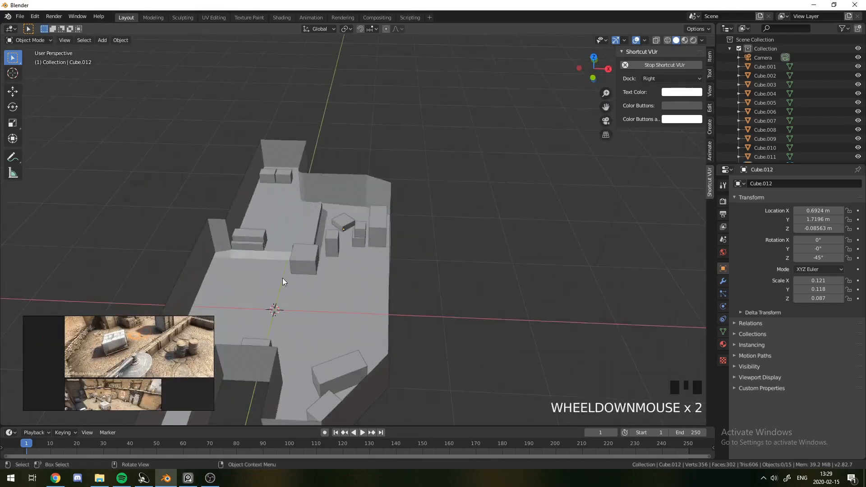
- Add a cylinder, shrink it to barrel size, and duplicate it beside the crates
{"action": "key", "text": "s"}
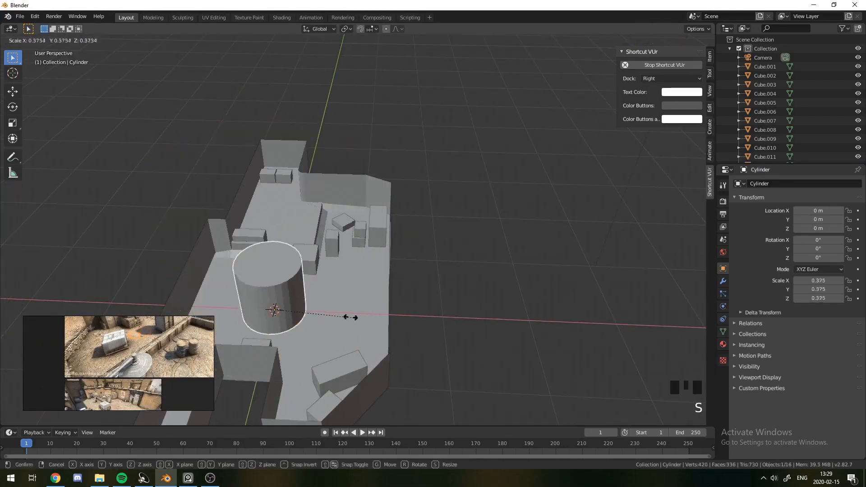
{"action": "key", "text": "Tab"}
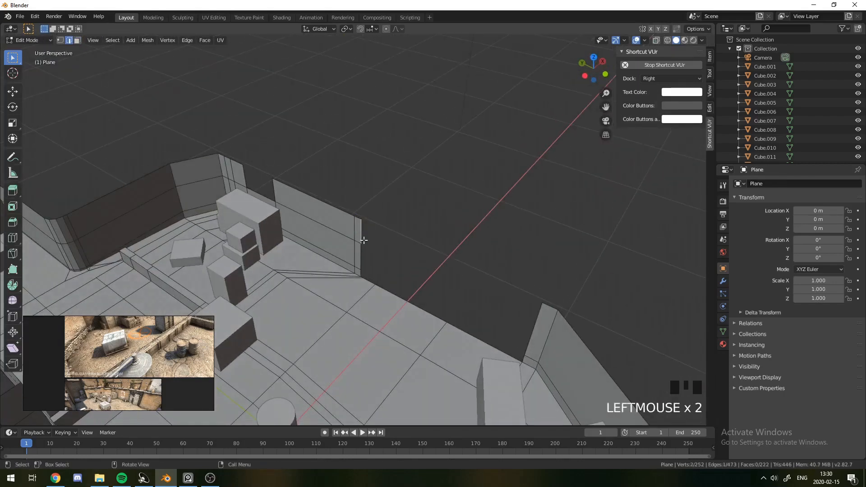
{"action": "key", "text": "g"}
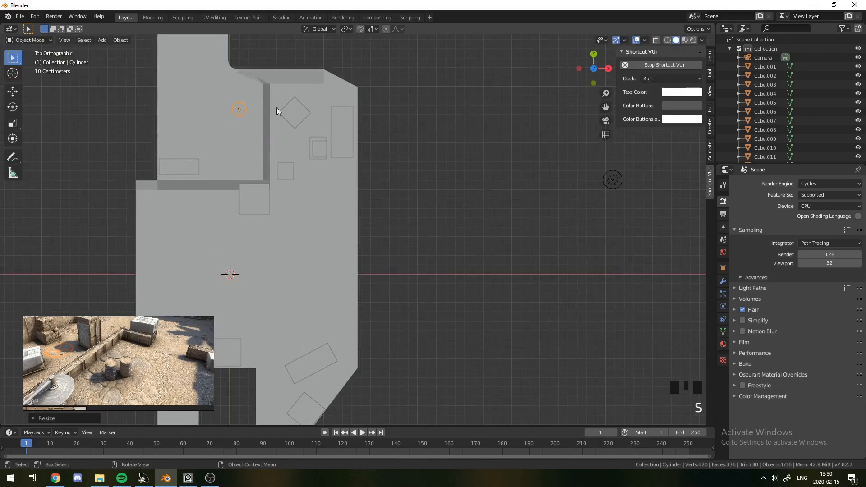
{"action": "key", "text": "g"}
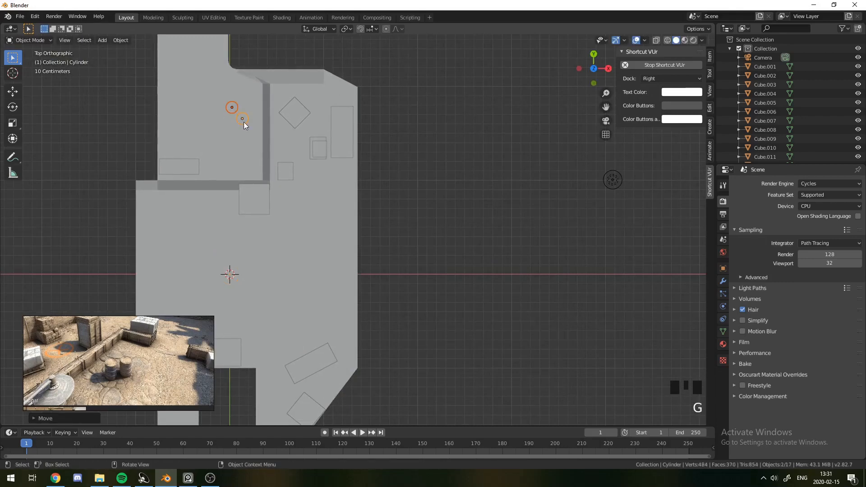
{"action": "scroll", "scroll_direction": "up", "scroll_amount": 3}
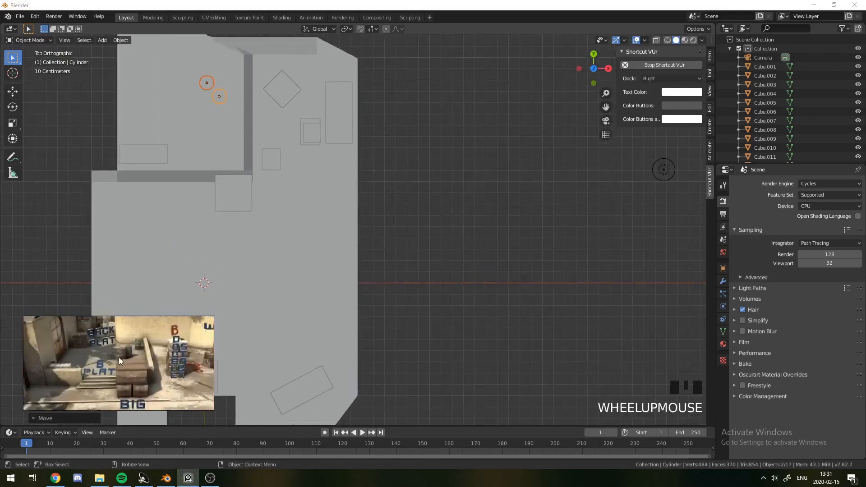
{"action": "key", "text": "shift+d"}
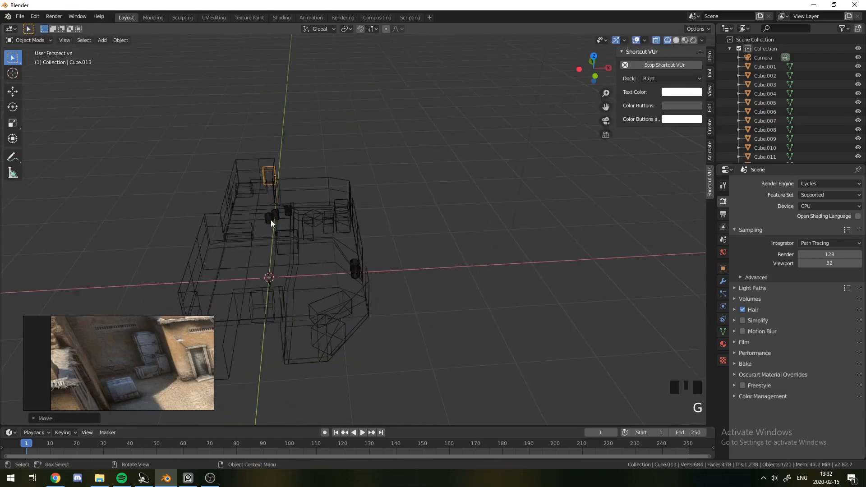
- Duplicate a box into door panels, push the end wall face outward and nudge a crate
{"action": "key", "text": "shift+d"}
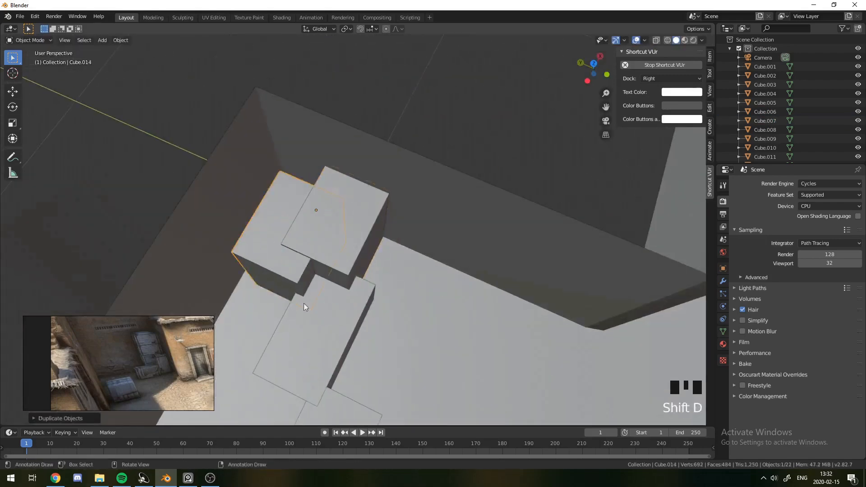
{"action": "key", "text": "s"}
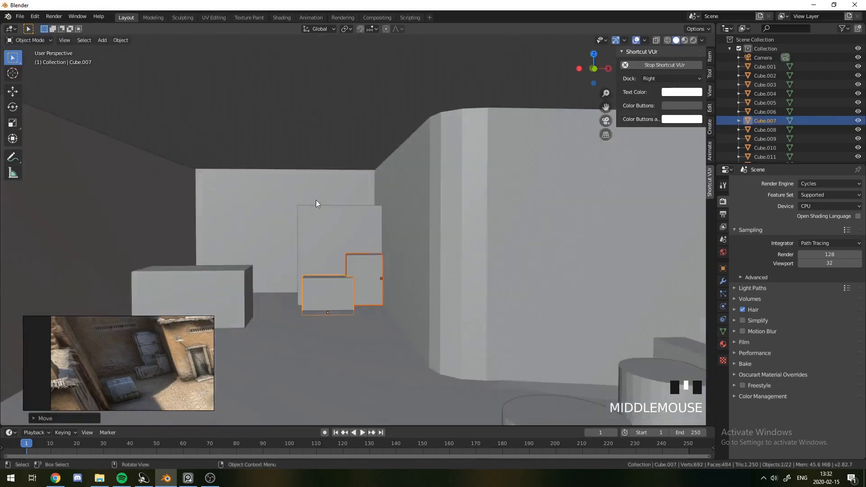
{"action": "key", "text": "g"}
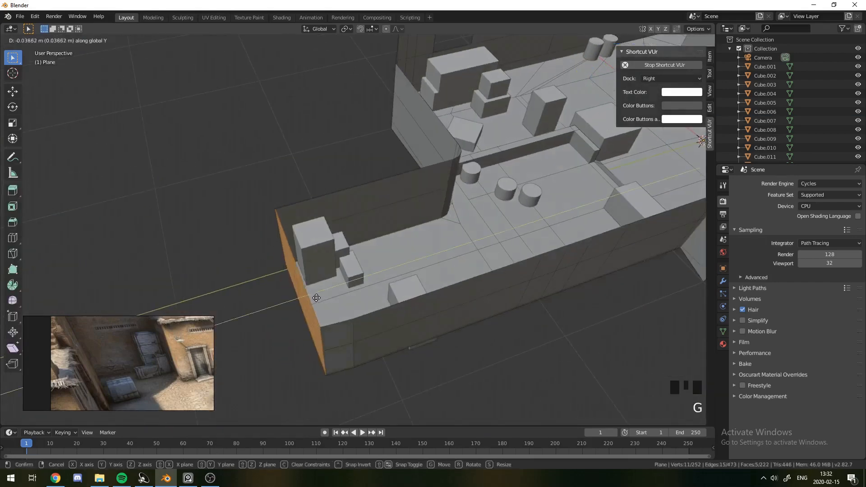
{"action": "key", "text": "ctrl+z"}
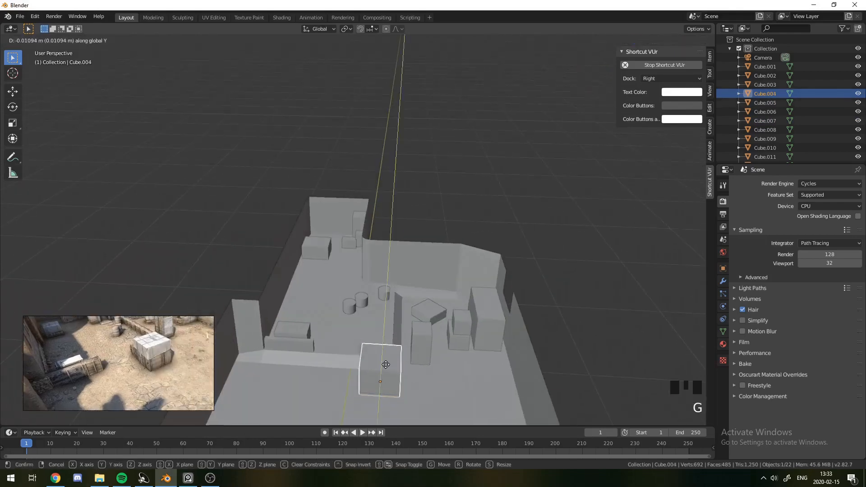
{"action": "key", "text": "NUMPAD_PERIOD"}
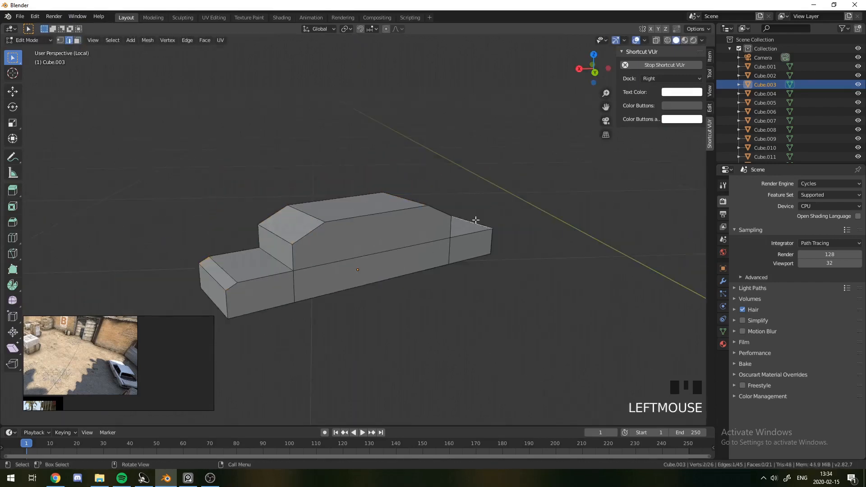
- Stretch the car body lengthwise, raise it and add loop cuts for the cabin
{"action": "key", "text": "s"}
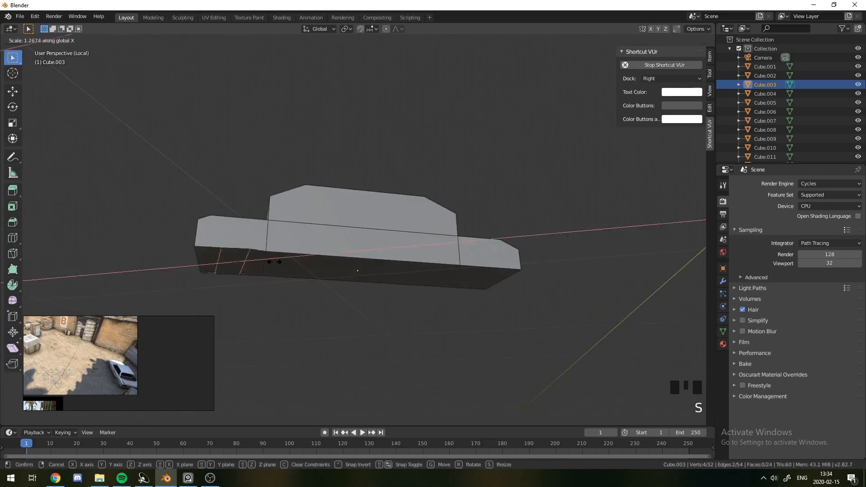
{"action": "key", "text": "g"}
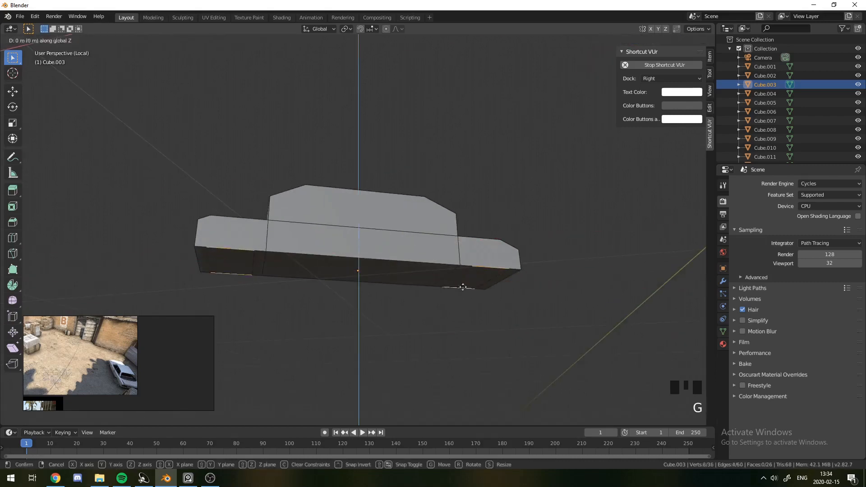
{"action": "key", "text": "ctrl+r"}
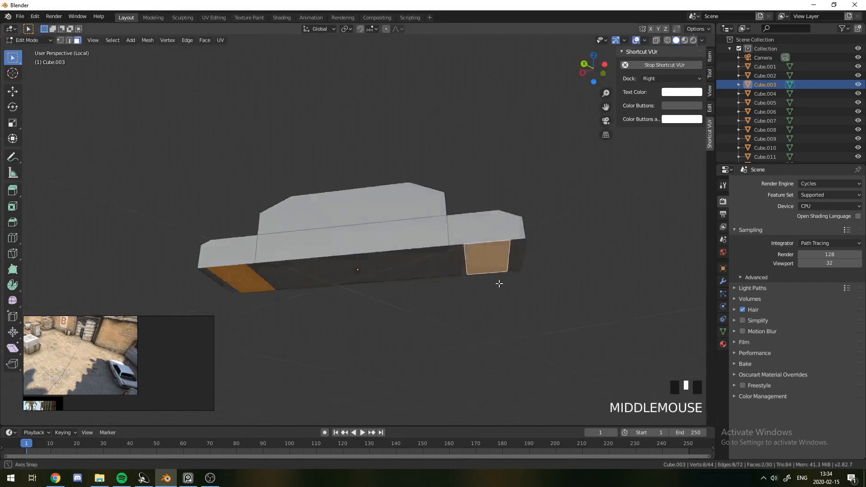
{"action": "key", "text": "ctrl+r"}
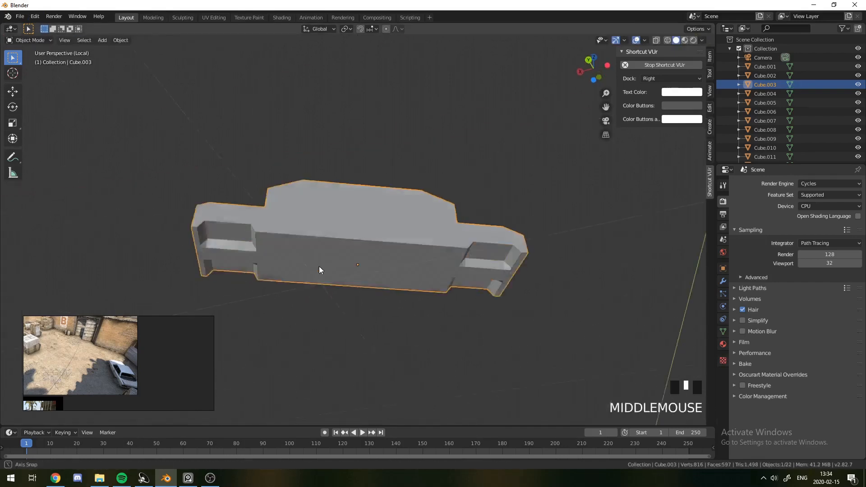
- Extrude the cabin's top faces and cut window gaps along its sides
{"action": "key", "text": "Tab"}
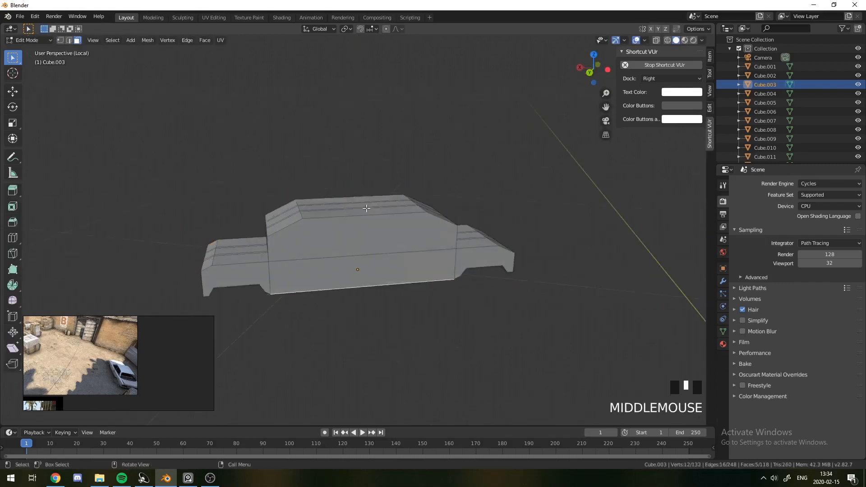
{"action": "key", "text": "Tab"}
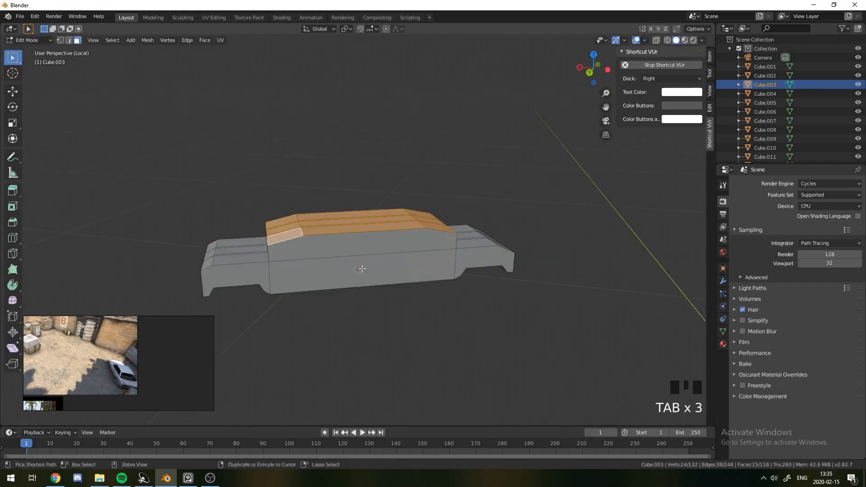
{"action": "key", "text": "ctrl+r"}
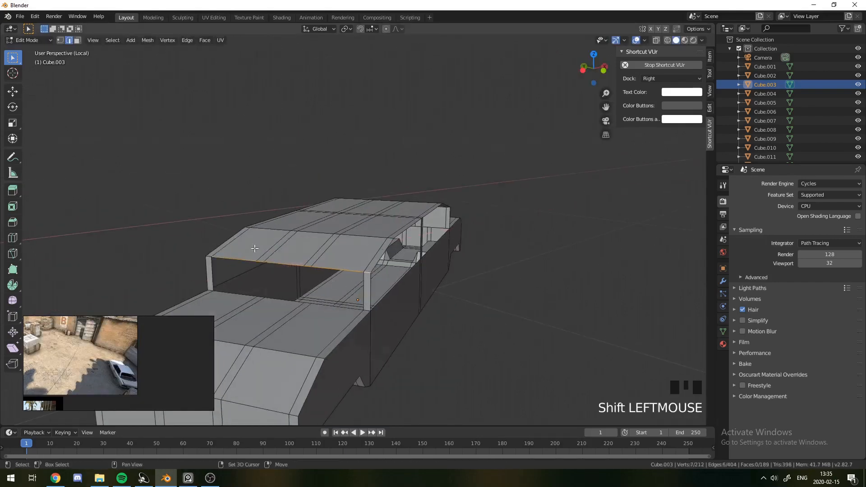
{"action": "scroll", "scroll_direction": "down", "scroll_amount": 3}
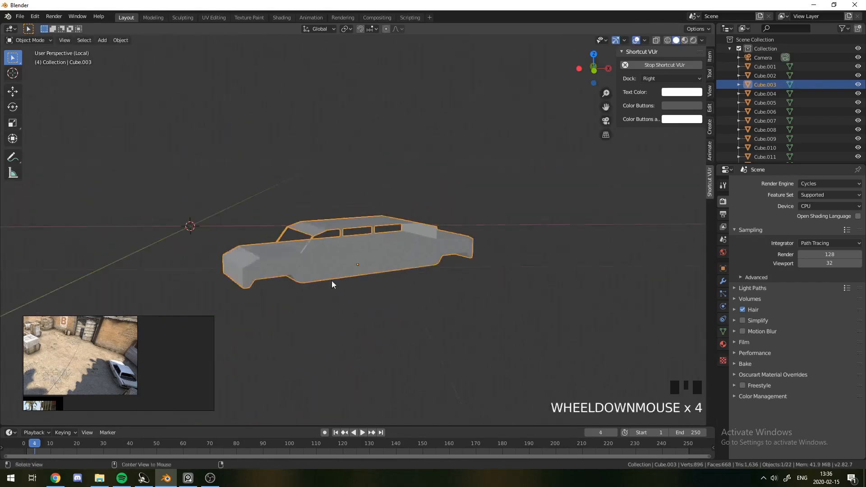
- Add a cylinder wheel, rotate it into line with the car and duplicate it to the corners
{"action": "key", "text": "shift+a"}
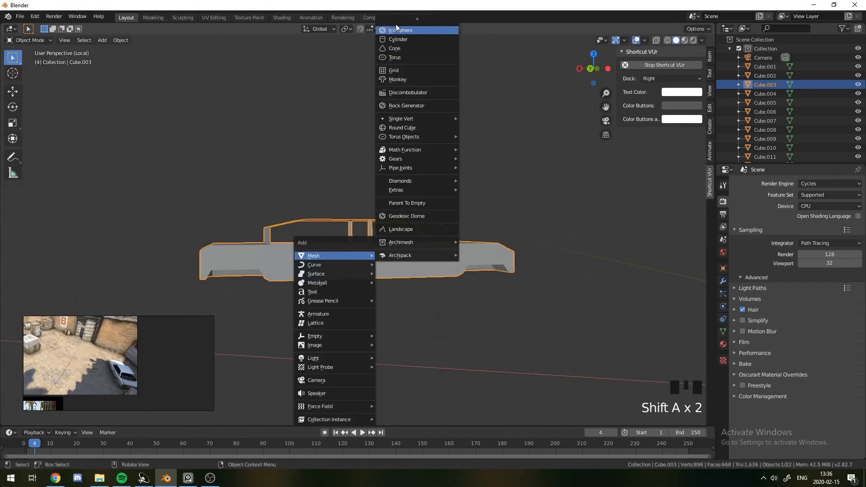
{"action": "left_click", "coordinate": [397, 39]}
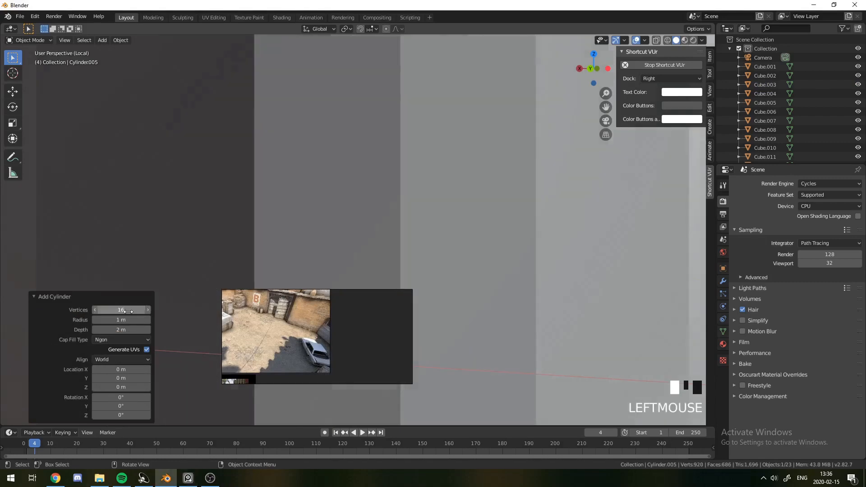
{"action": "key", "text": "g"}
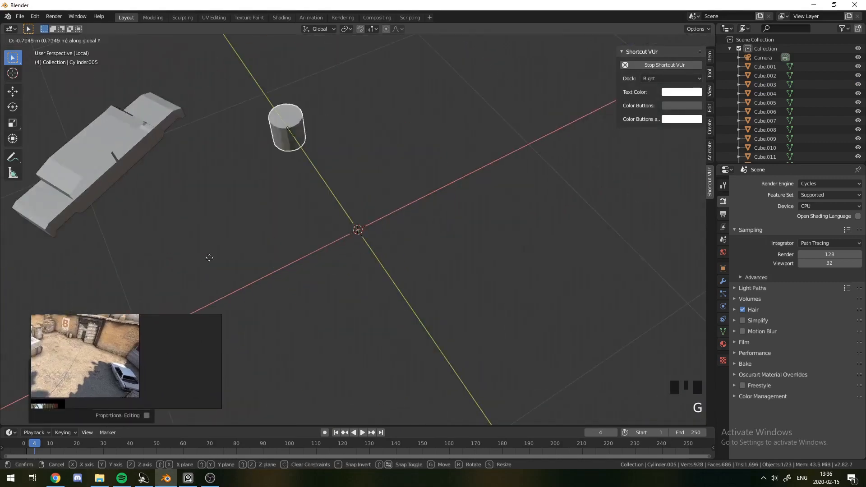
{"action": "scroll", "scroll_direction": "up", "scroll_amount": 3}
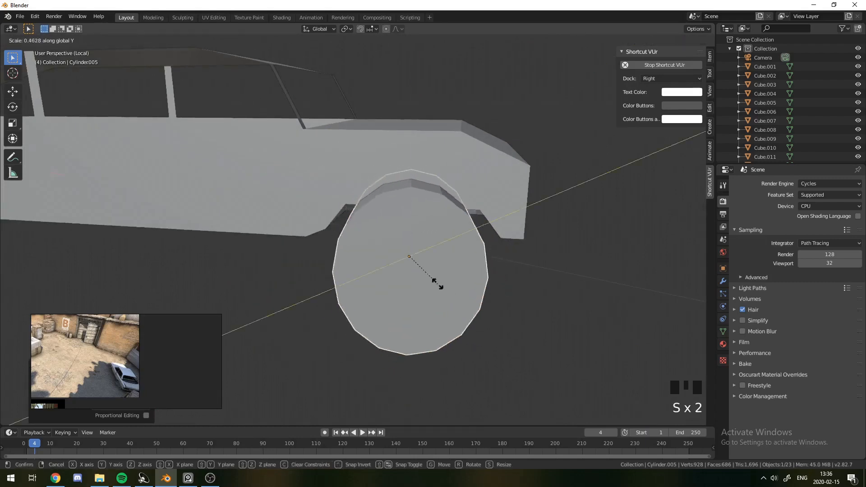
{"action": "key", "text": "r"}
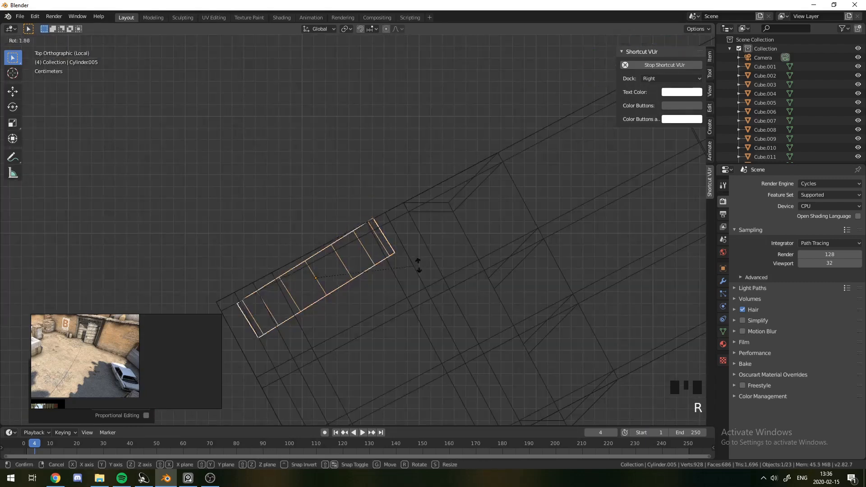
{"action": "key", "text": "shift+d"}
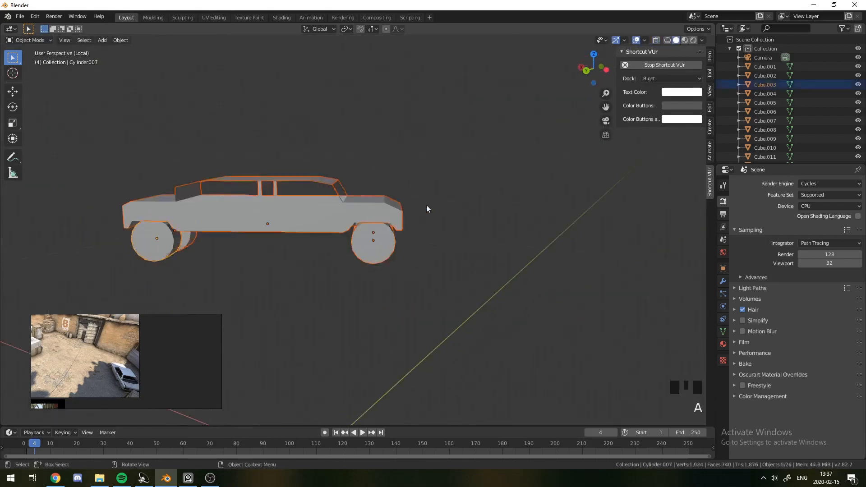
- Adjust the car body edges and park the car at an angle on the site floor
{"action": "key", "text": "Tab"}
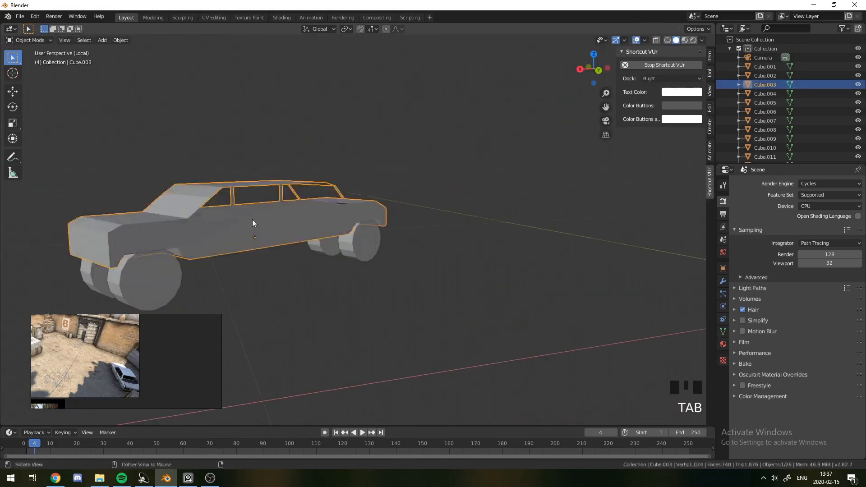
{"action": "scroll", "scroll_direction": "down", "scroll_amount": 3}
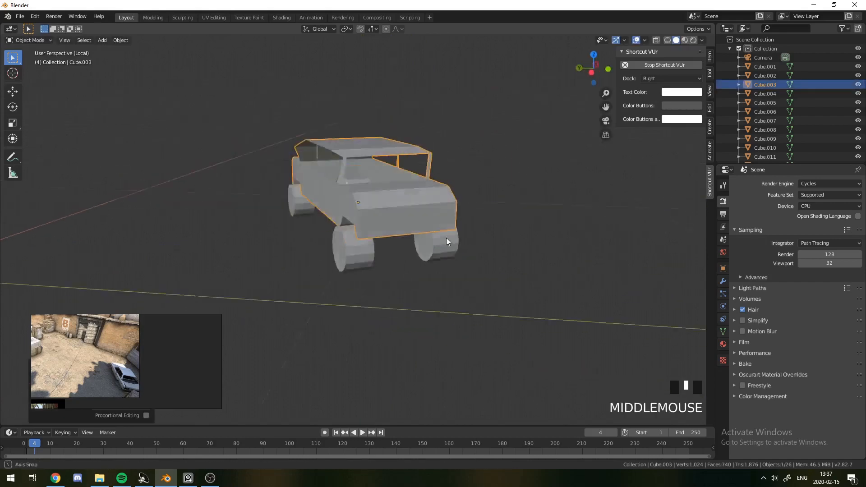
{"action": "key", "text": "g"}
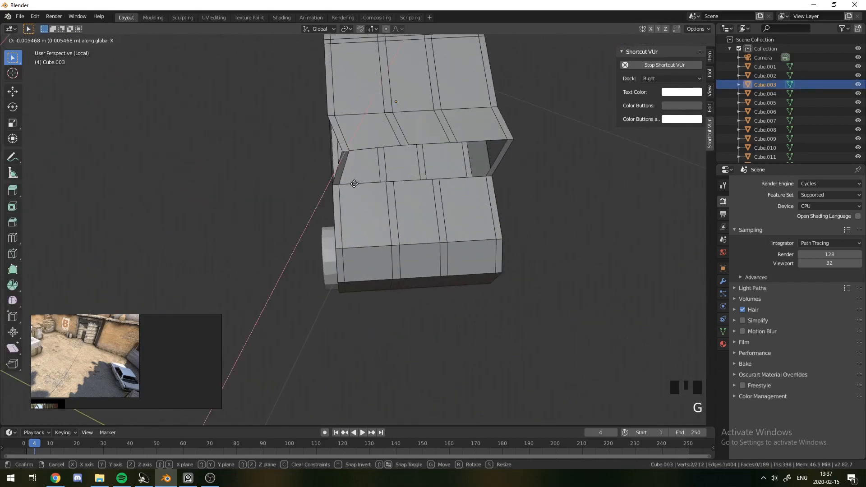
{"action": "key", "text": "Tab"}
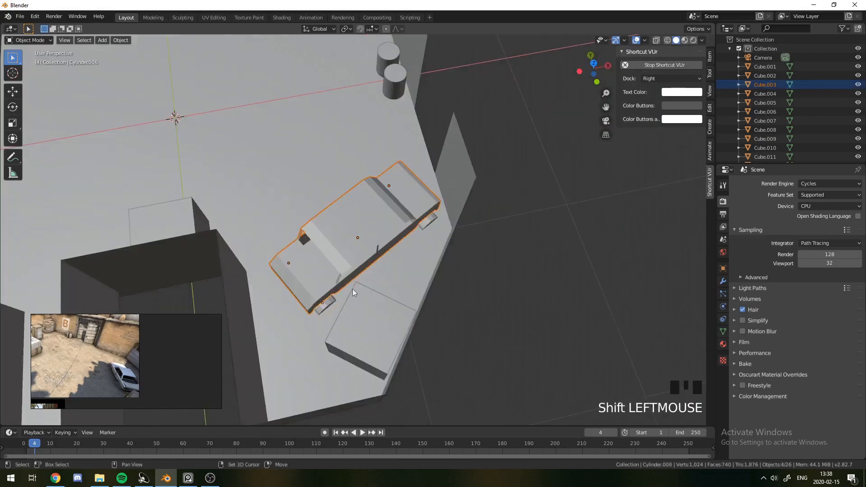
{"action": "key", "text": "NUMPAD_7"}
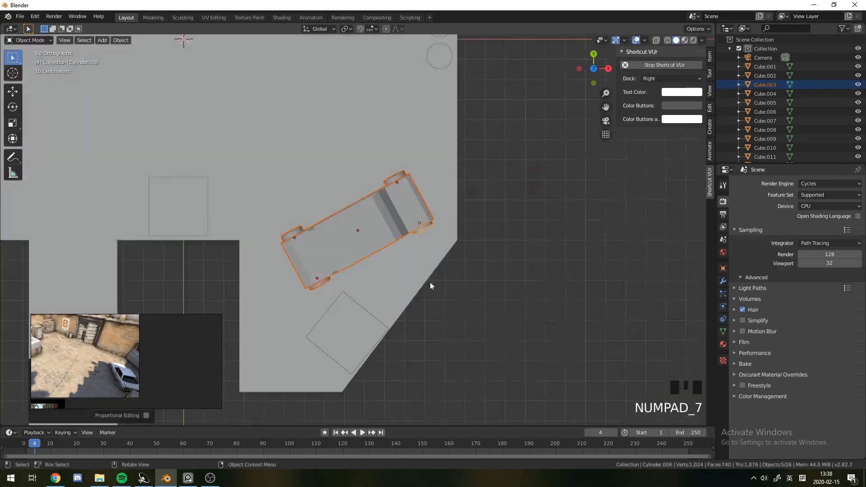
- Add a Sun light at Strength 10 and view the B-site in Rendered shading
{"action": "key", "text": "a"}
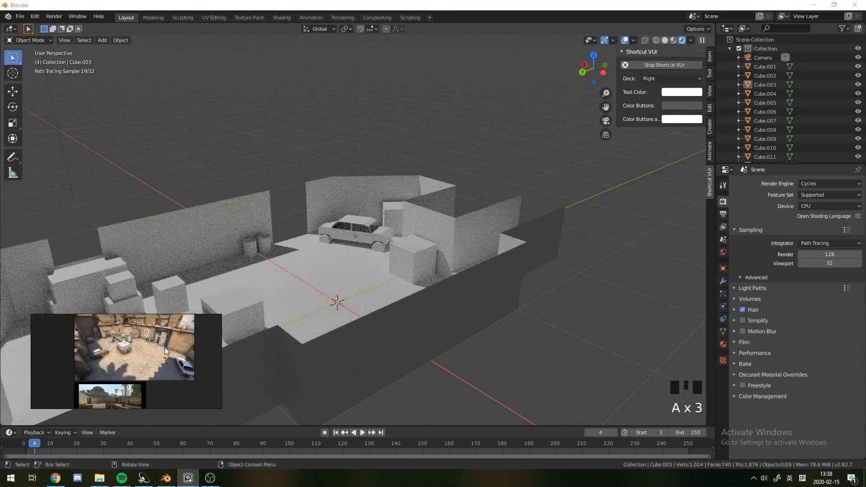
{"action": "key", "text": "g"}
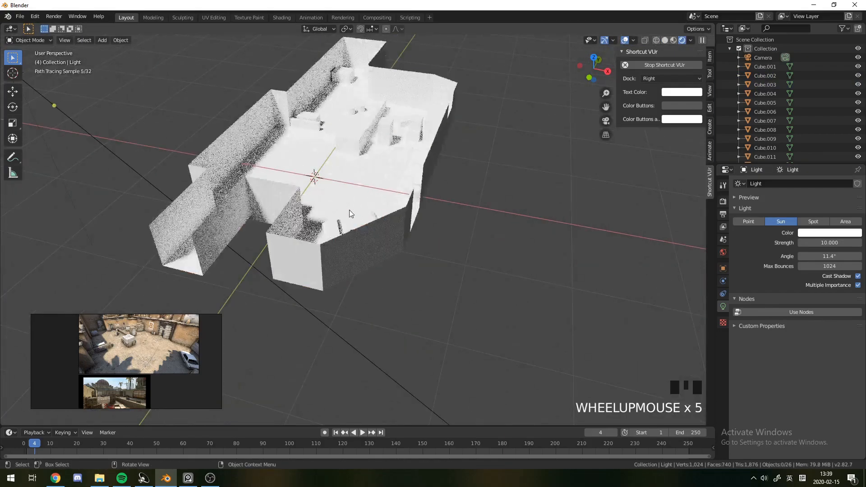
{"action": "key", "text": "r"}
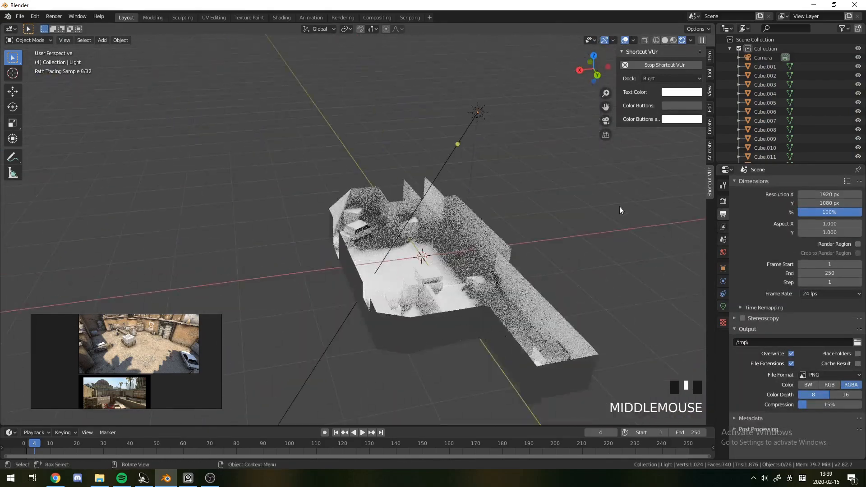
{"action": "scroll", "scroll_direction": "up", "scroll_amount": 3}
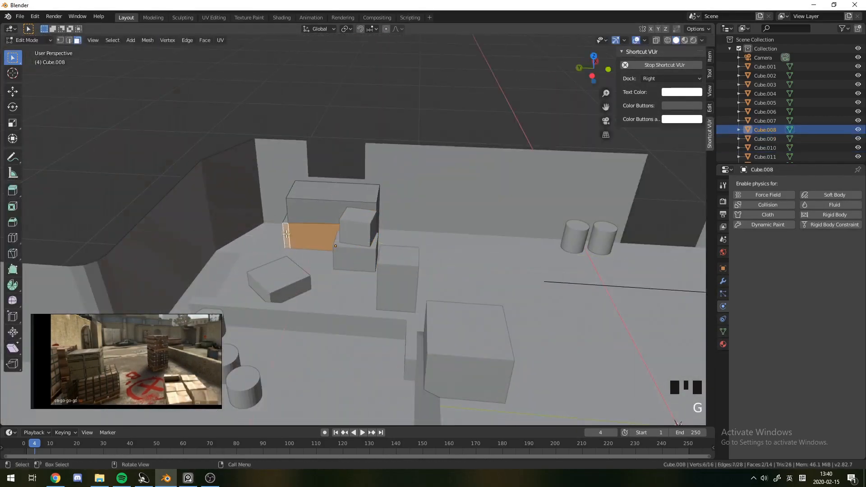
- Set the World background to black, reposition the camera, and extrude selected floor edges for detail
{"action": "scroll", "scroll_direction": "down", "scroll_amount": 3}
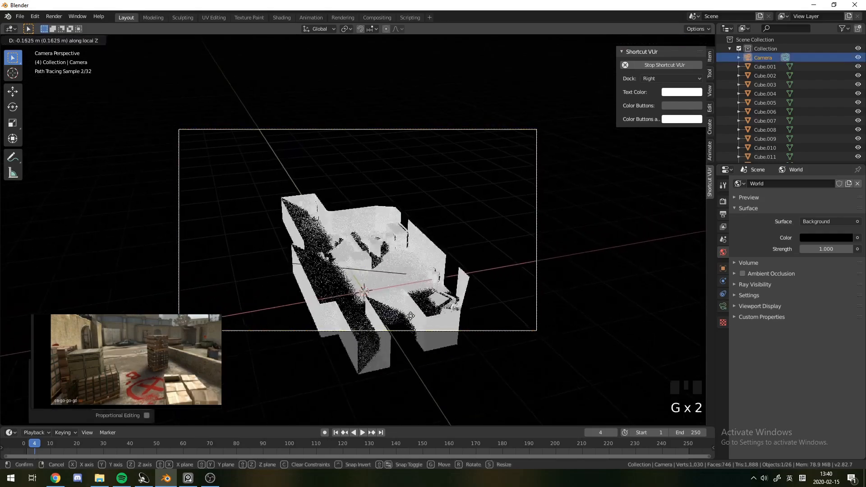
{"action": "left_click", "coordinate": [751, 183]}
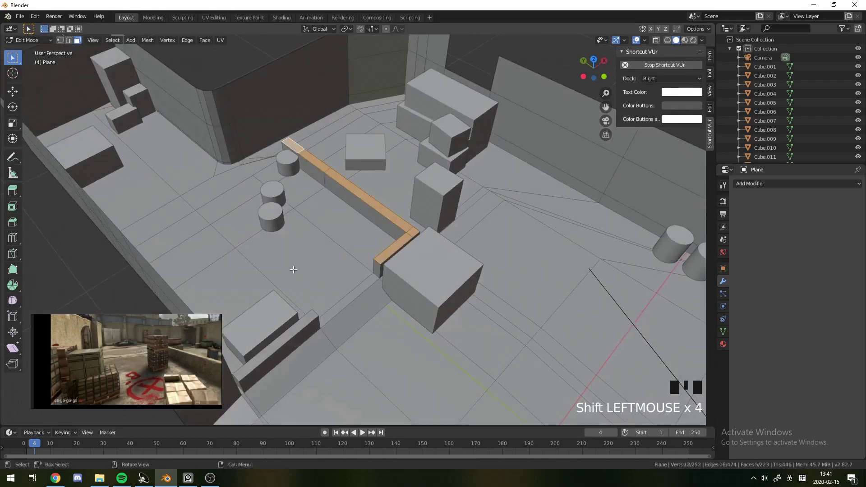
{"action": "key", "text": "g"}
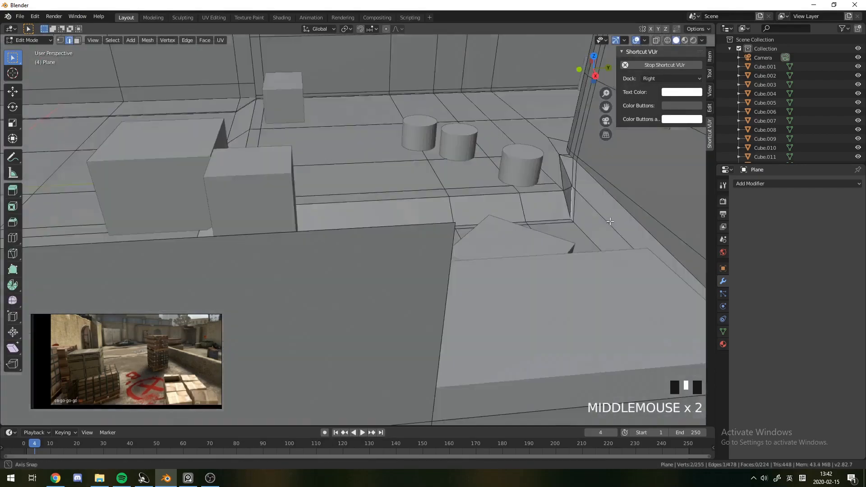
{"action": "key", "text": "e"}
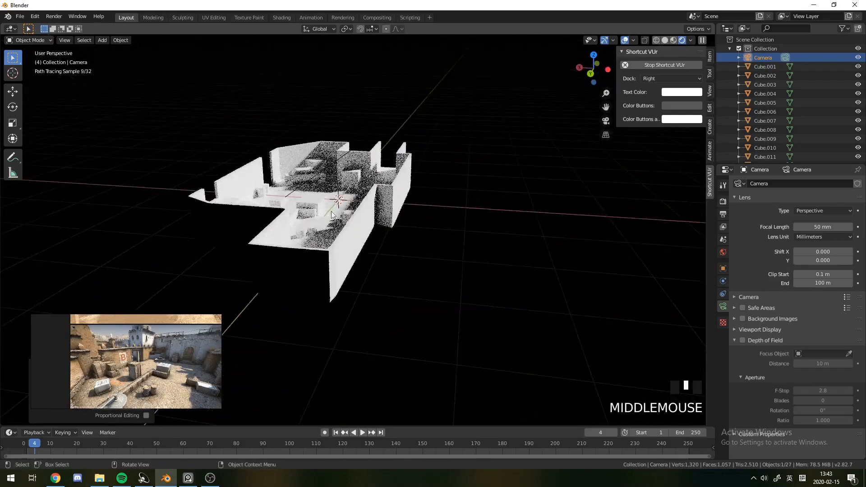
- Select the Camera and show its Object Data lens settings over the dark rendered preview
{"action": "key", "text": "g"}
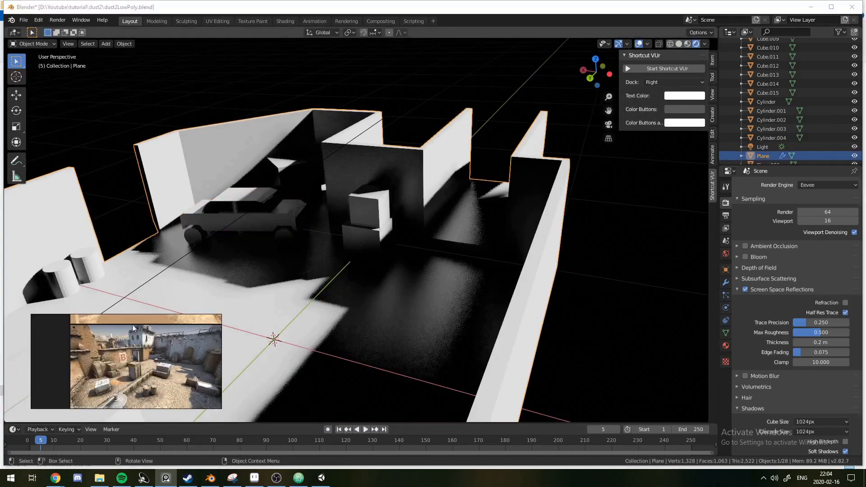
- Delete the stray floor vertices from the level mesh in Edit Mode
{"action": "key", "text": "Tab"}
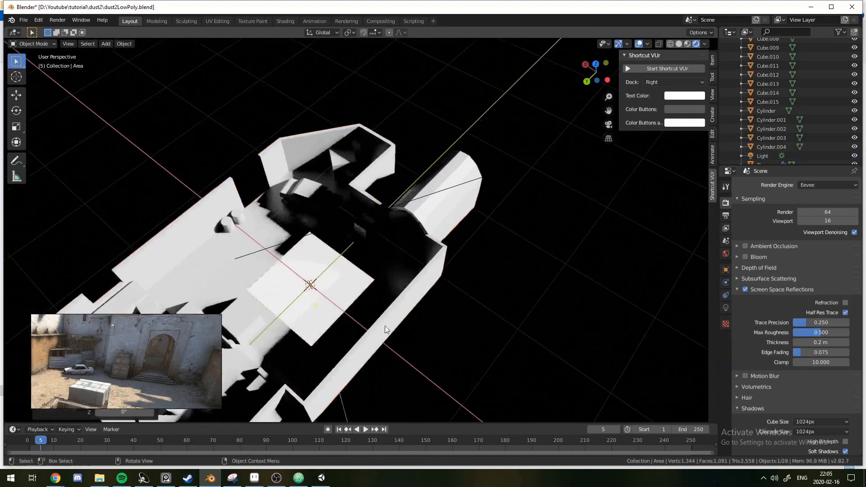
{"action": "key", "text": "r"}
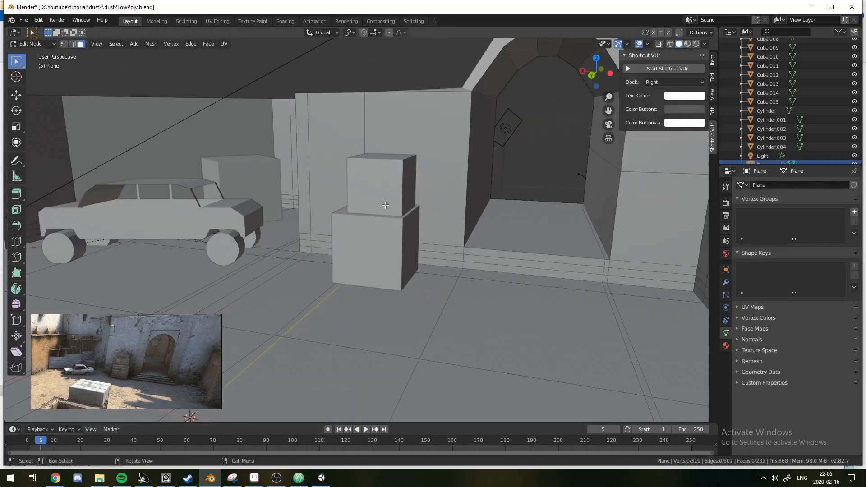
{"action": "left_click", "coordinate": [276, 478]}
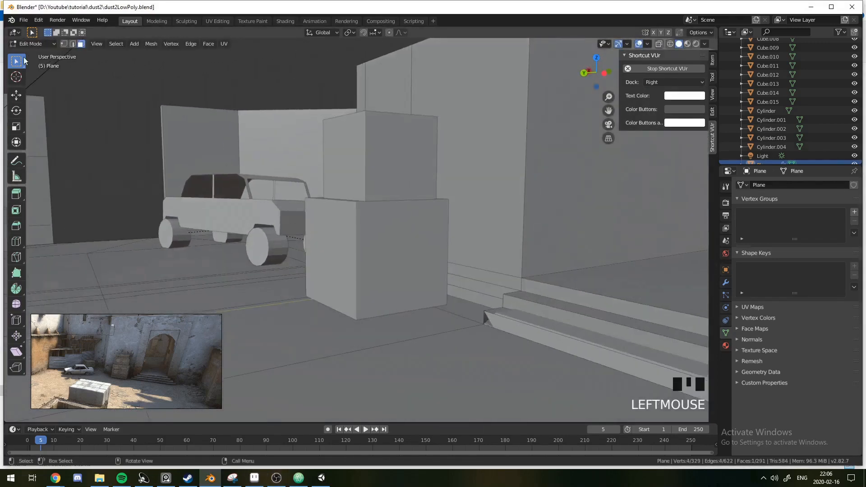
{"action": "key", "text": "x"}
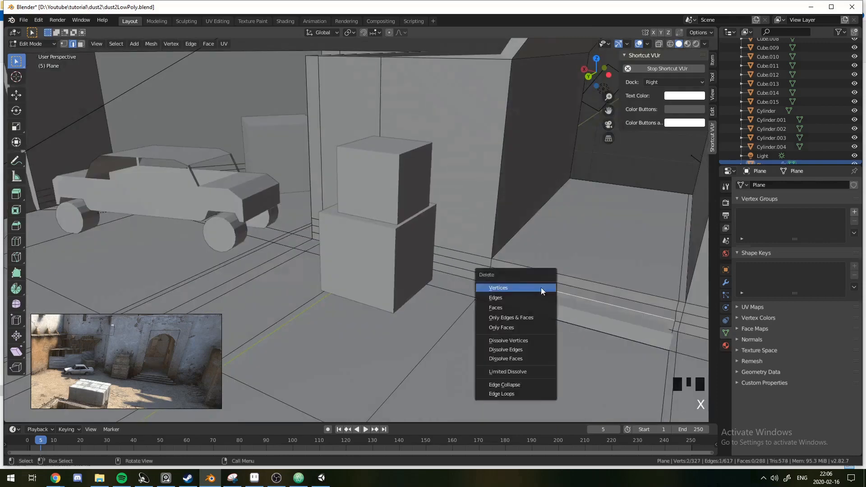
{"action": "left_click", "coordinate": [498, 287]}
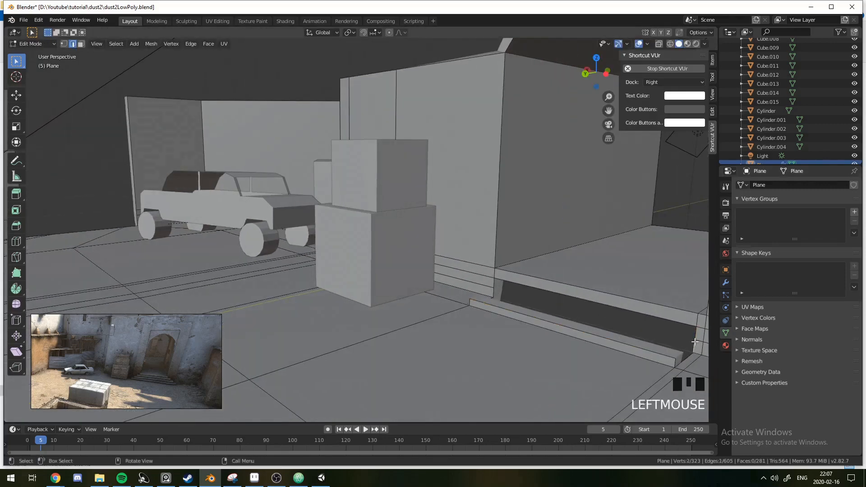
- Select the step edge and add a Solidify modifier with 0.04 m thickness
{"action": "key", "text": "f"}
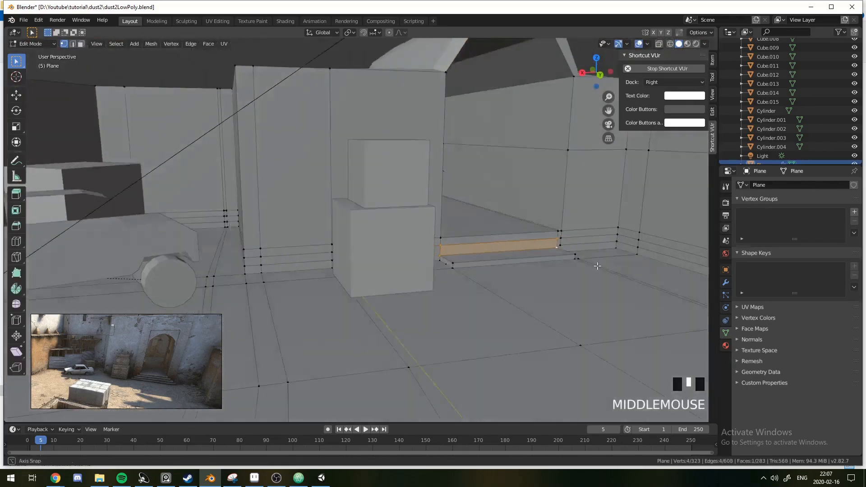
{"action": "scroll", "scroll_direction": "down", "scroll_amount": 3}
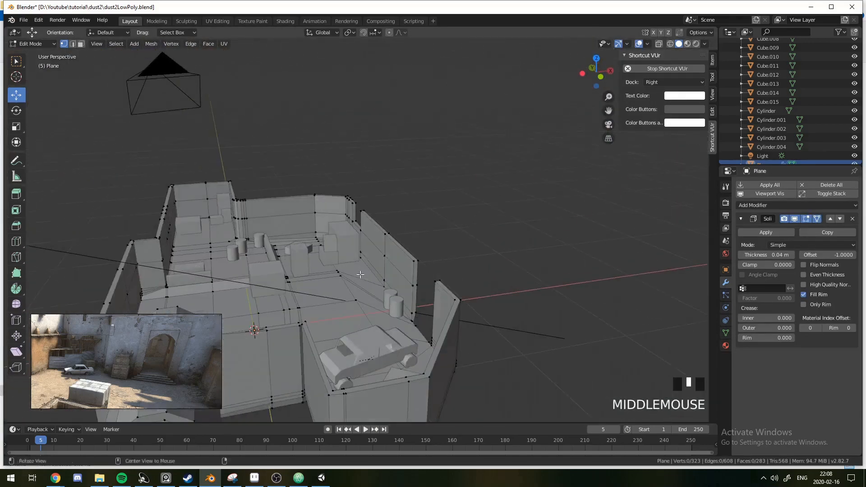
- Move the selected wall vertices along Y to notch a gap into the wall top
{"action": "key", "text": "ctrl+r"}
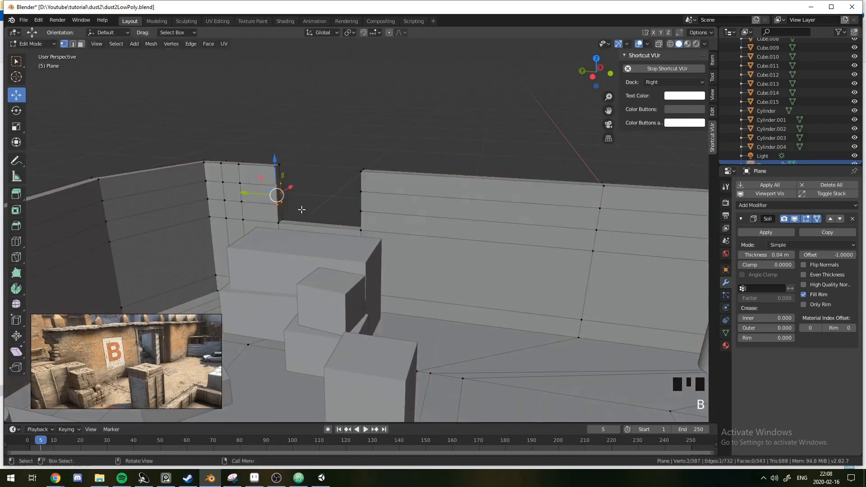
{"action": "key", "text": "g"}
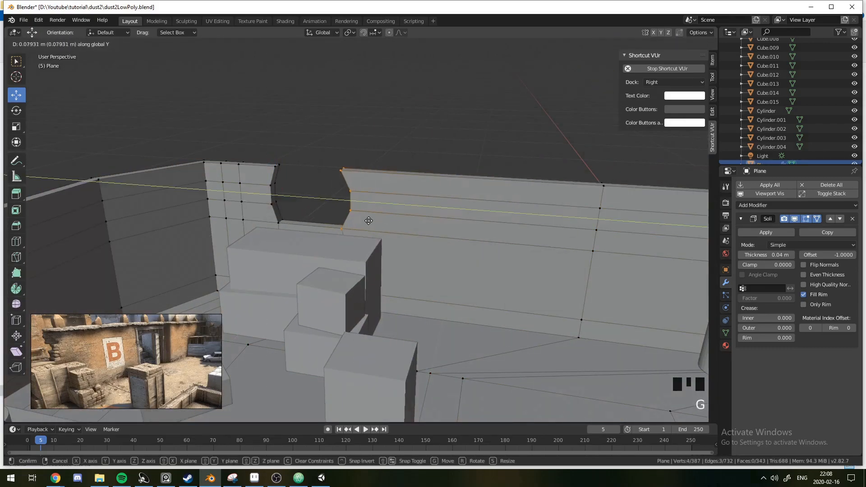
{"action": "scroll", "scroll_direction": "up", "scroll_amount": 3}
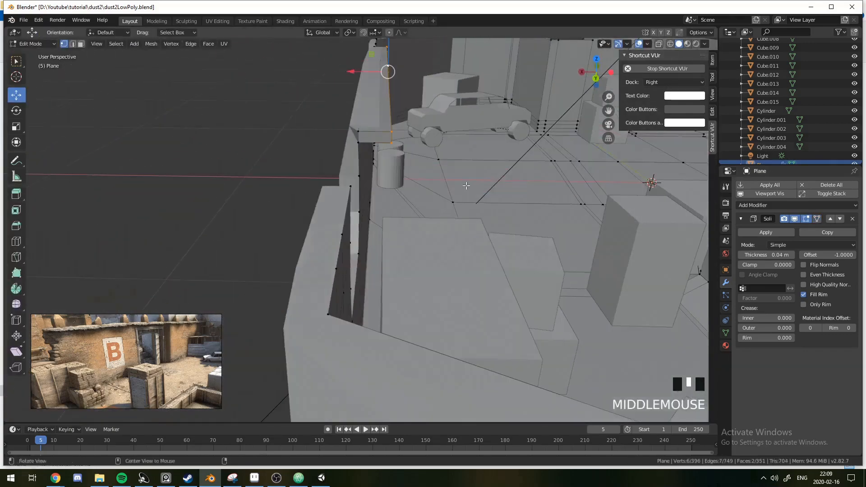
{"action": "key", "text": "s"}
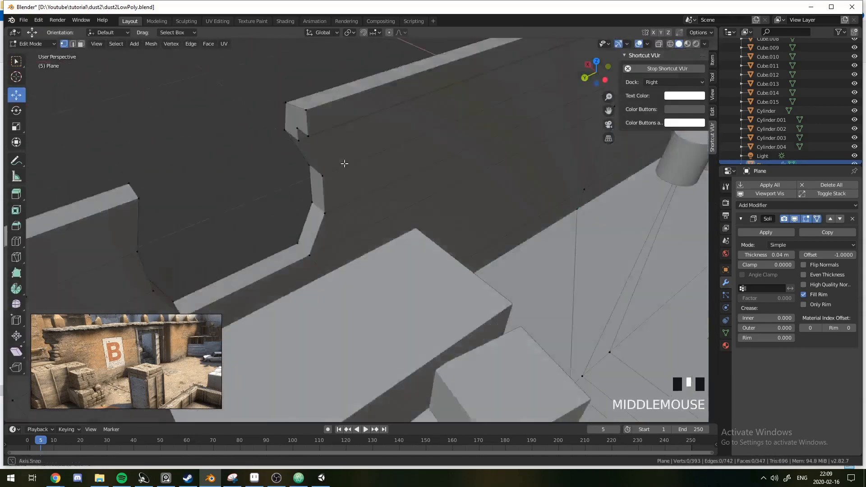
- Add vertical loop cuts along the long wall beside the notch
{"action": "key", "text": "ctrl+r"}
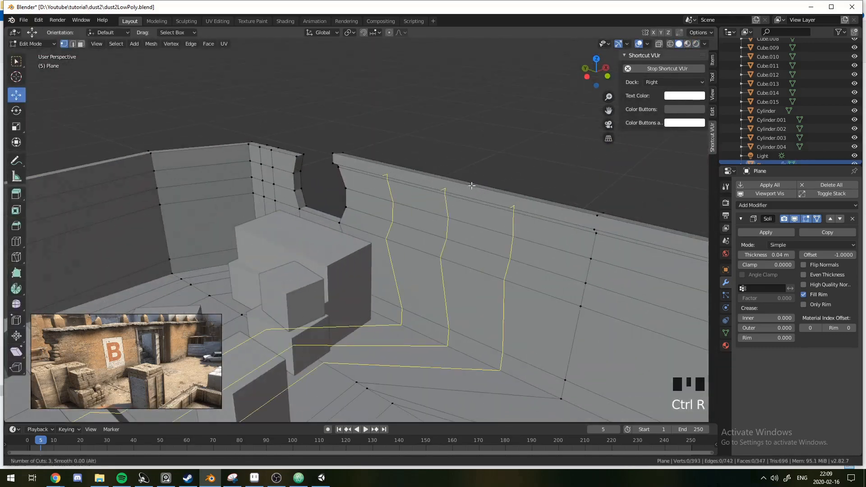
{"action": "left_click", "coordinate": [411, 196]}
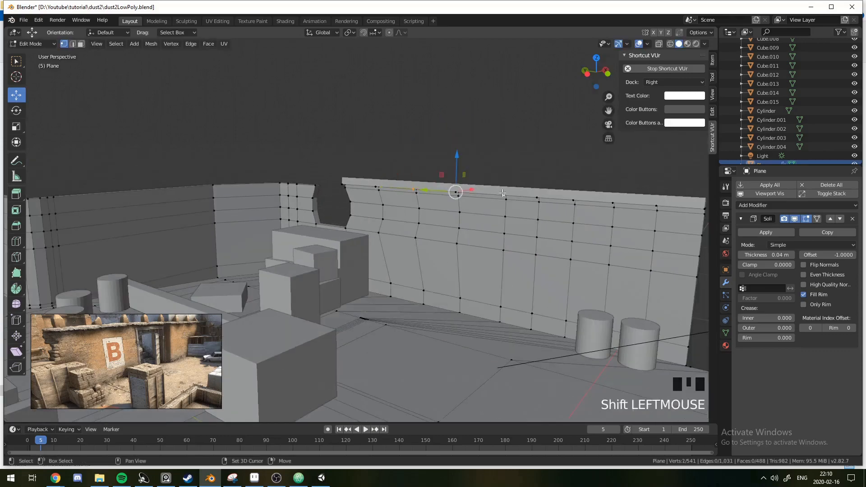
{"action": "scroll", "scroll_direction": "up", "scroll_amount": 3}
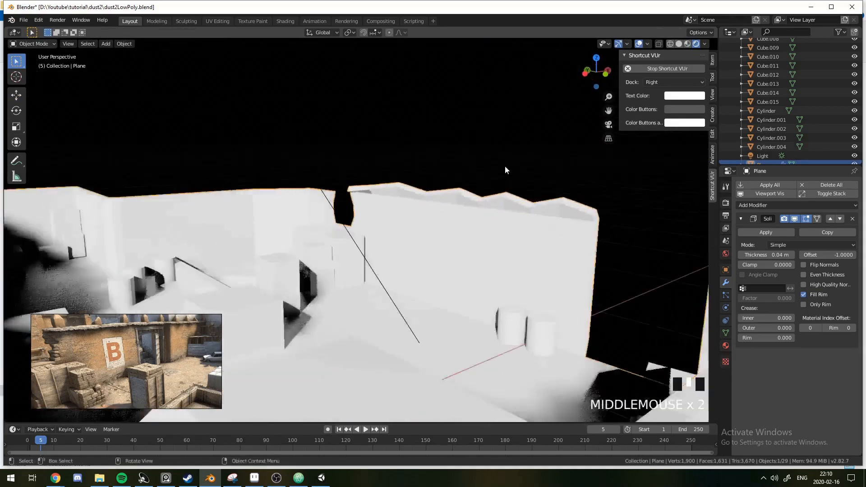
- Repeat loop cuts along the wall top to form crenellation blocks, checking in wireframe
{"action": "key", "text": "Ctrl+R"}
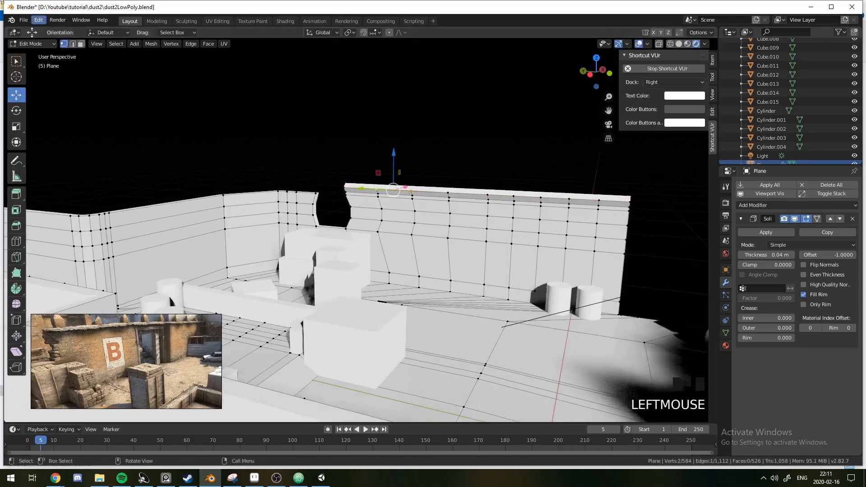
{"action": "key", "text": "shift+r"}
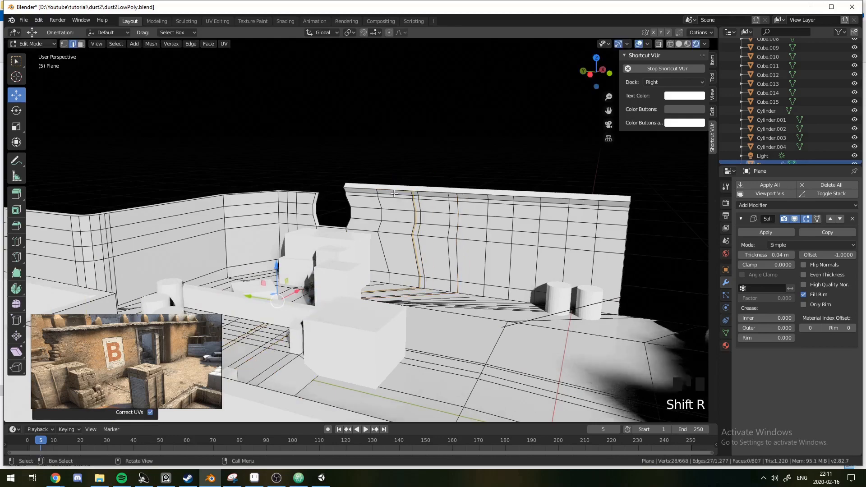
{"action": "left_click", "coordinate": [456, 191]}
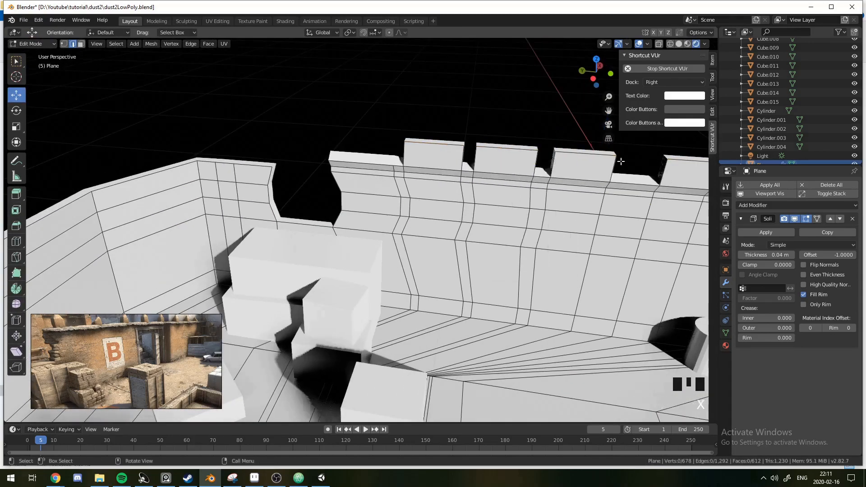
{"action": "key", "text": "Tab"}
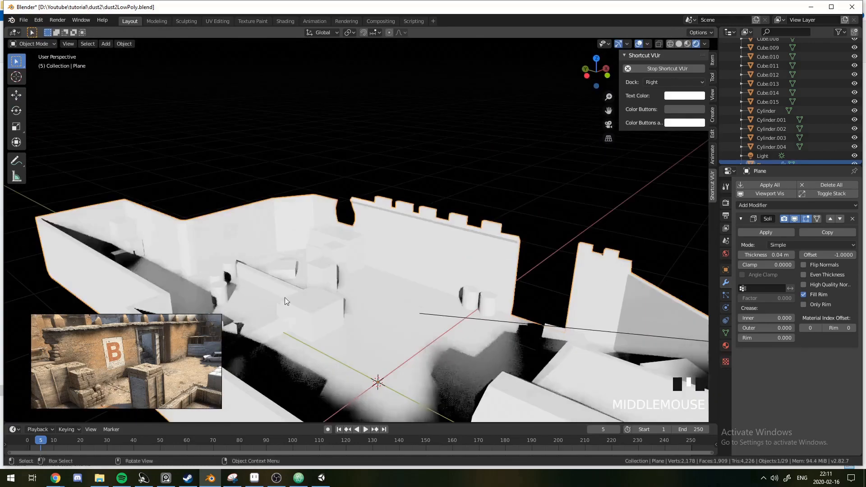
{"action": "key", "text": "Tab"}
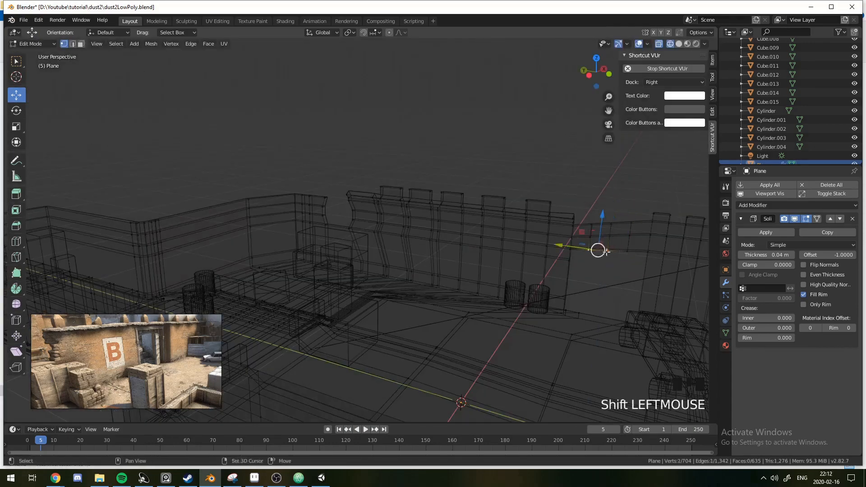
- Check the camera view, then isolate the arched door plane in a local front view
{"action": "key", "text": "z"}
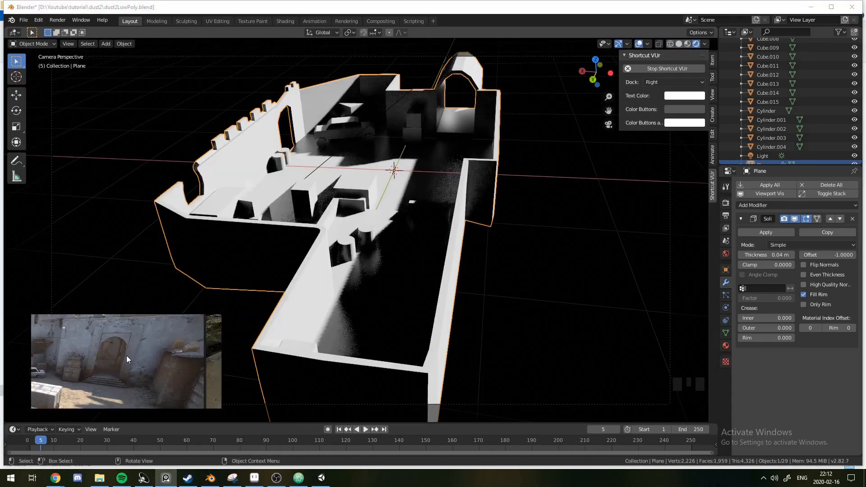
{"action": "key", "text": "r"}
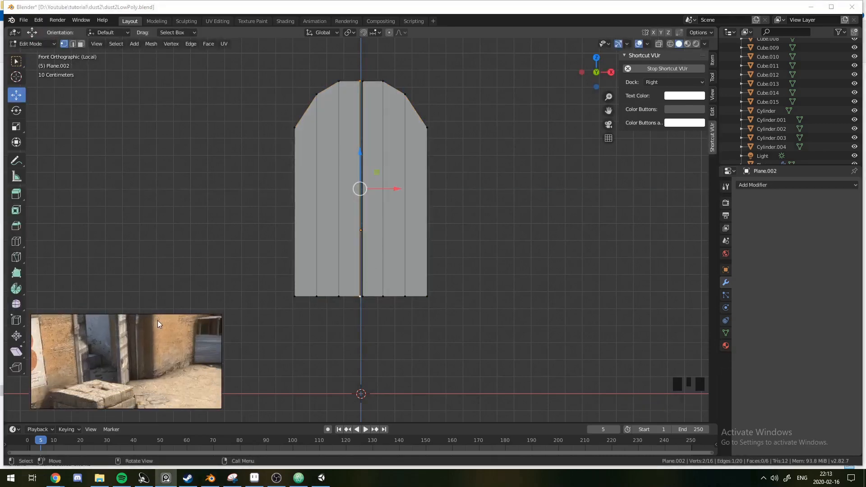
- Undo back to the single door leaf and select all of its geometry
{"action": "key", "text": "Tab"}
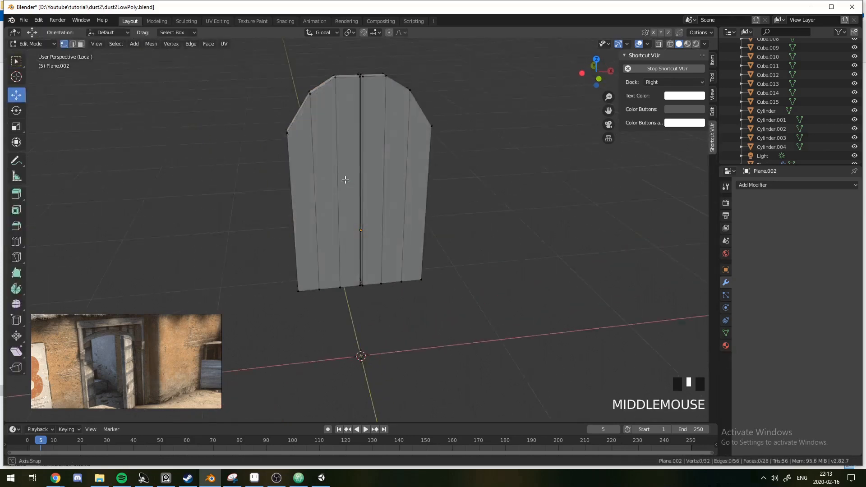
{"action": "key", "text": "ctrl+z"}
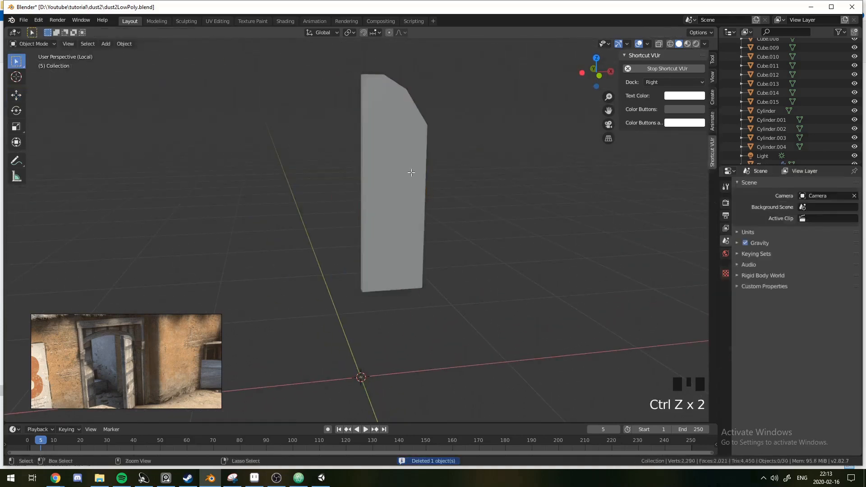
{"action": "key", "text": "ctrl+z"}
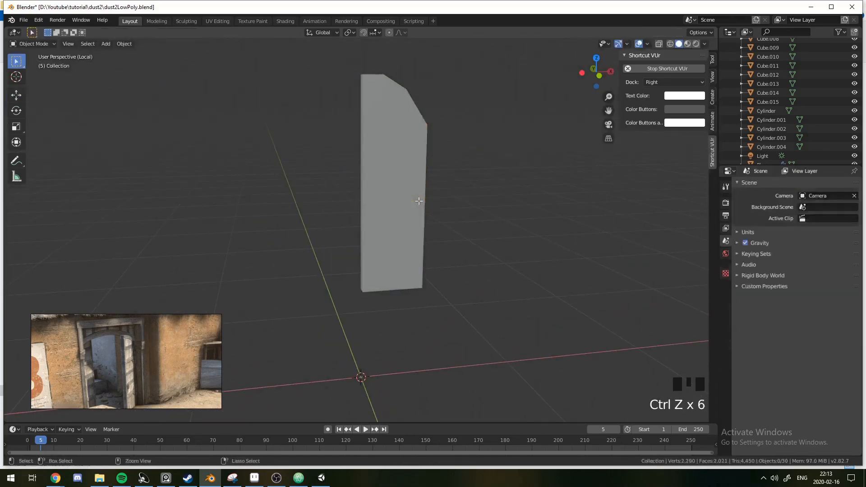
{"action": "key", "text": "Tab"}
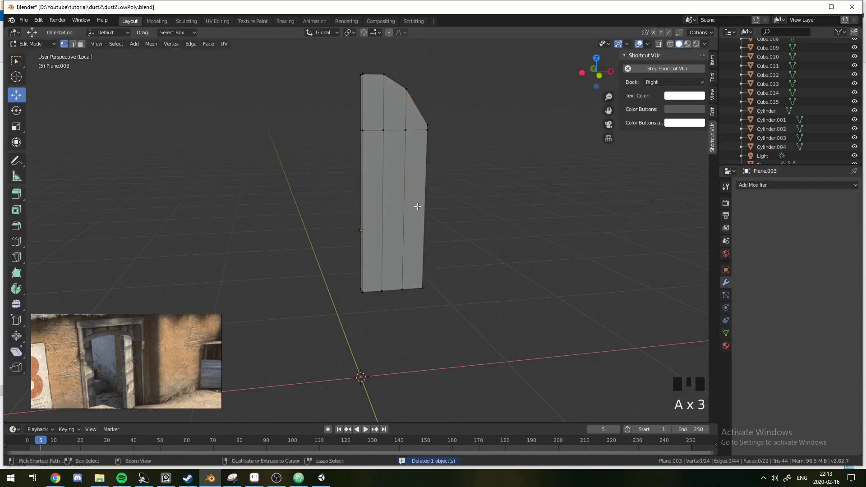
- Add loop cuts for the door's cross rails and zoom to its corner
{"action": "key", "text": "ctrl+r"}
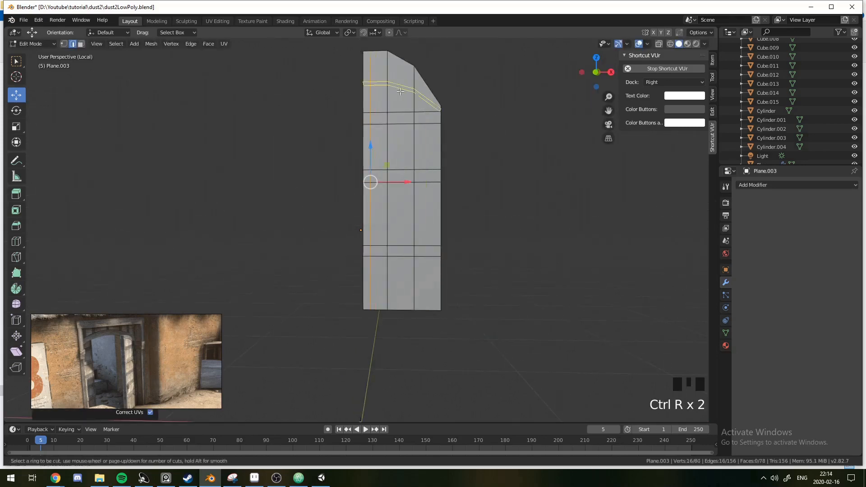
{"action": "key", "text": "NUMPAD_PERIOD"}
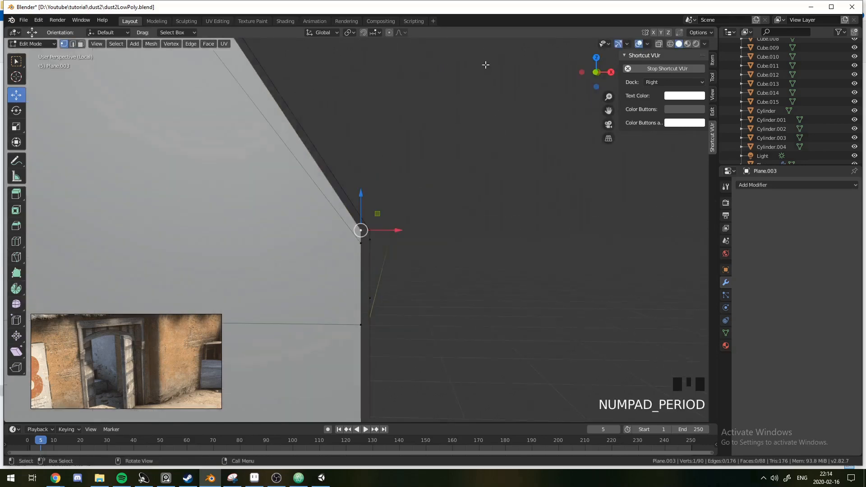
{"action": "mouse_move", "coordinate": [367, 254]}
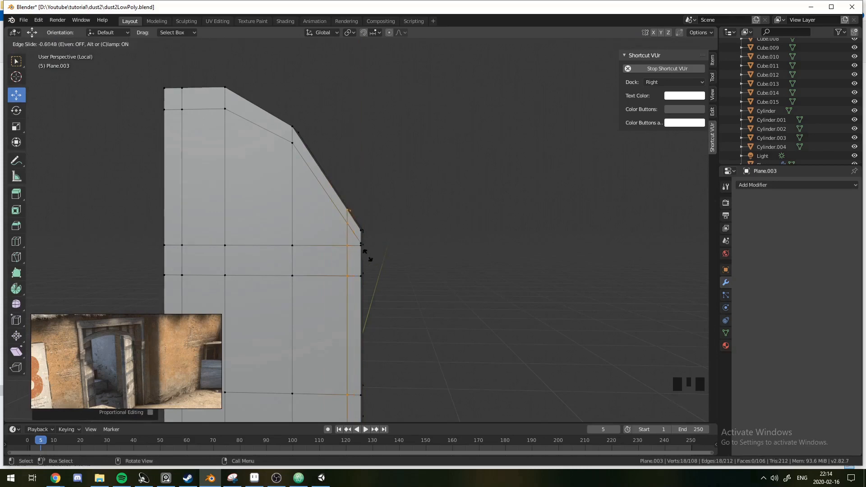
{"action": "scroll", "scroll_direction": "down", "scroll_amount": 3}
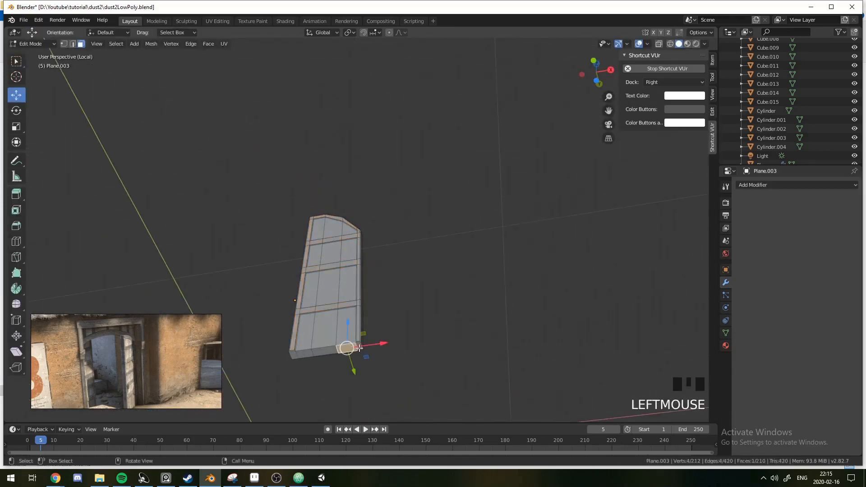
- Cut a bottom rail, assign the rail loops to a 'bars' vertex group, and leave Edit Mode
{"action": "key", "text": "ctrl+r"}
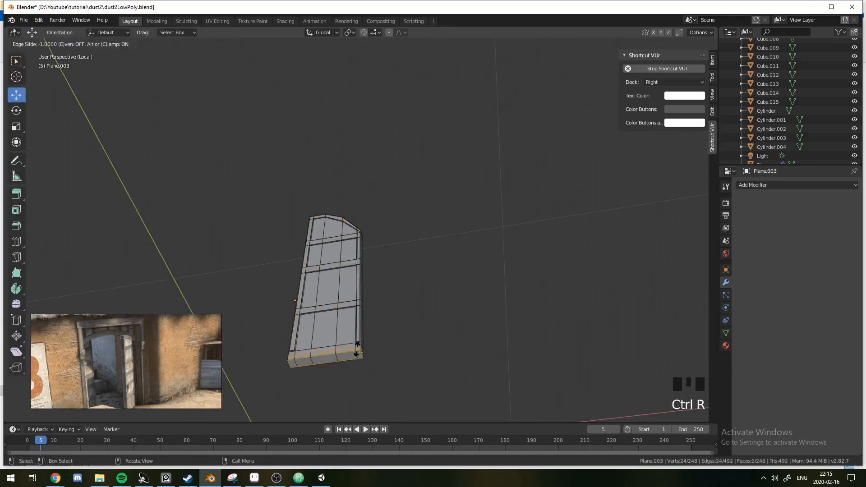
{"action": "scroll", "scroll_direction": "down", "scroll_amount": 3}
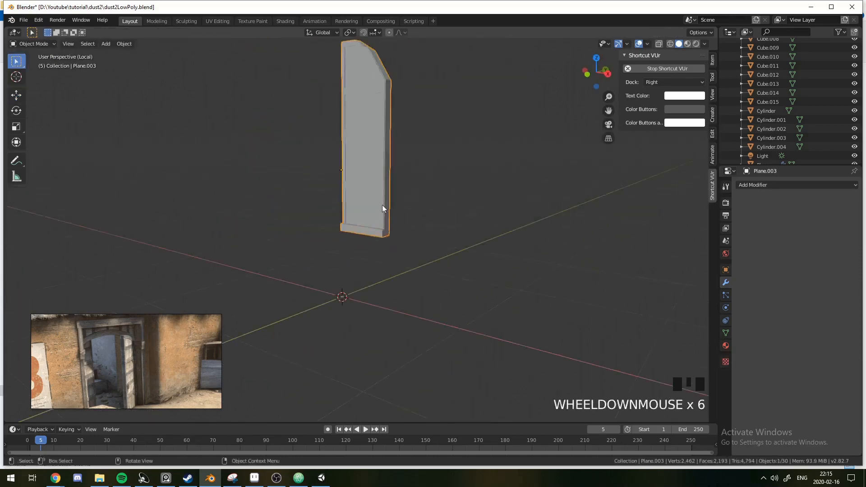
{"action": "key", "text": "Tab"}
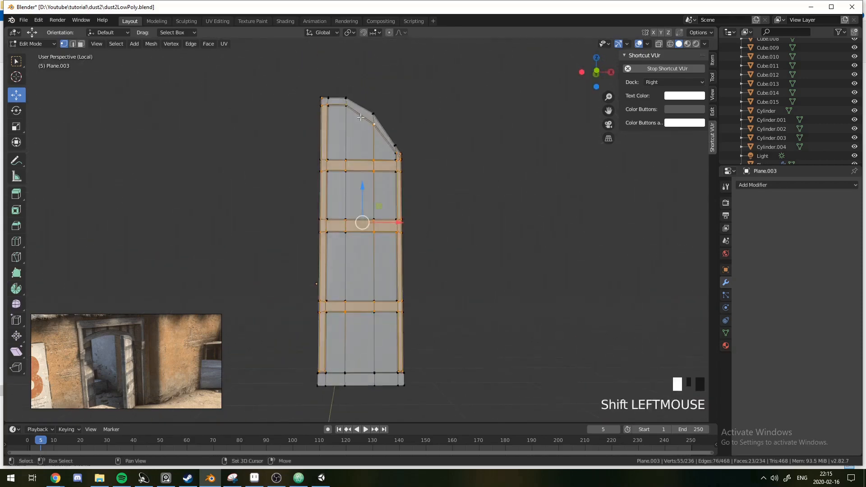
{"action": "key", "text": "g"}
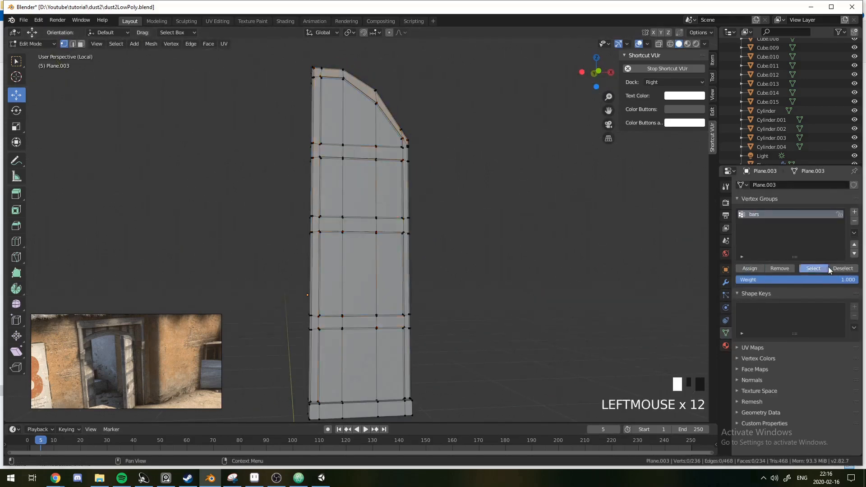
{"action": "key", "text": "numpad_7"}
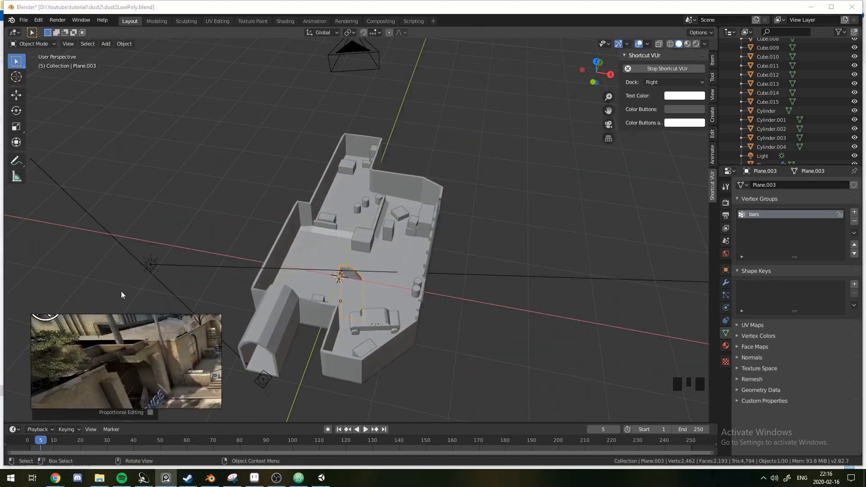
- Add a Mirror modifier on Z with Clipping and view the door from the right side
{"action": "key", "text": "Tab"}
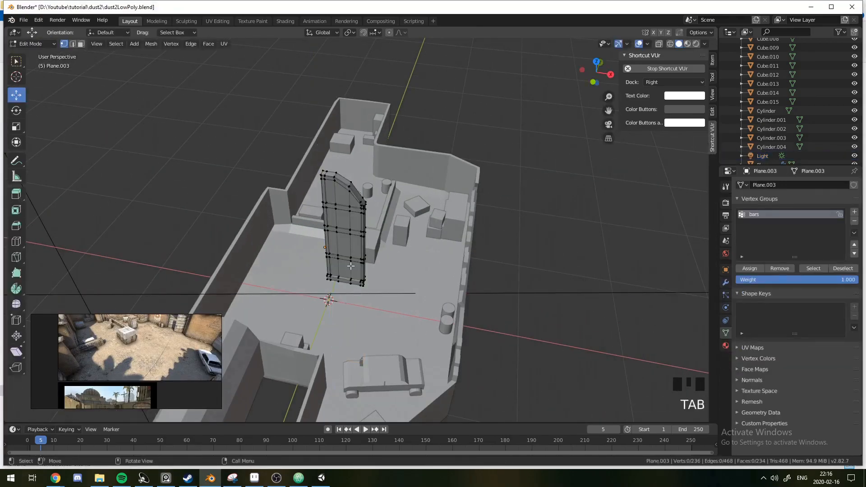
{"action": "key", "text": "Tab"}
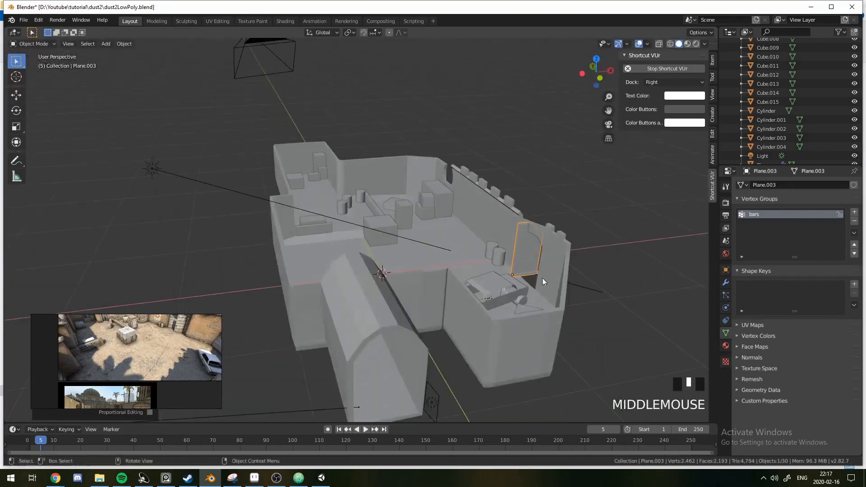
{"action": "key", "text": "z"}
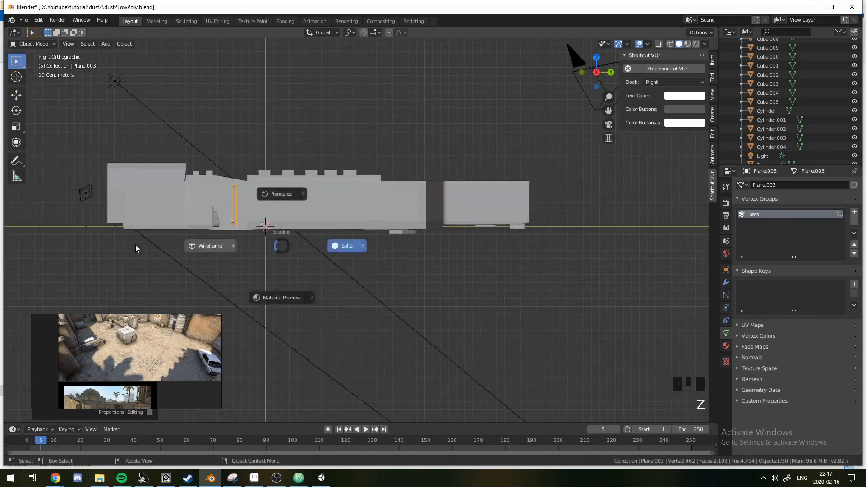
{"action": "key", "text": "NUMPAD_3"}
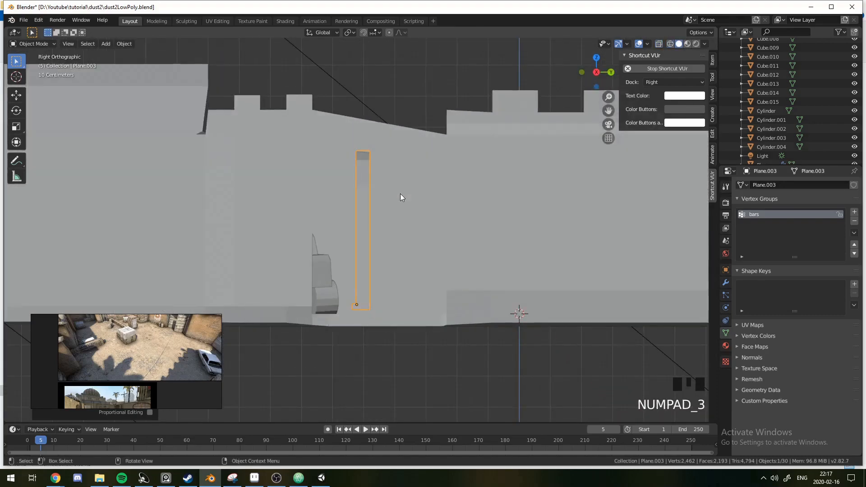
- Move the door vertices to fit the leaf inside the arched wall opening
{"action": "key", "text": "r"}
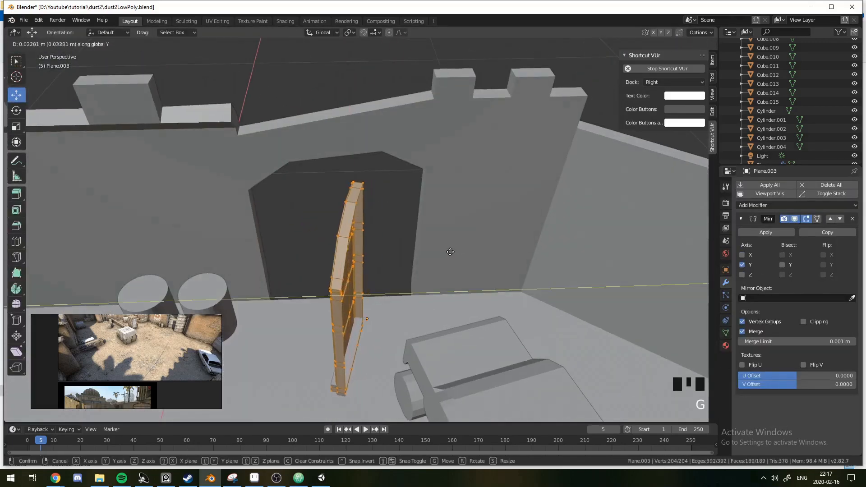
{"action": "left_click", "coordinate": [348, 292]}
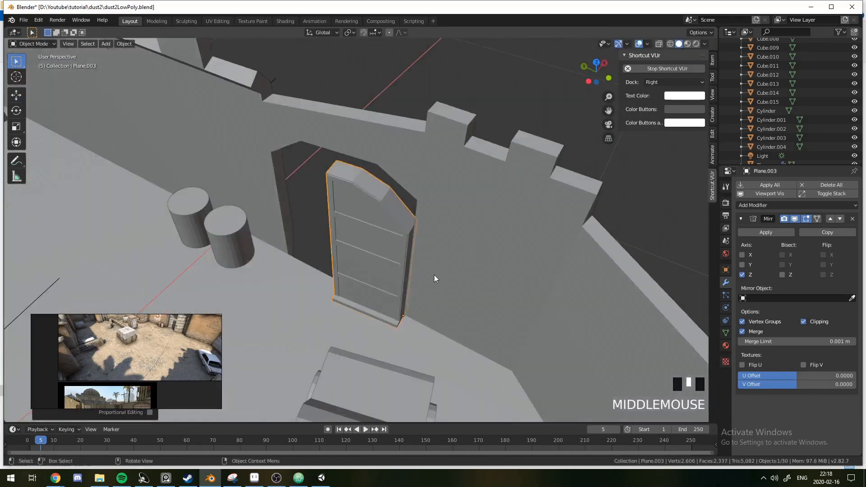
{"action": "key", "text": "ctrl+r"}
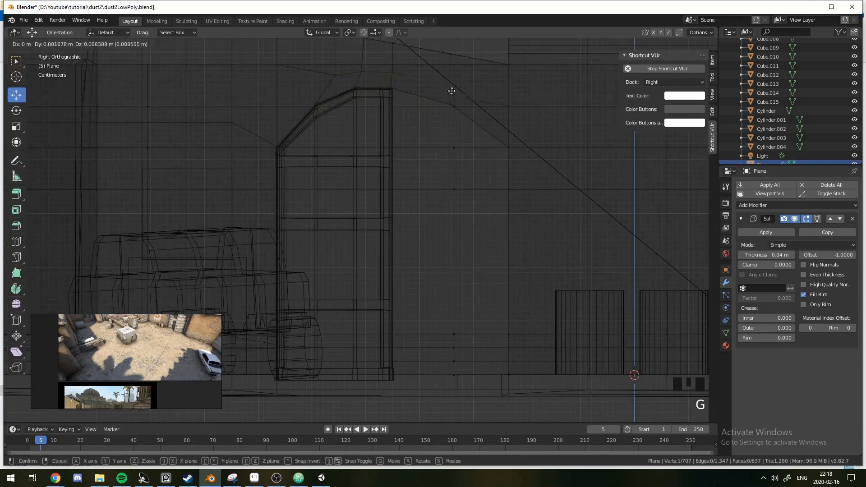
- Extrude the arch's bottom edge outward into a low doorstep slab
{"action": "key", "text": "Tab"}
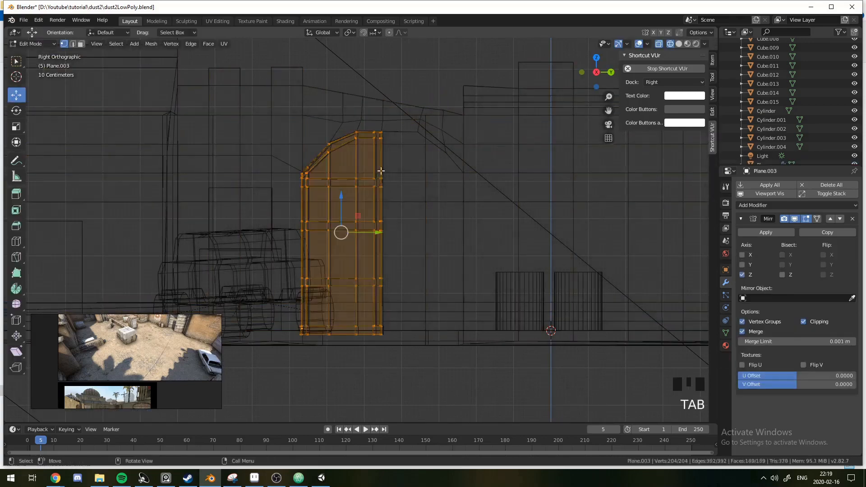
{"action": "key", "text": "Tab"}
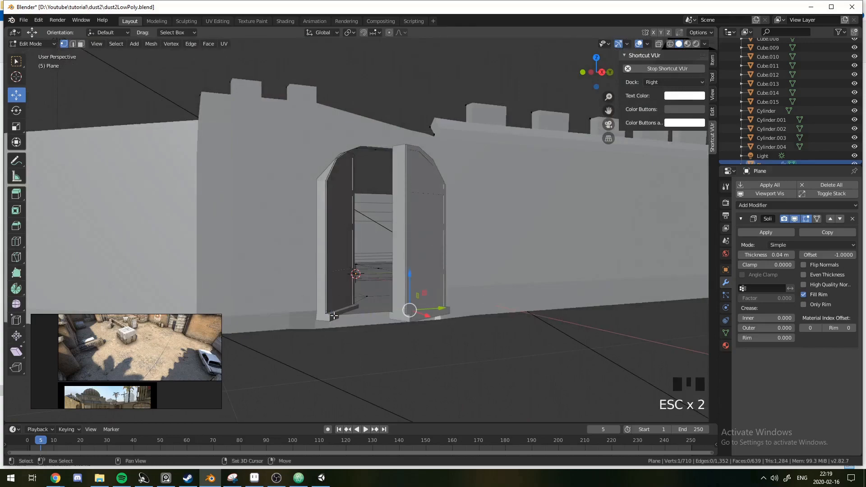
{"action": "key", "text": "ctrl+z"}
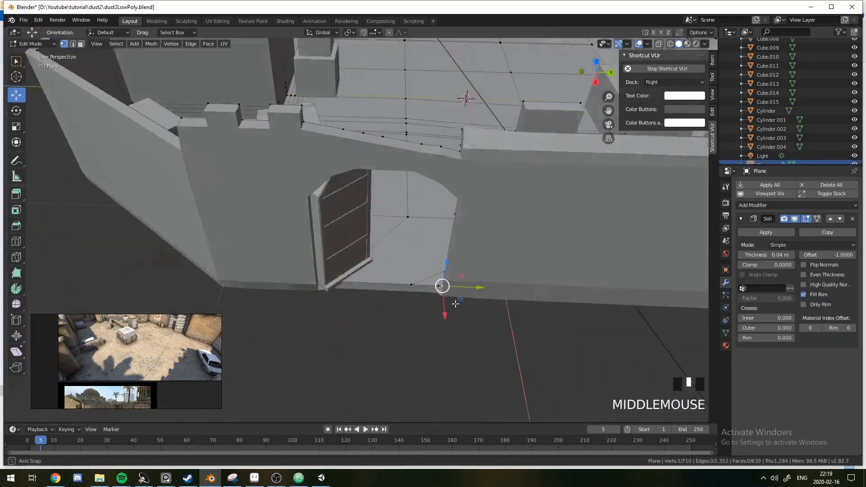
{"action": "key", "text": "e"}
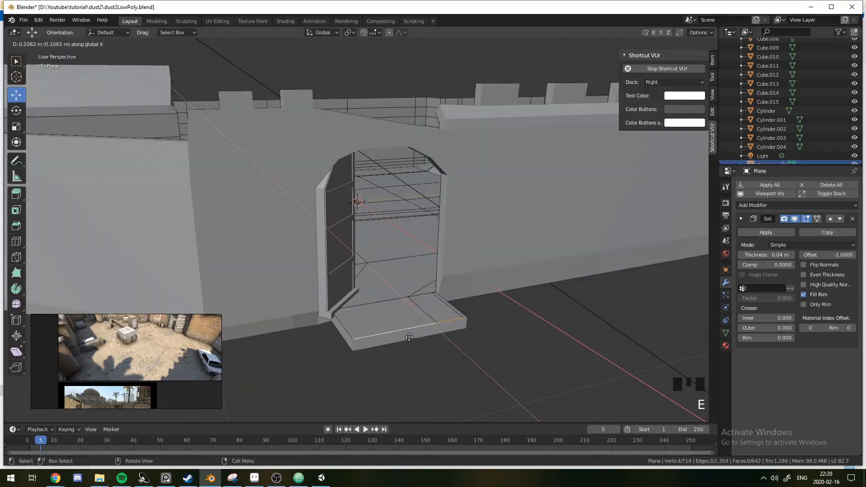
- Switch the viewport to Rendered shading and set the World background colour to black
{"action": "key", "text": "z"}
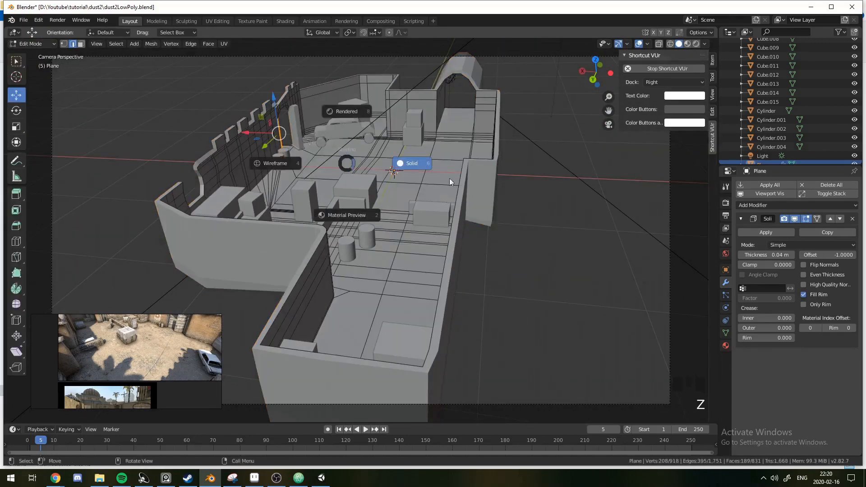
{"action": "scroll", "scroll_direction": "down", "scroll_amount": 3}
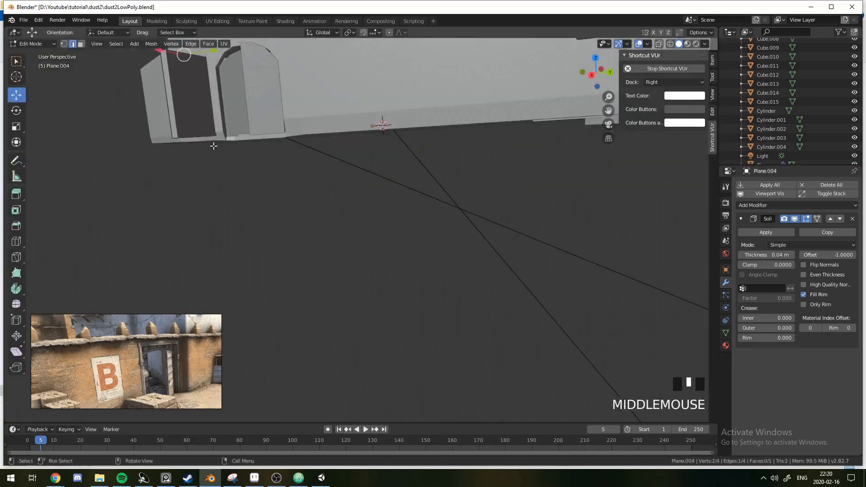
{"action": "key", "text": "z"}
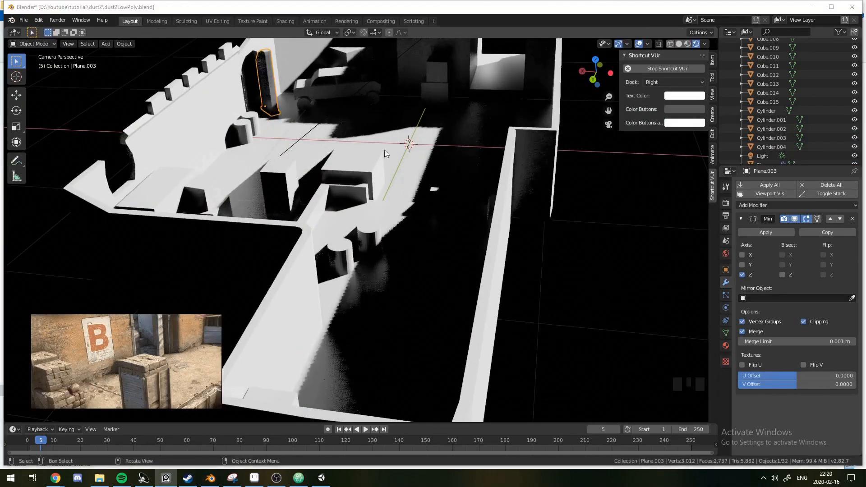
{"action": "scroll", "scroll_direction": "down", "scroll_amount": 3}
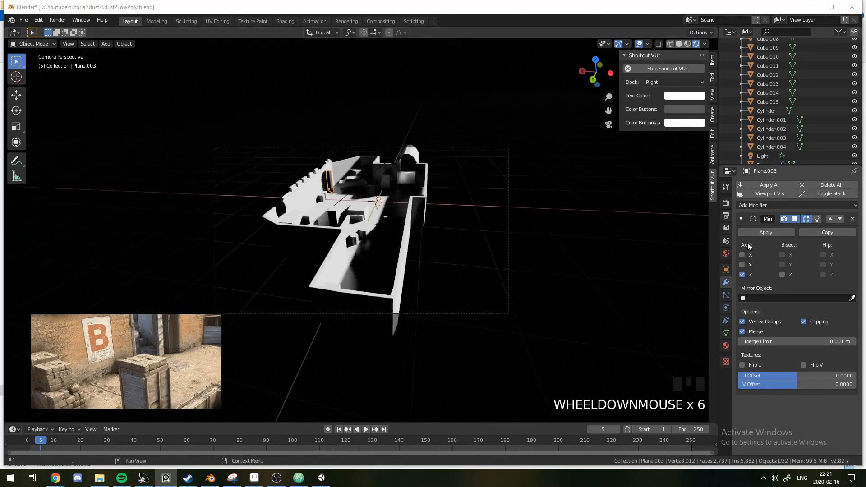
{"action": "left_click", "coordinate": [343, 130]}
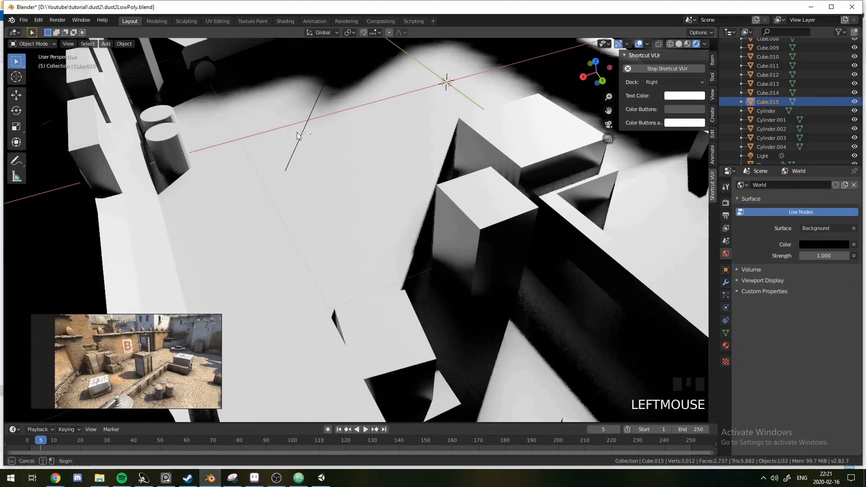
- Load the Halogen pixel font for the B text and stand it upright against the wall
{"action": "key", "text": "backspace"}
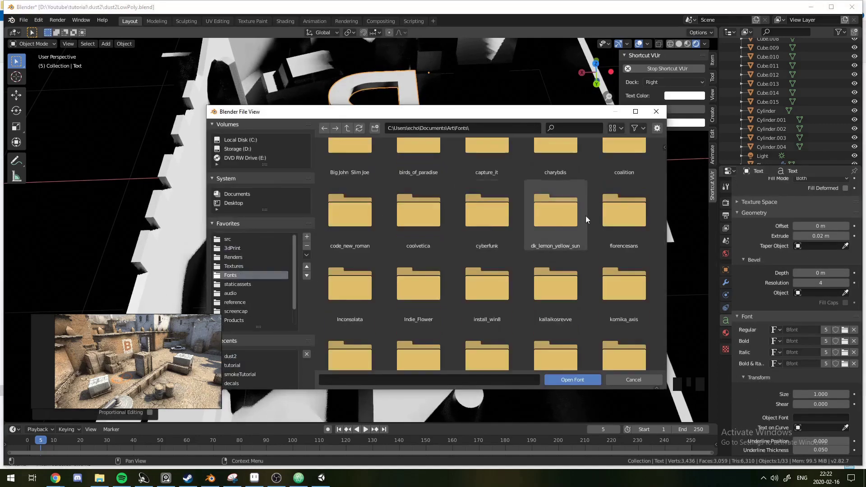
{"action": "scroll", "scroll_direction": "down", "scroll_amount": 3}
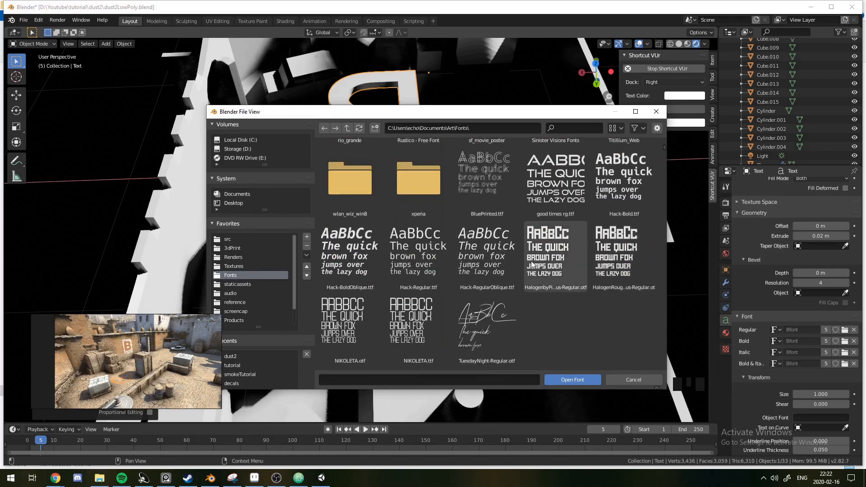
{"action": "left_click", "coordinate": [571, 379]}
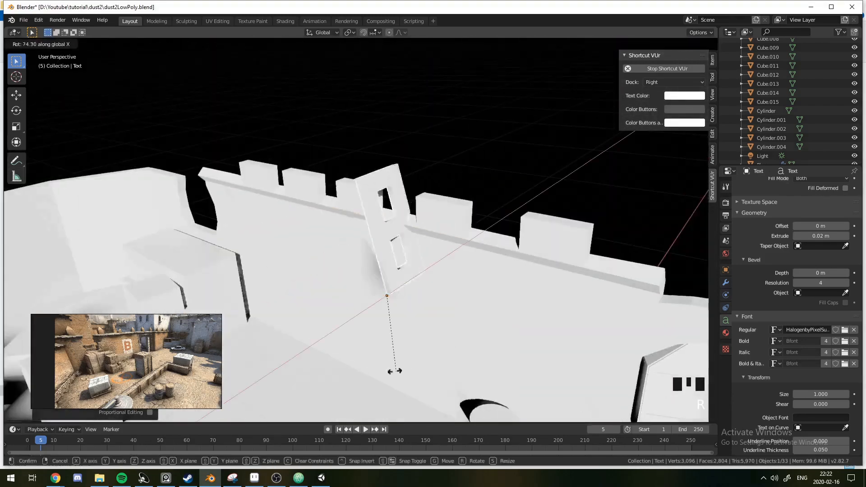
{"action": "mouse_move", "coordinate": [292, 221]}
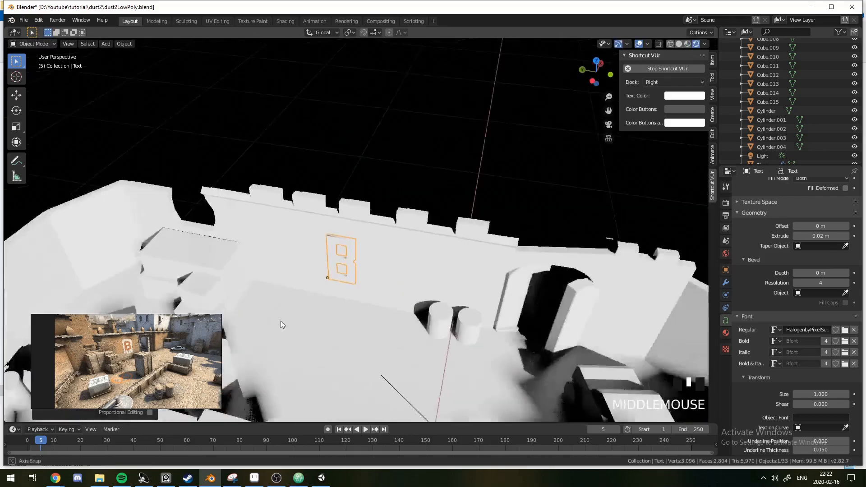
{"action": "scroll", "scroll_direction": "down", "scroll_amount": 3}
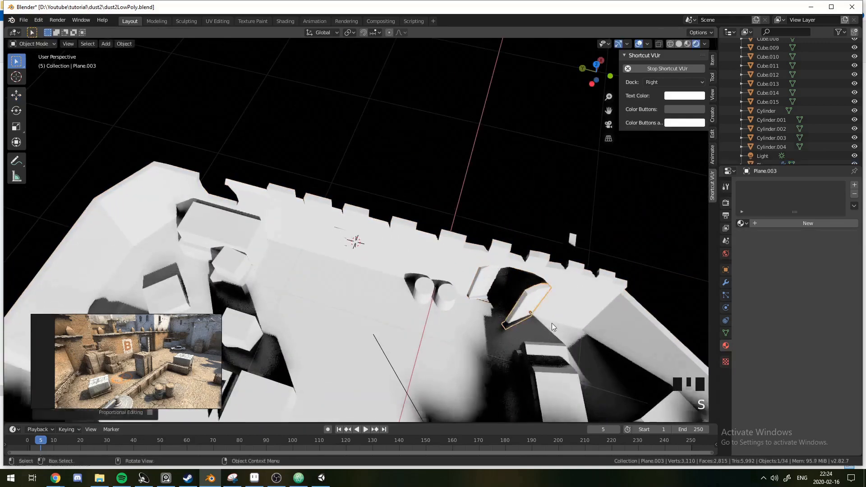
- From camera view, rotate the Sun lamp about Z so shadows fall at a new angle
{"action": "key", "text": "NUMPAD_0"}
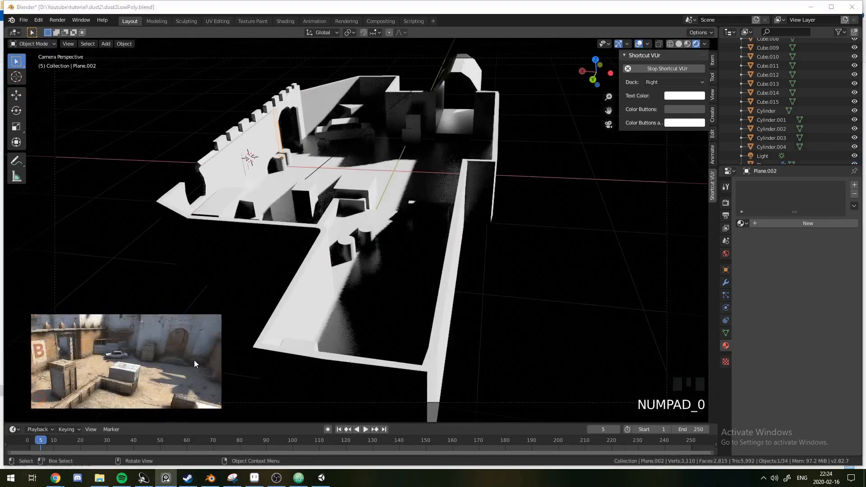
{"action": "scroll", "scroll_direction": "down", "scroll_amount": 3}
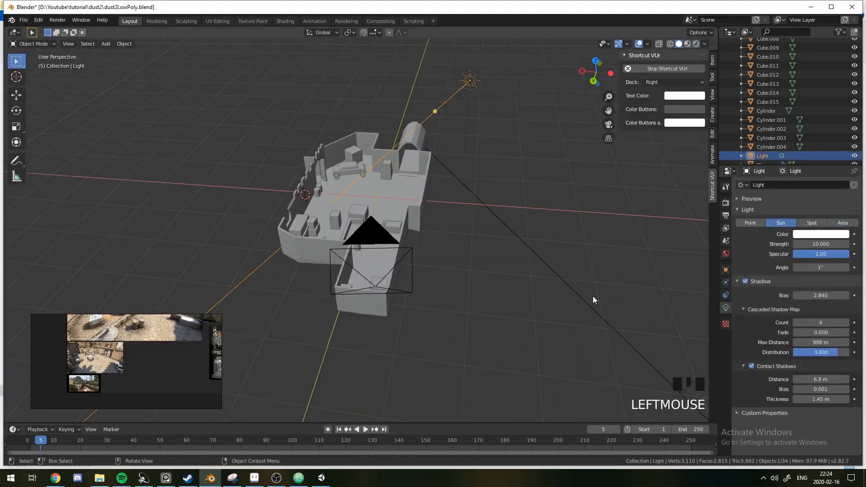
{"action": "scroll", "scroll_direction": "up", "scroll_amount": 3}
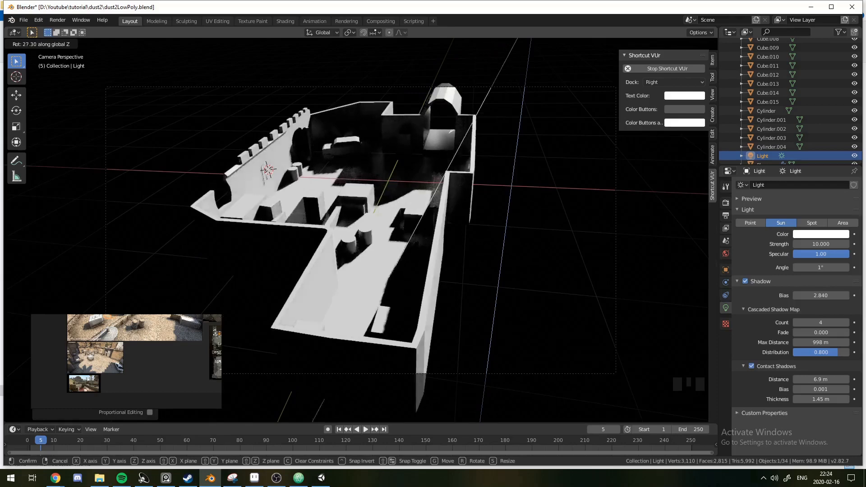
{"action": "scroll", "scroll_direction": "up", "scroll_amount": 3}
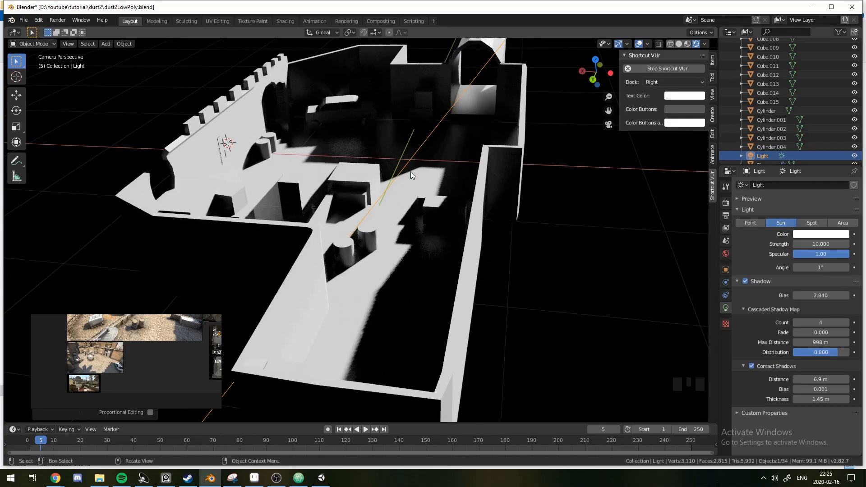
- Frame and edit the selected block, then add a Circle mesh above the floor for the X marking
{"action": "key", "text": "NUMPAD_PERIOD"}
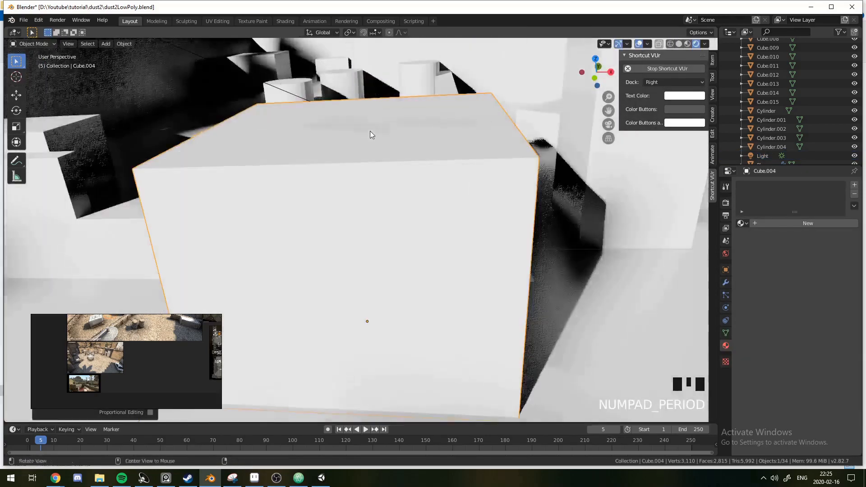
{"action": "key", "text": "Tab"}
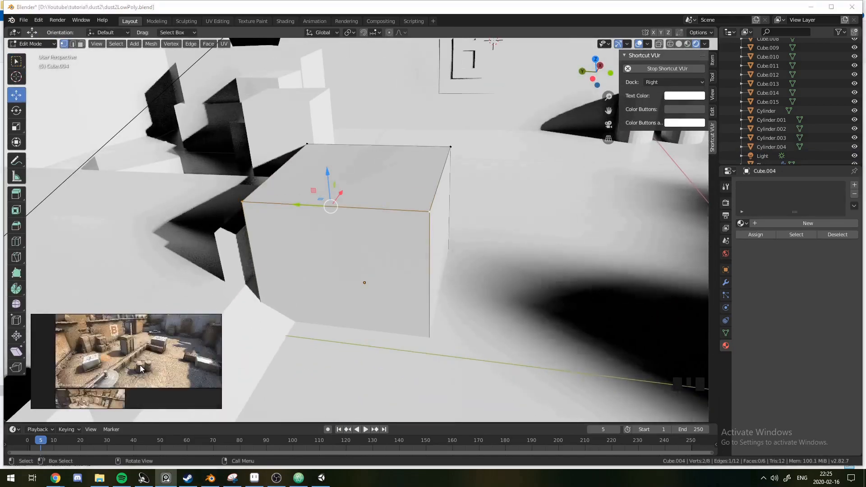
{"action": "key", "text": "ctrl+r"}
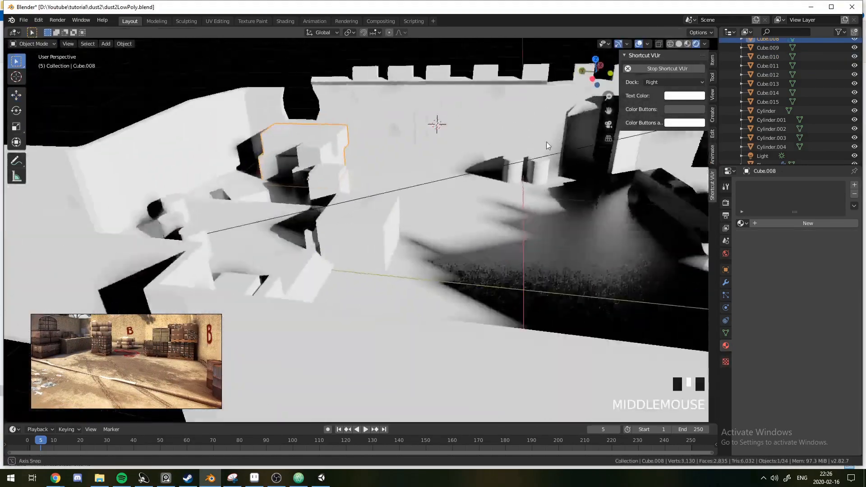
{"action": "scroll", "scroll_direction": "down", "scroll_amount": 3}
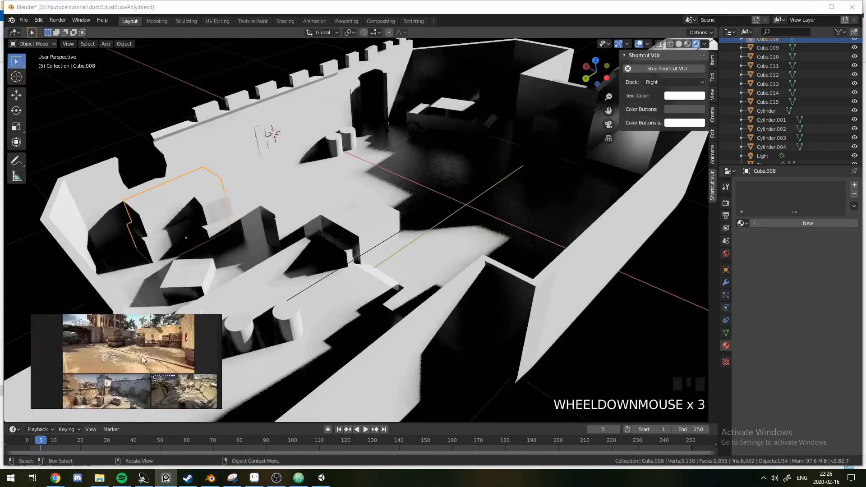
{"action": "scroll", "scroll_direction": "down", "scroll_amount": 3}
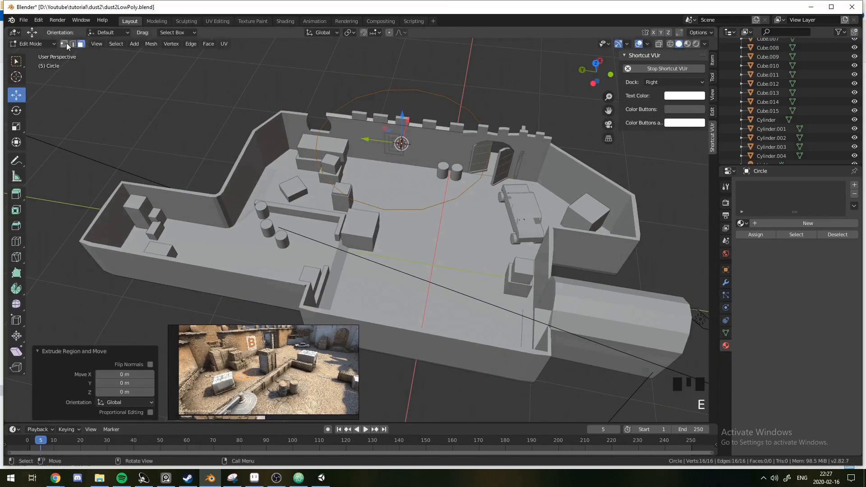
- Scale the circle's faces into a ring and build the X cross faces inside it
{"action": "left_click", "coordinate": [365, 188]}
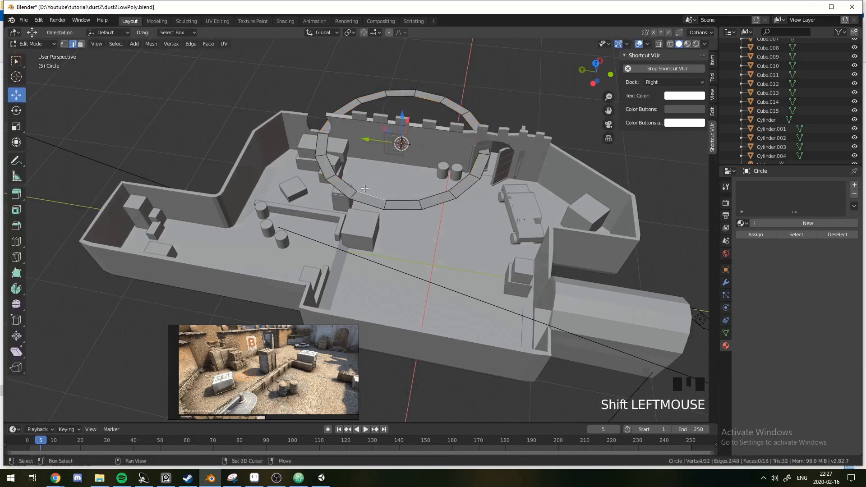
{"action": "key", "text": "s"}
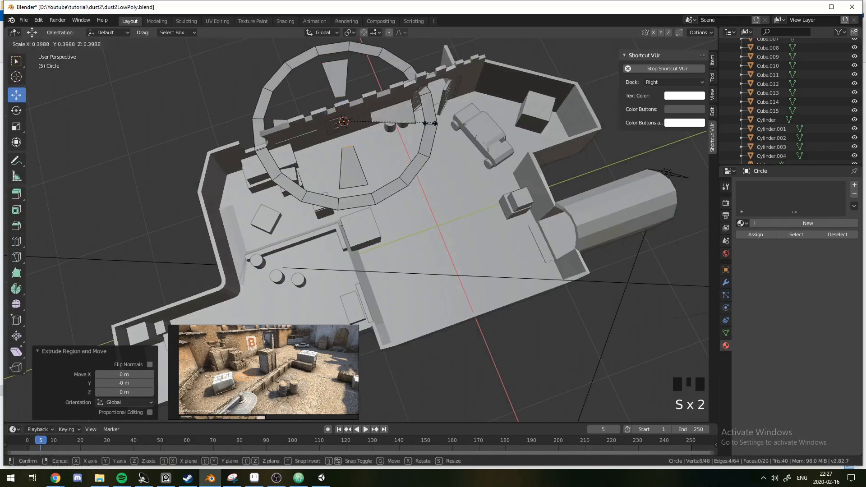
{"action": "key", "text": "ctrl+z"}
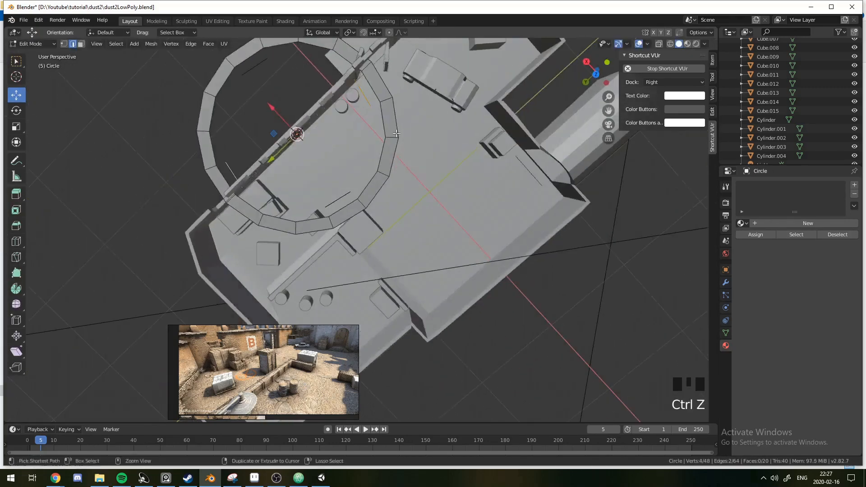
{"action": "key", "text": "s"}
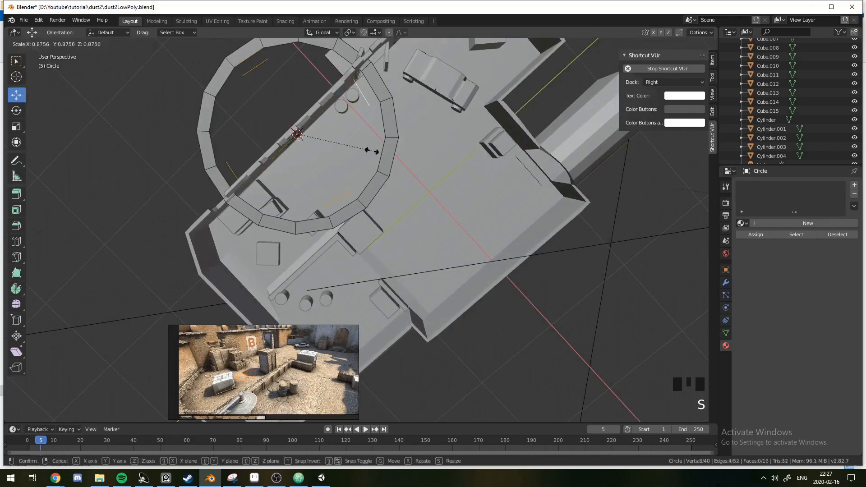
{"action": "left_click", "coordinate": [344, 206]}
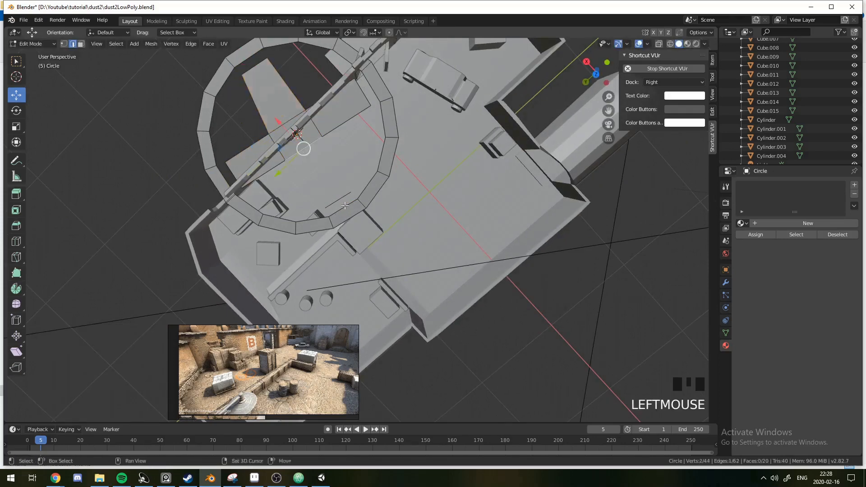
- Lower the ring-and-cross marking slightly into the floor and start editing a crate
{"action": "key", "text": "Tab"}
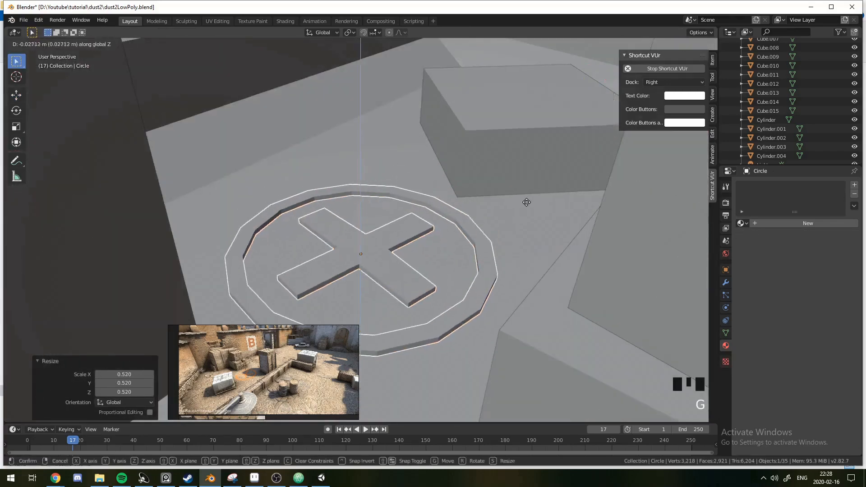
{"action": "scroll", "scroll_direction": "down", "scroll_amount": 3}
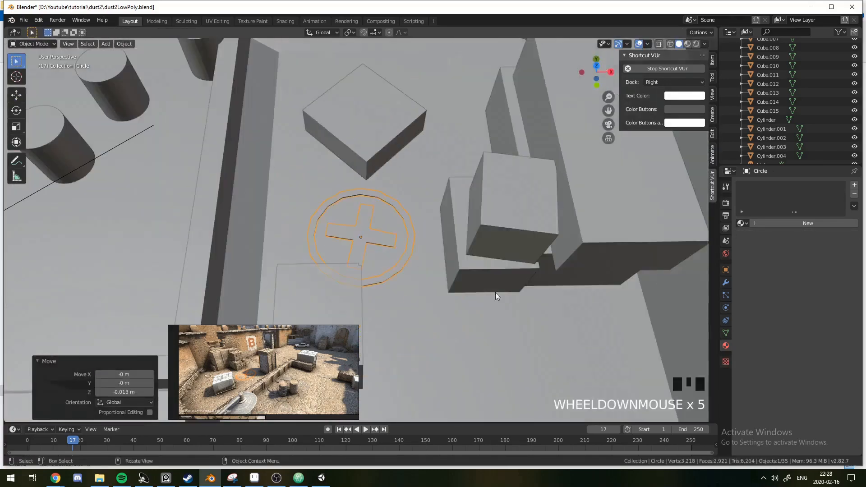
{"action": "key", "text": "Tab"}
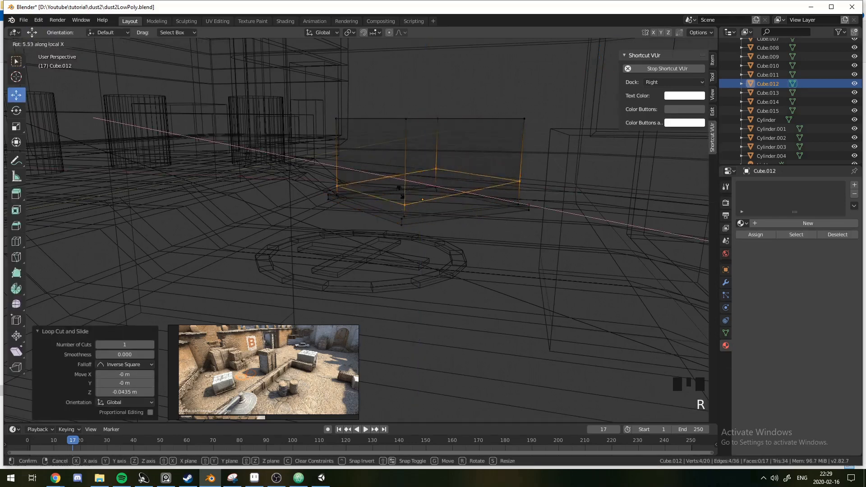
- Loop-cut Cube.012 and tilt its lower part slightly about X
{"action": "key", "text": "s"}
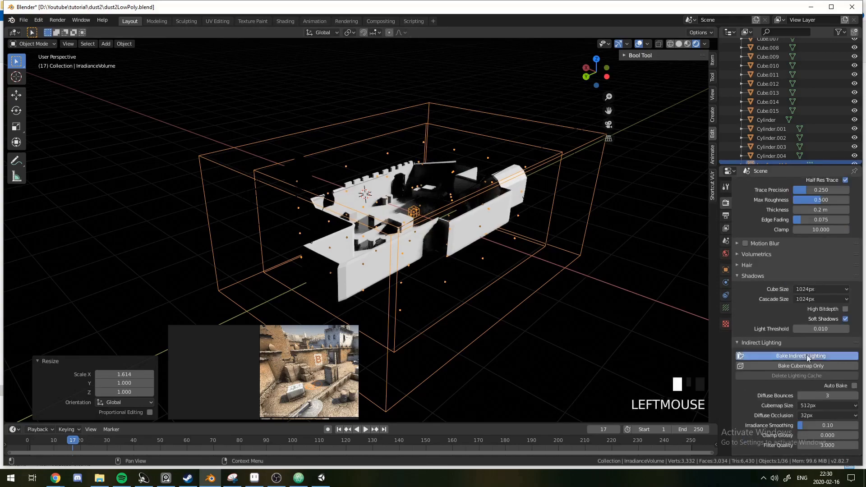
- Scale the Irradiance Volume over the site, bake indirect lighting, and set Sun strength to 5
{"action": "scroll", "scroll_direction": "down", "scroll_amount": 3}
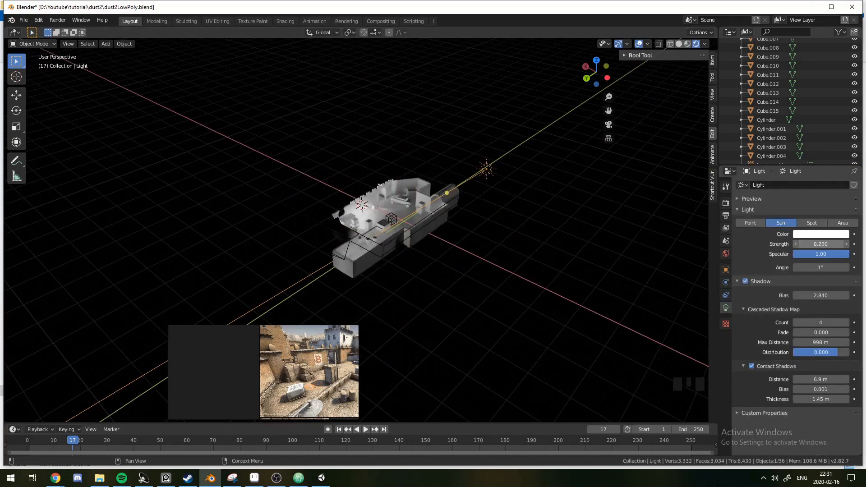
{"action": "scroll", "scroll_direction": "down", "scroll_amount": 3}
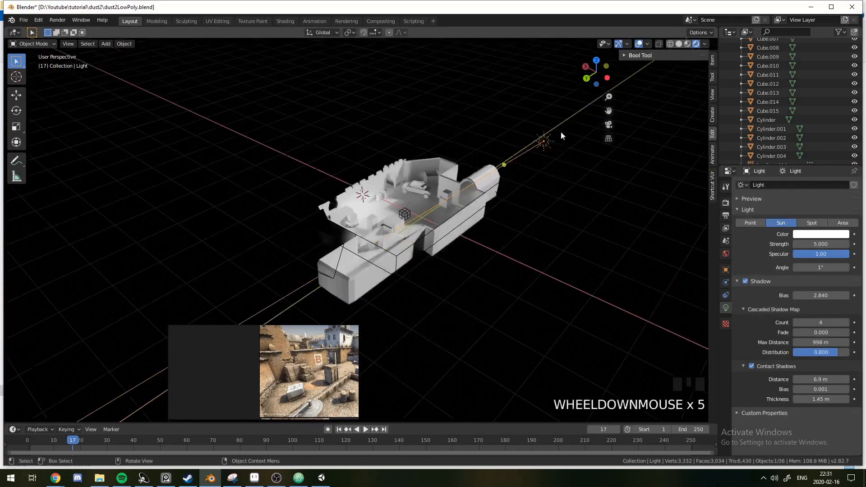
{"action": "scroll", "scroll_direction": "down", "scroll_amount": 3}
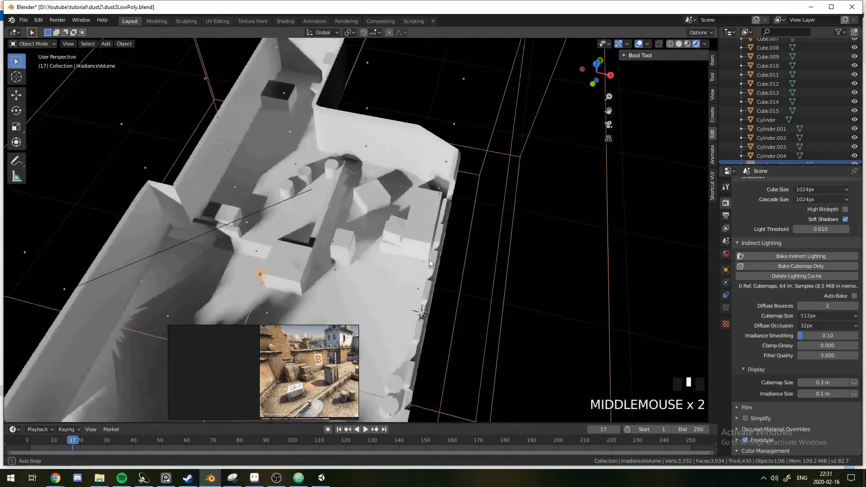
{"action": "scroll", "scroll_direction": "down", "scroll_amount": 3}
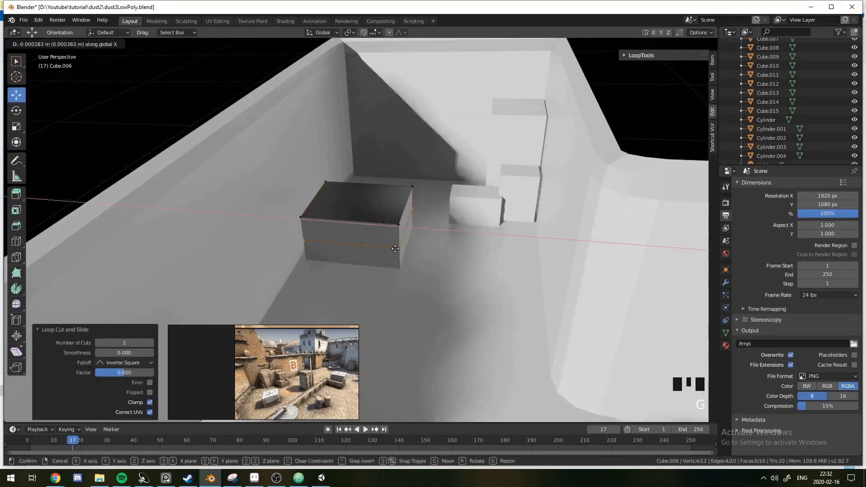
- From camera view, add a second Sun light (Light.001) at strength 2 and move it over the site
{"action": "key", "text": "Tab"}
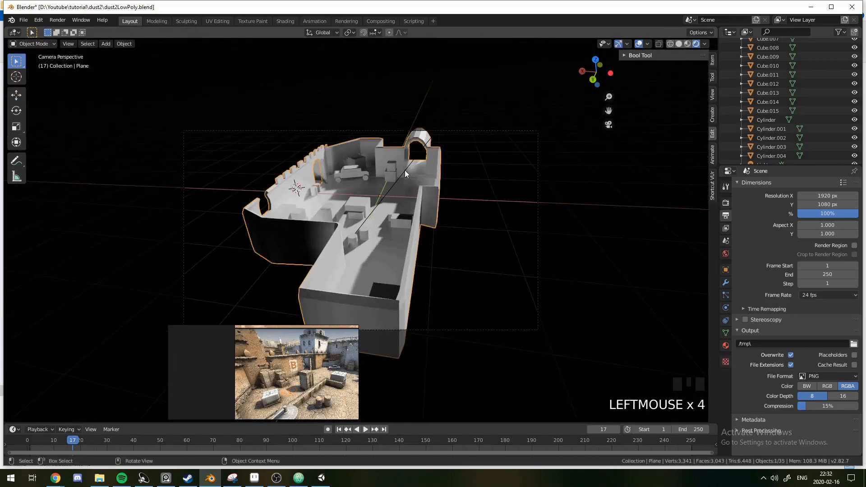
{"action": "scroll", "scroll_direction": "up", "scroll_amount": 3}
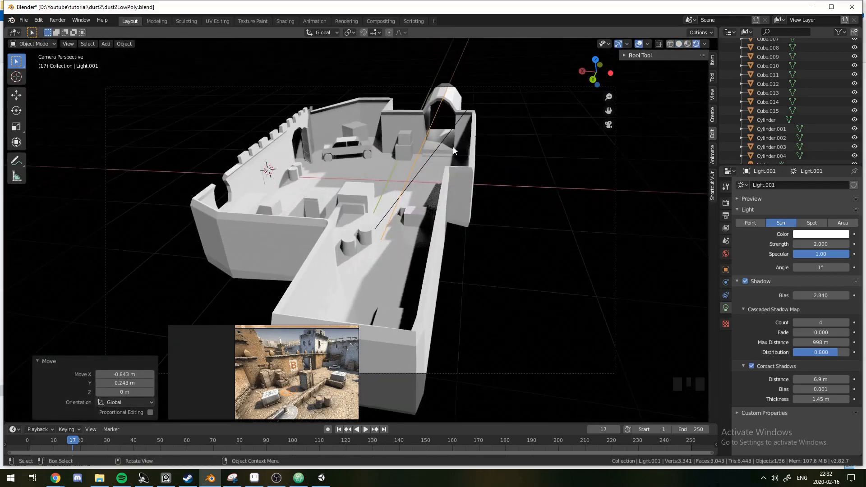
{"action": "scroll", "scroll_direction": "down", "scroll_amount": 3}
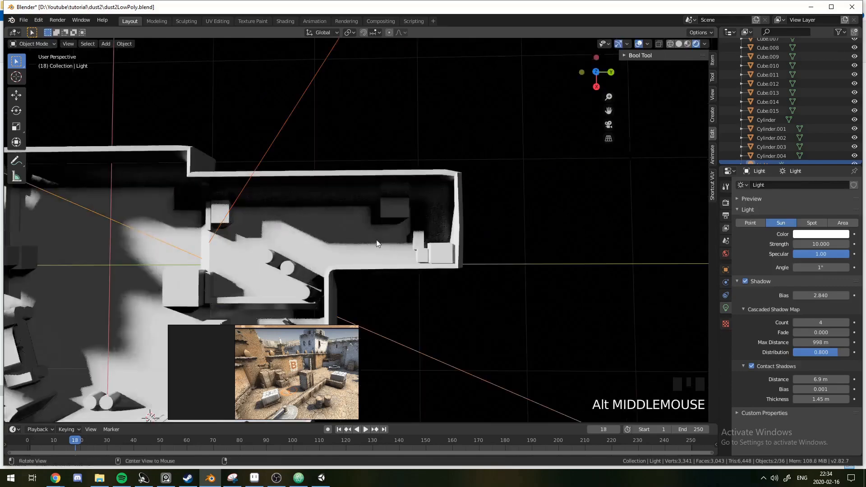
- Set the main Light's strength to 10 and rename its light data
{"action": "key", "text": "r"}
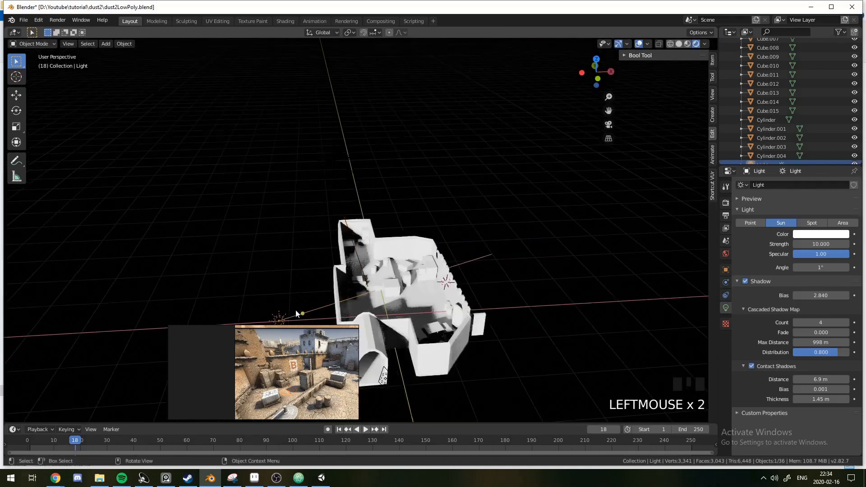
{"action": "double_click", "coordinate": [795, 185]}
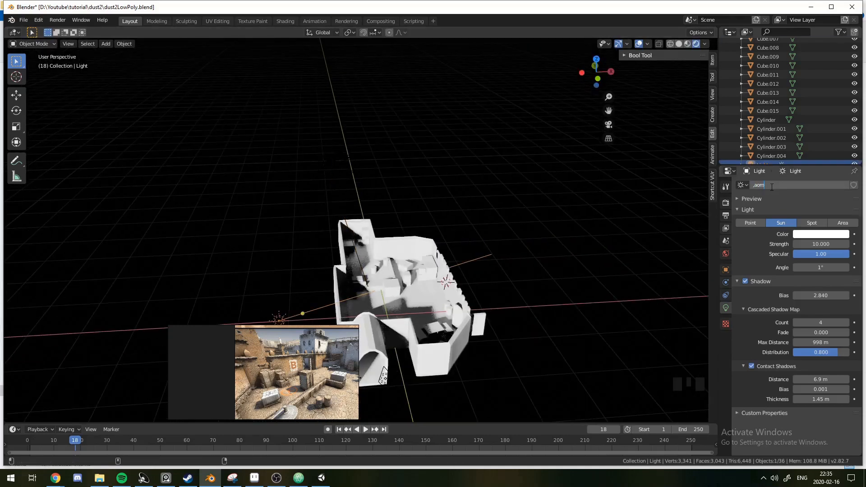
{"action": "scroll", "scroll_direction": "down", "scroll_amount": 3}
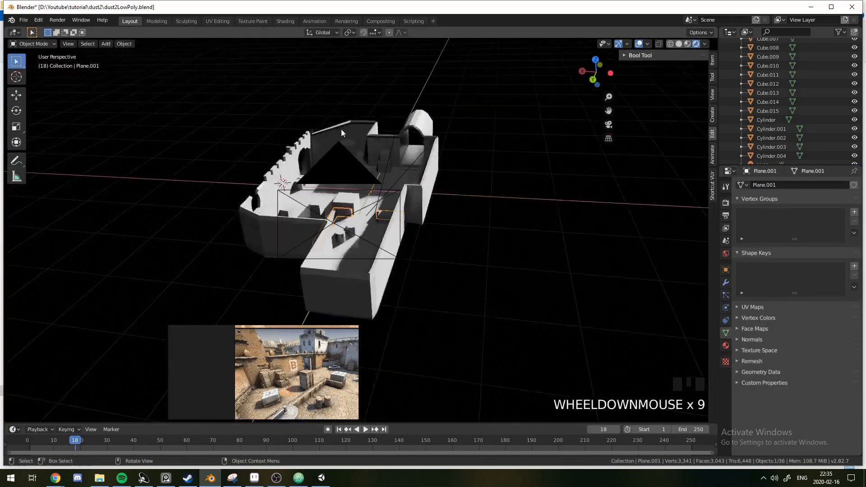
{"action": "scroll", "scroll_direction": "down", "scroll_amount": 3}
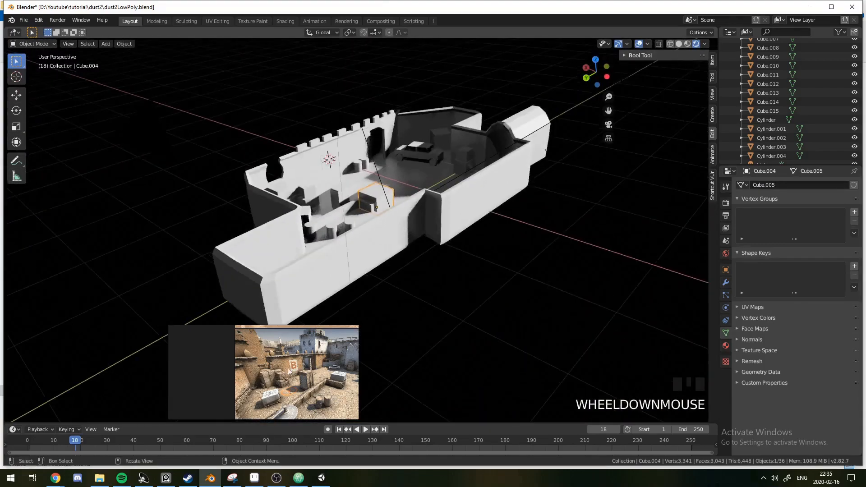